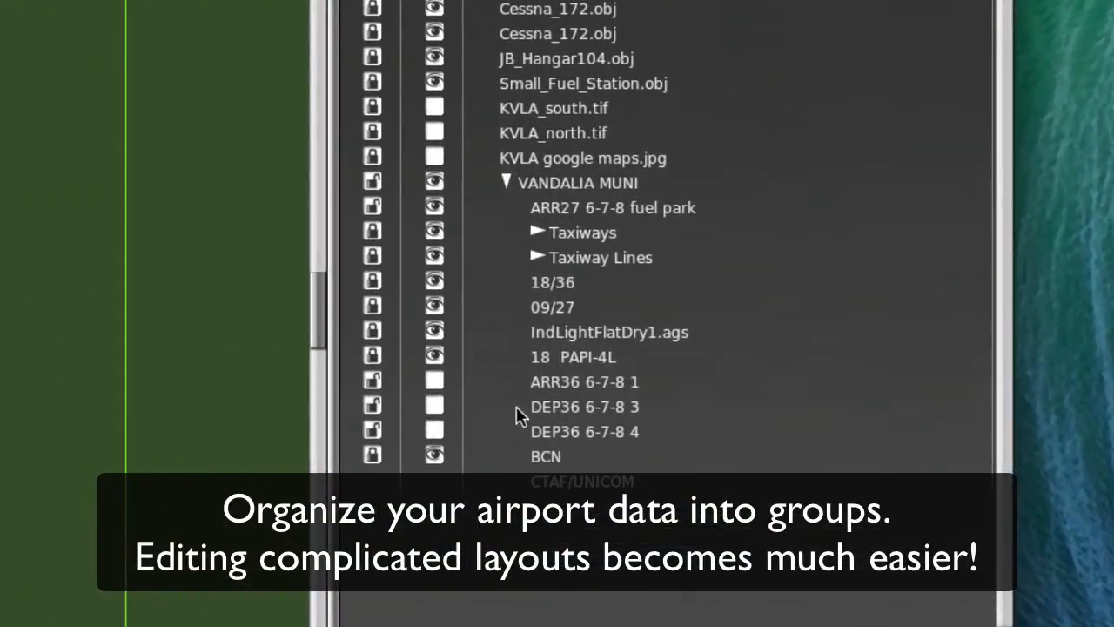
Select the Taxiways and Taxiway Lines groups, toggle Taxiways visibility, and zoom the map.
{"action": "left_click", "coordinate": [582, 232]}
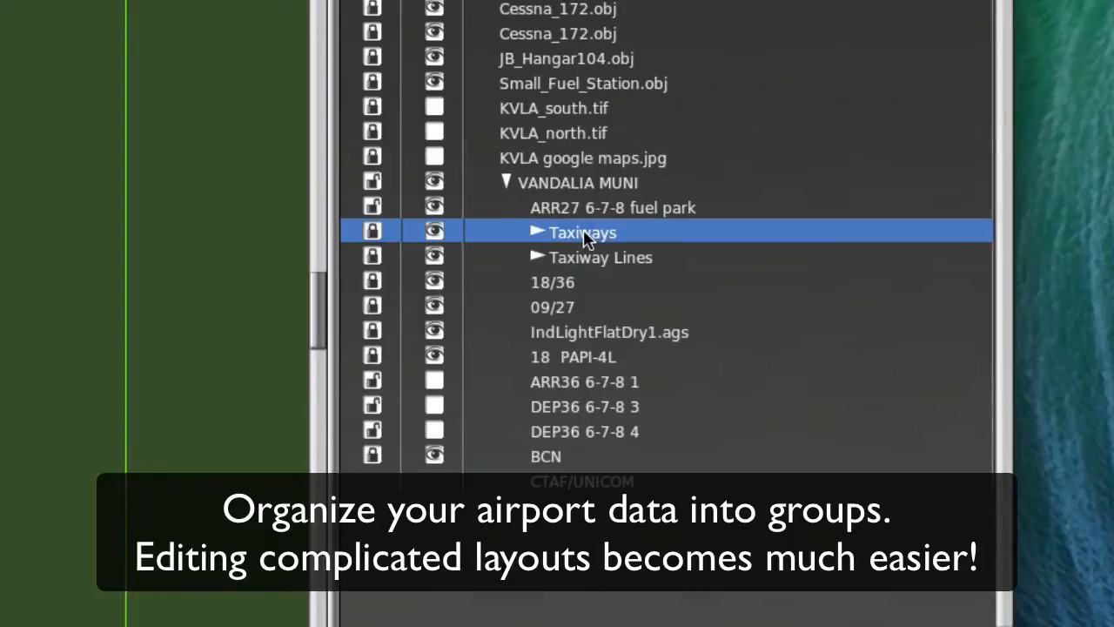
{"action": "left_click", "coordinate": [601, 257]}
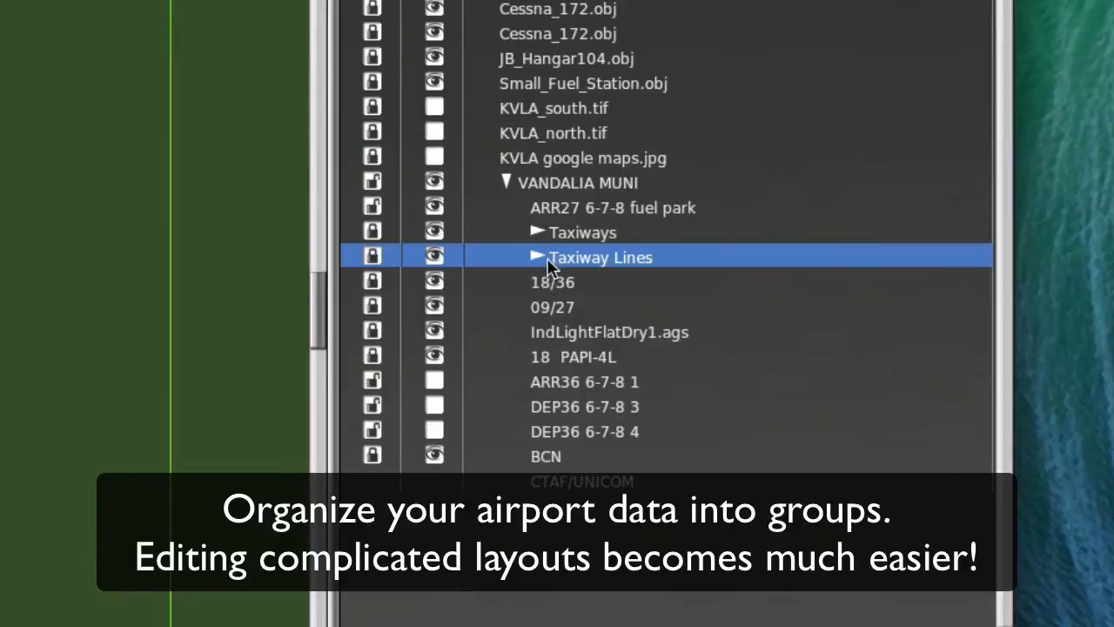
{"action": "mouse_move", "coordinate": [573, 255]}
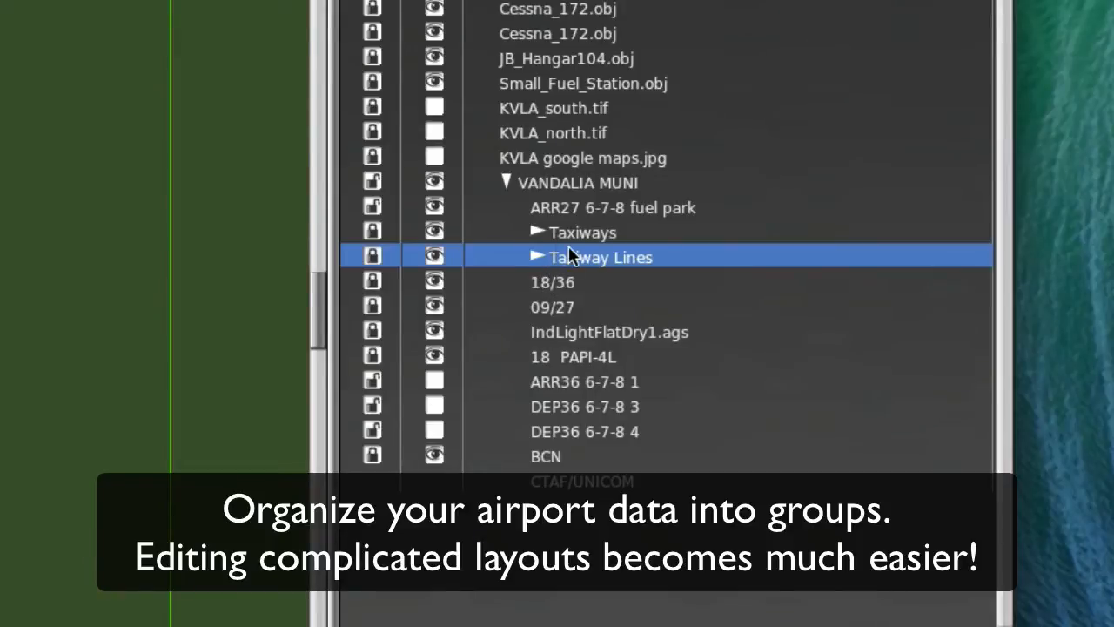
{"action": "left_click", "coordinate": [582, 232]}
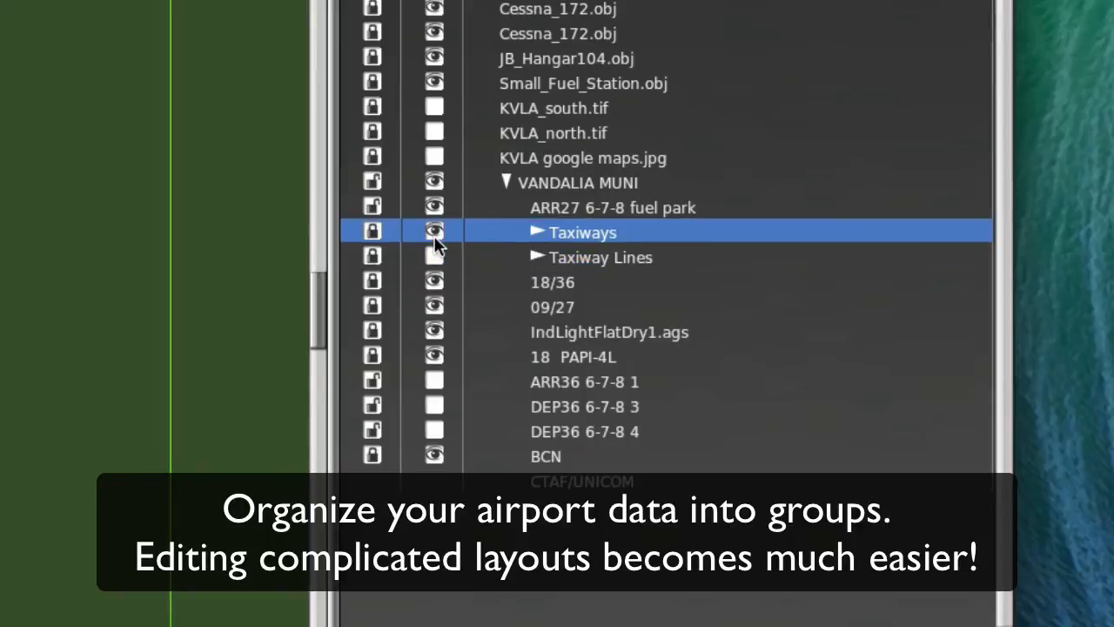
{"action": "left_click", "coordinate": [434, 232]}
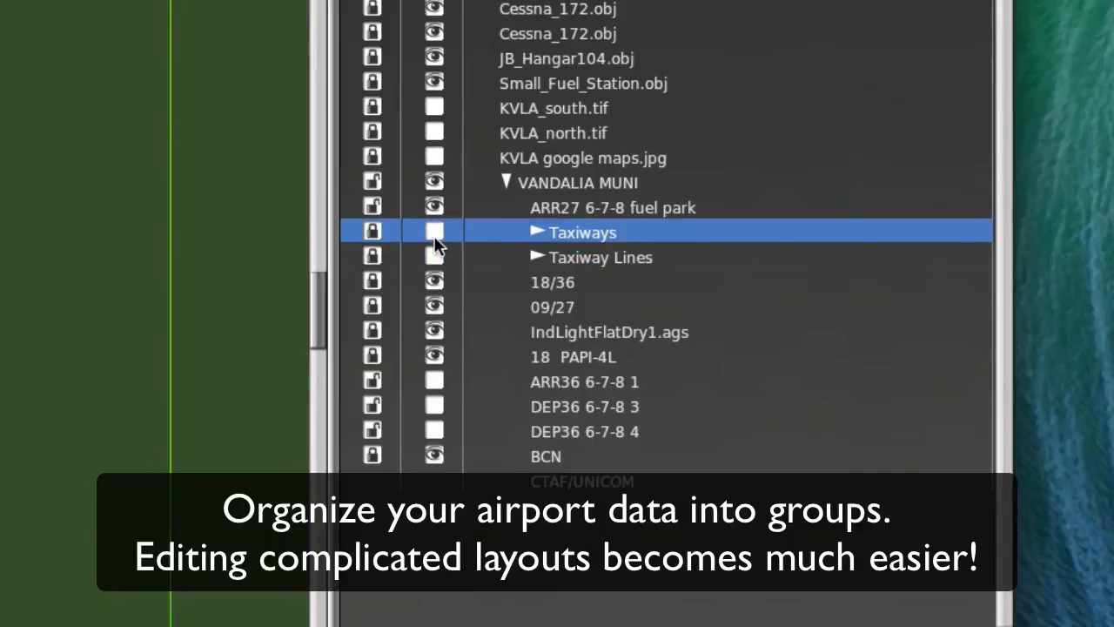
{"action": "left_click", "coordinate": [601, 257]}
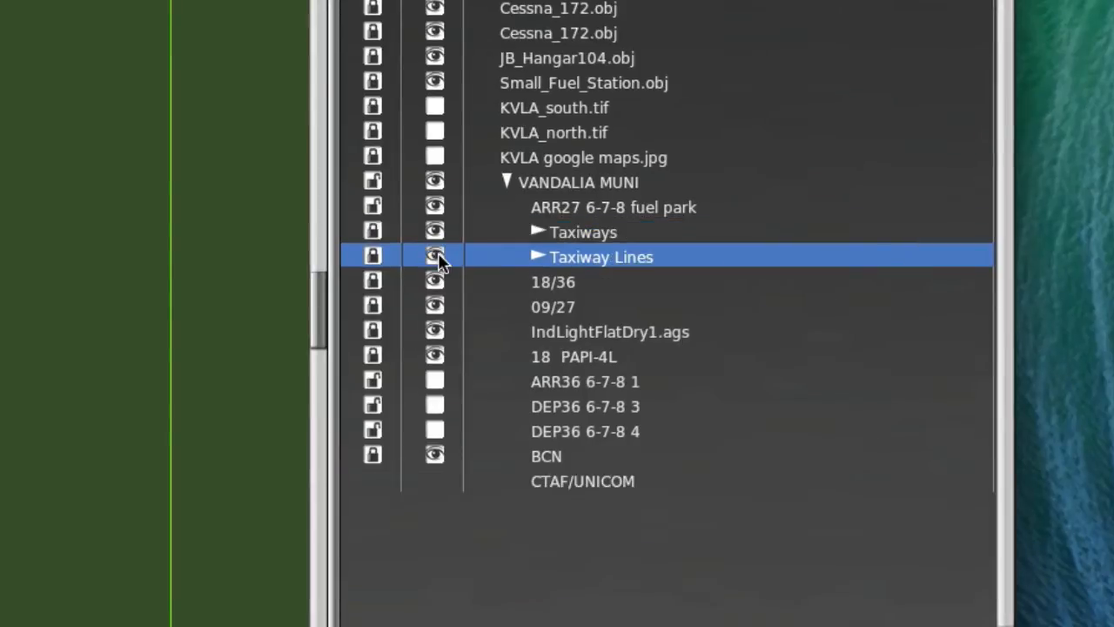
{"action": "mouse_move", "coordinate": [379, 248]}
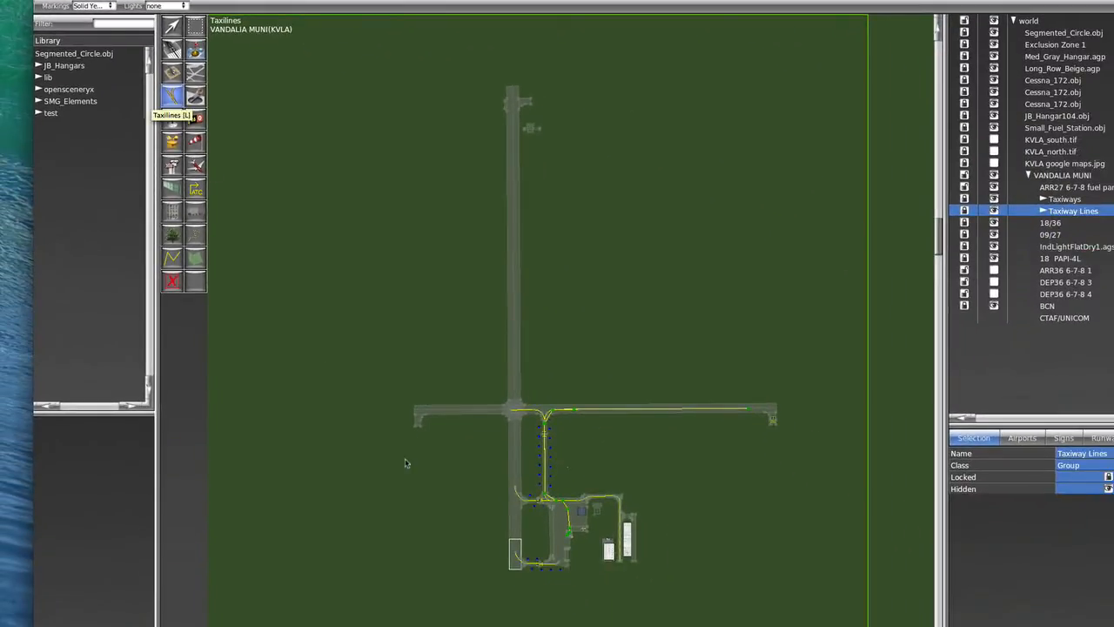
{"action": "scroll", "scroll_direction": "up", "scroll_amount": 3}
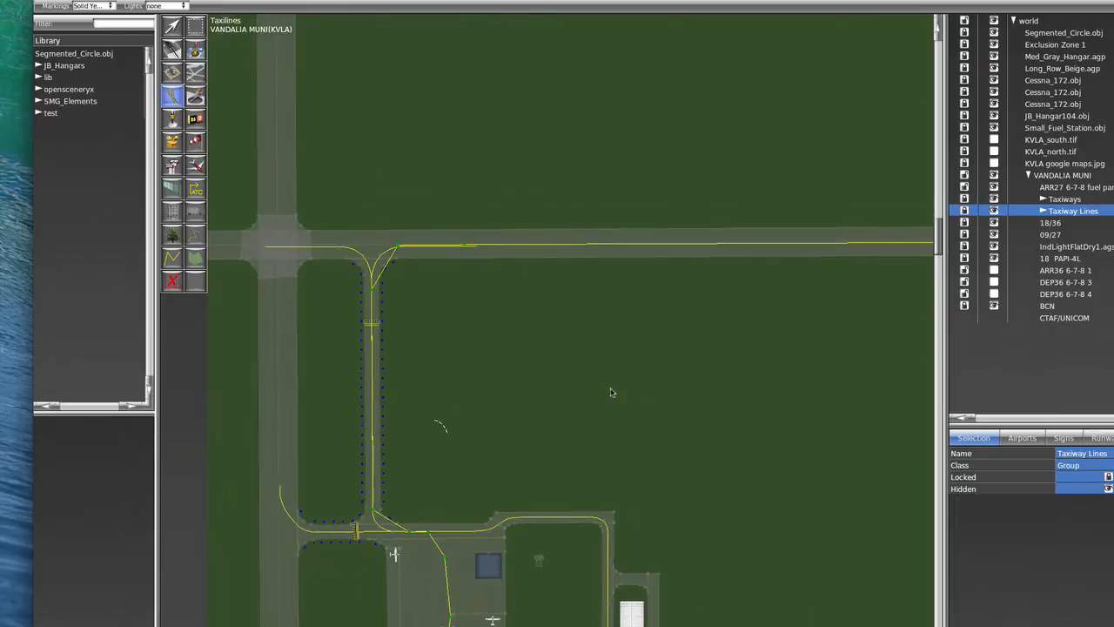
{"action": "mouse_move", "coordinate": [652, 422]}
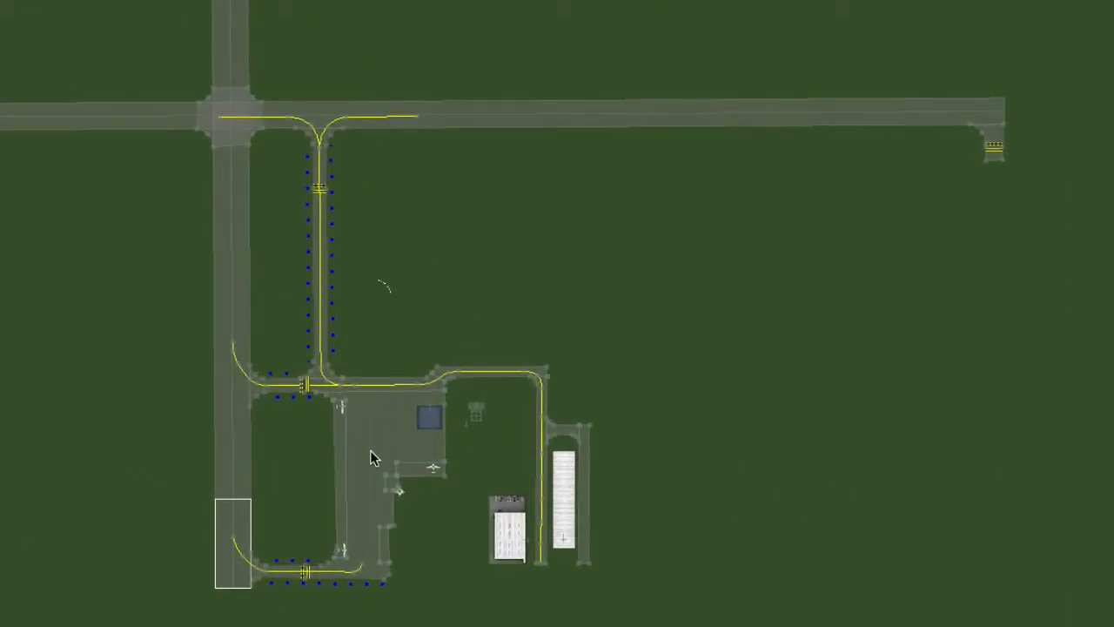
{"action": "mouse_move", "coordinate": [940, 130]}
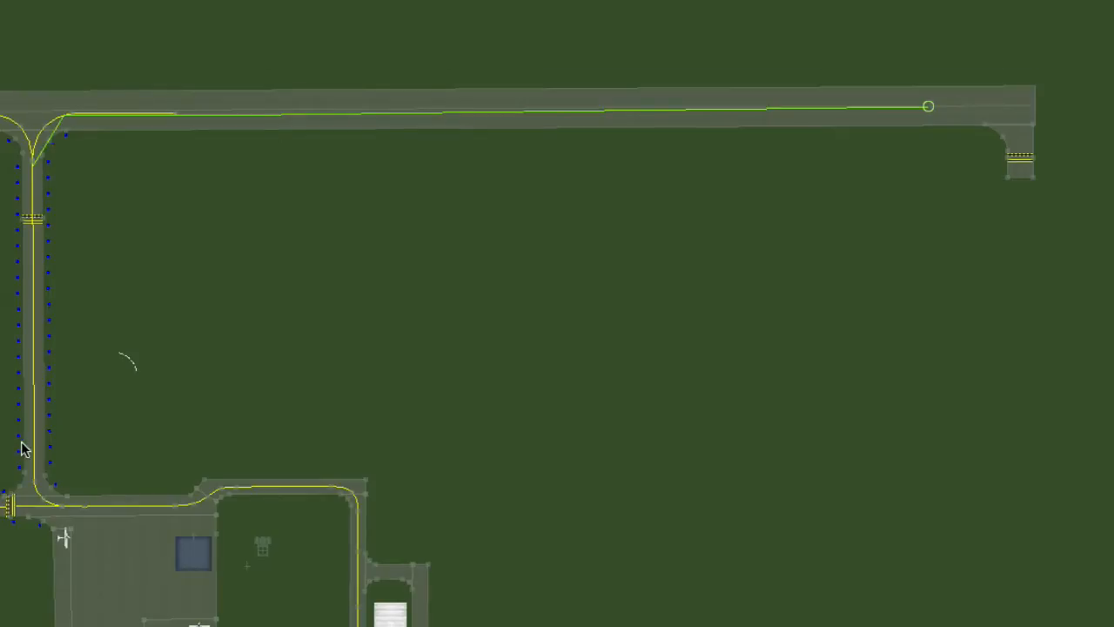
{"action": "mouse_move", "coordinate": [35, 485]}
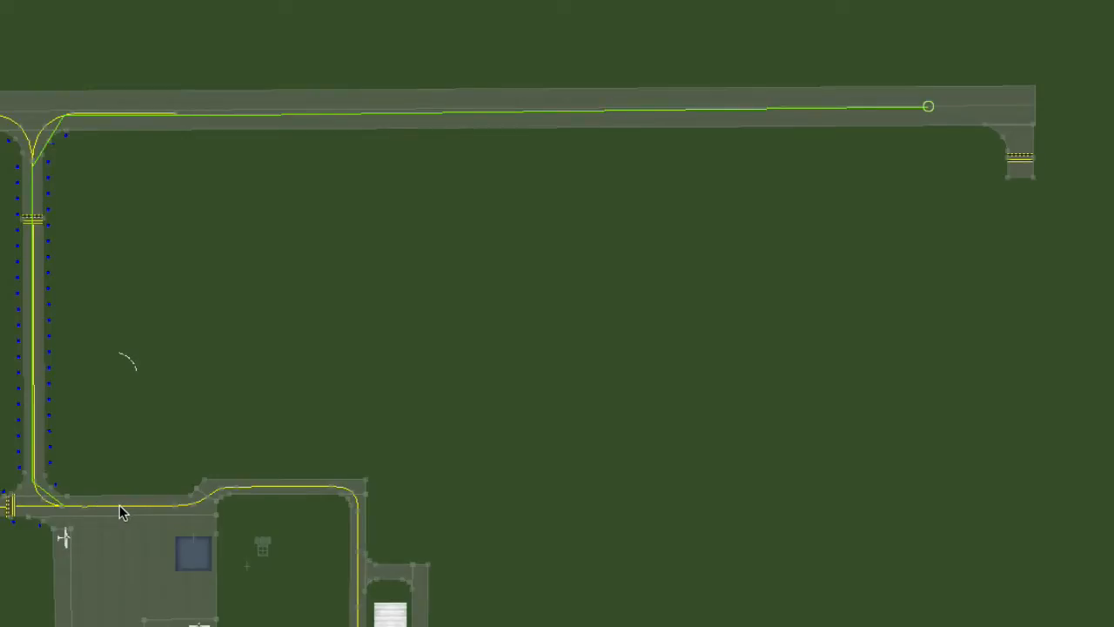
{"action": "mouse_move", "coordinate": [146, 520]}
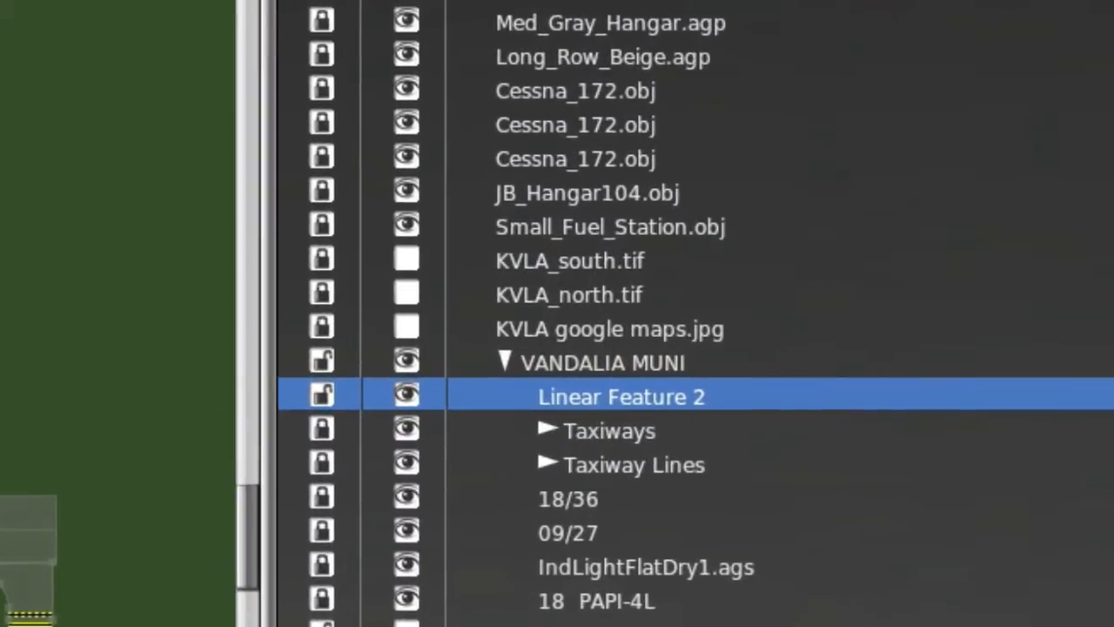
{"action": "mouse_move", "coordinate": [662, 431]}
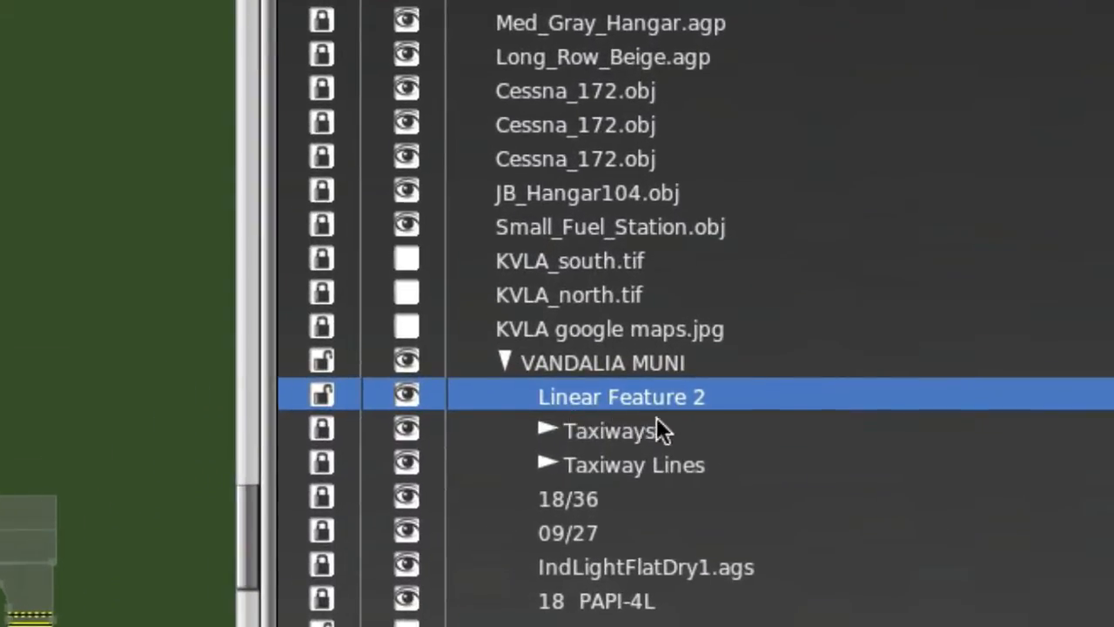
{"action": "mouse_move", "coordinate": [661, 431]}
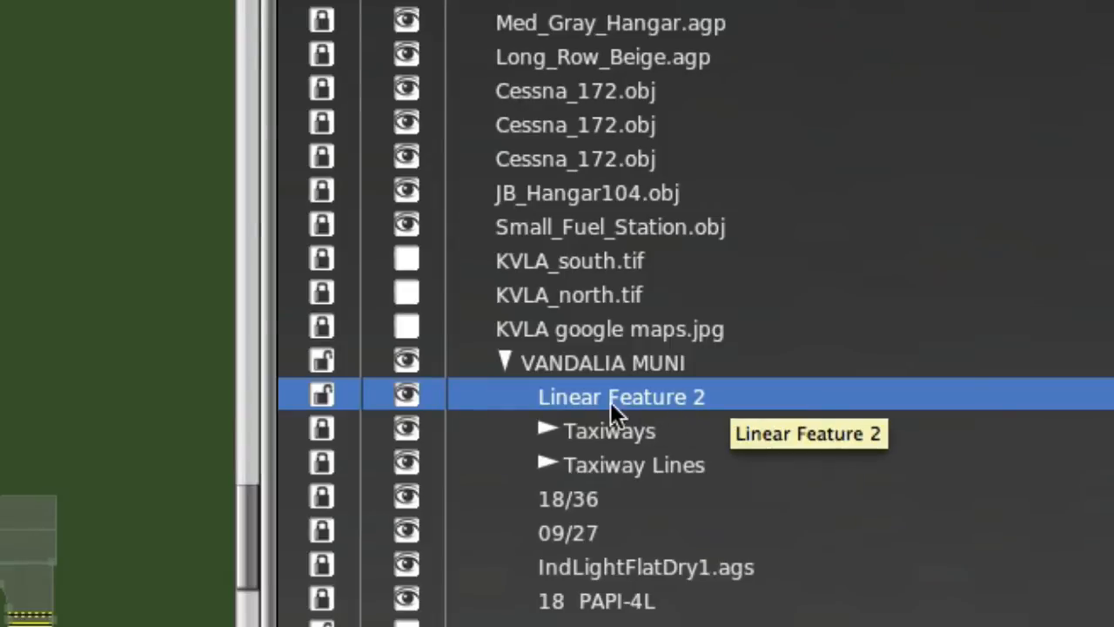
{"action": "mouse_move", "coordinate": [684, 418]}
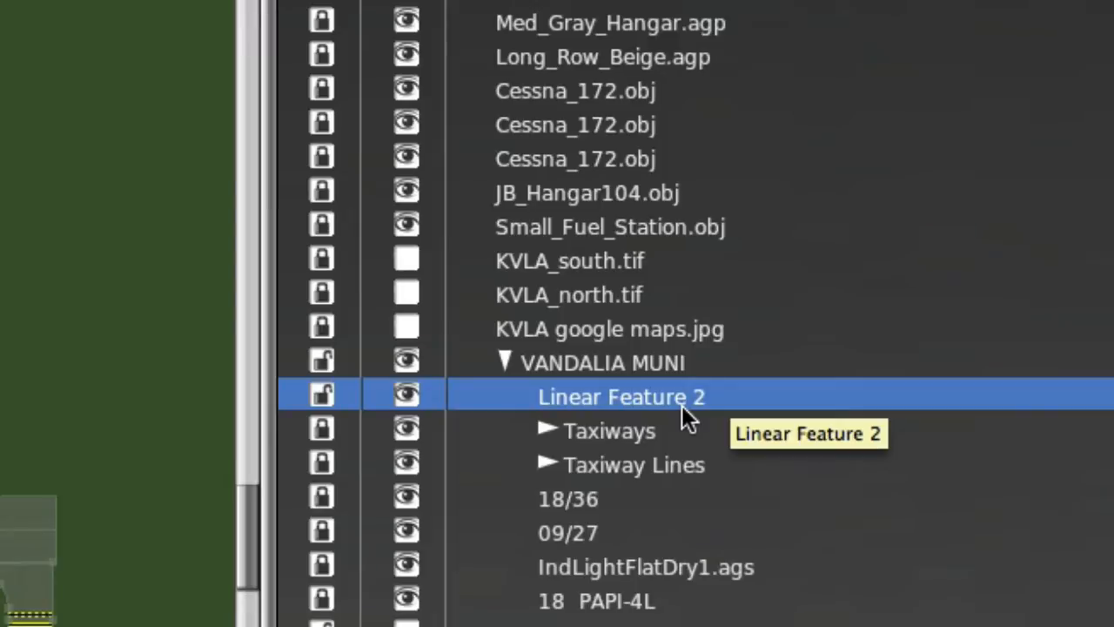
Name Linear Feature 2 'ARR27 ', trying DEP and runway numbers 03 and 1 along the way.
{"action": "double_click", "coordinate": [621, 396]}
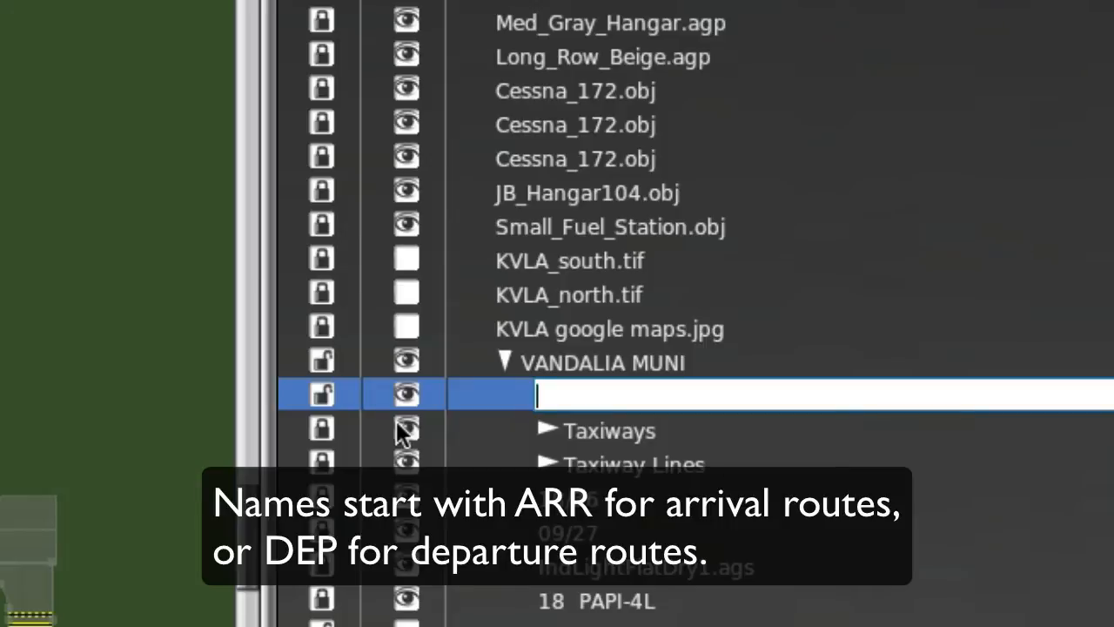
{"action": "type", "text": "ARR"}
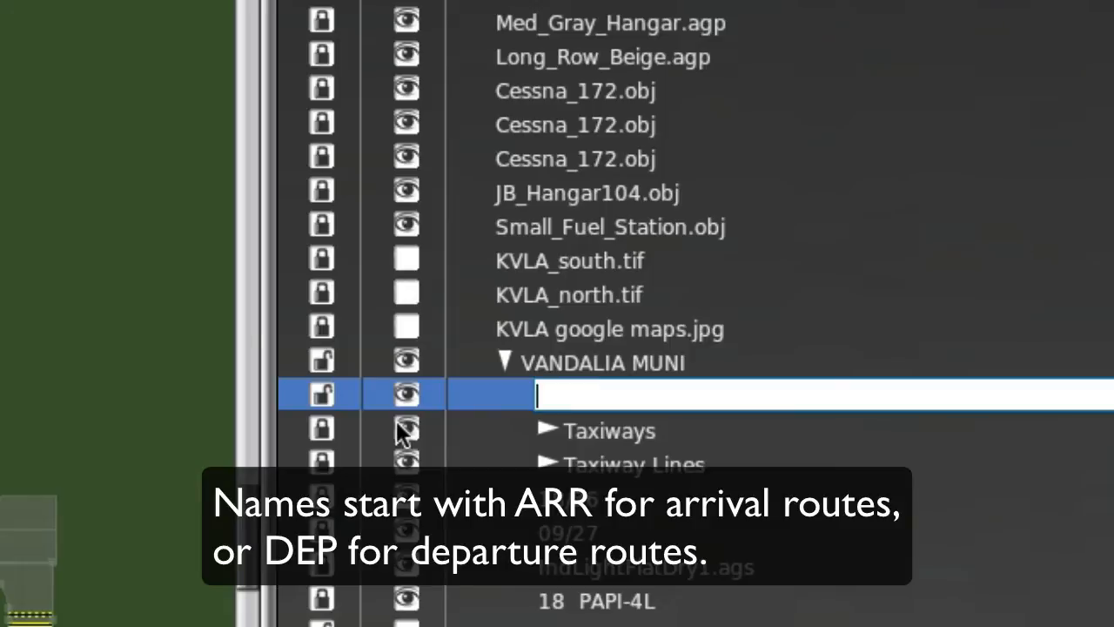
{"action": "type", "text": "DEP"}
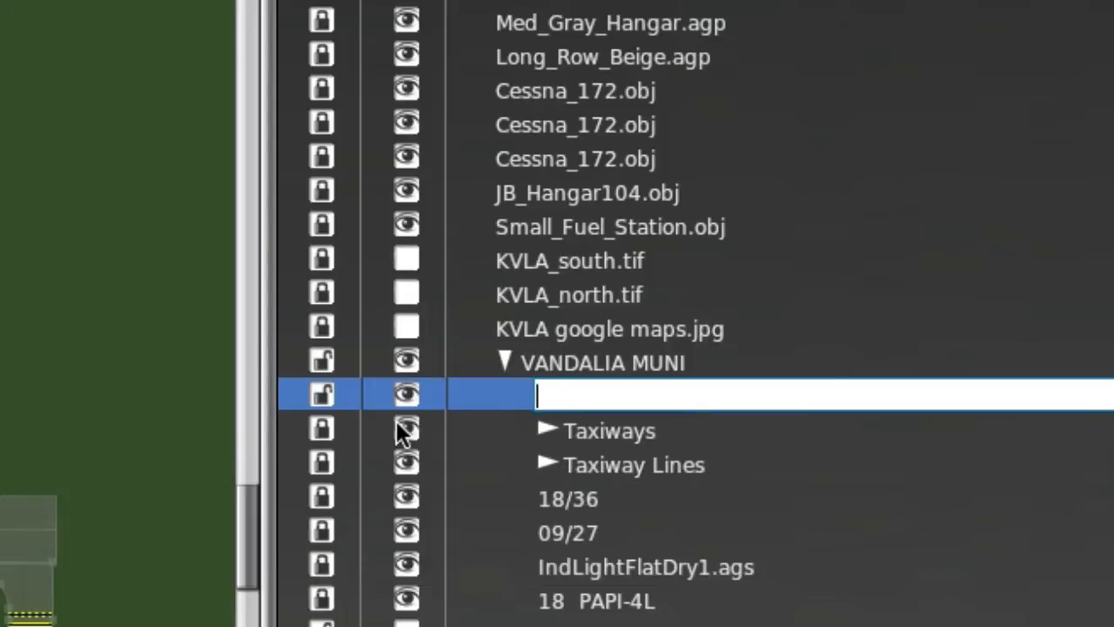
{"action": "type", "text": "ARR"}
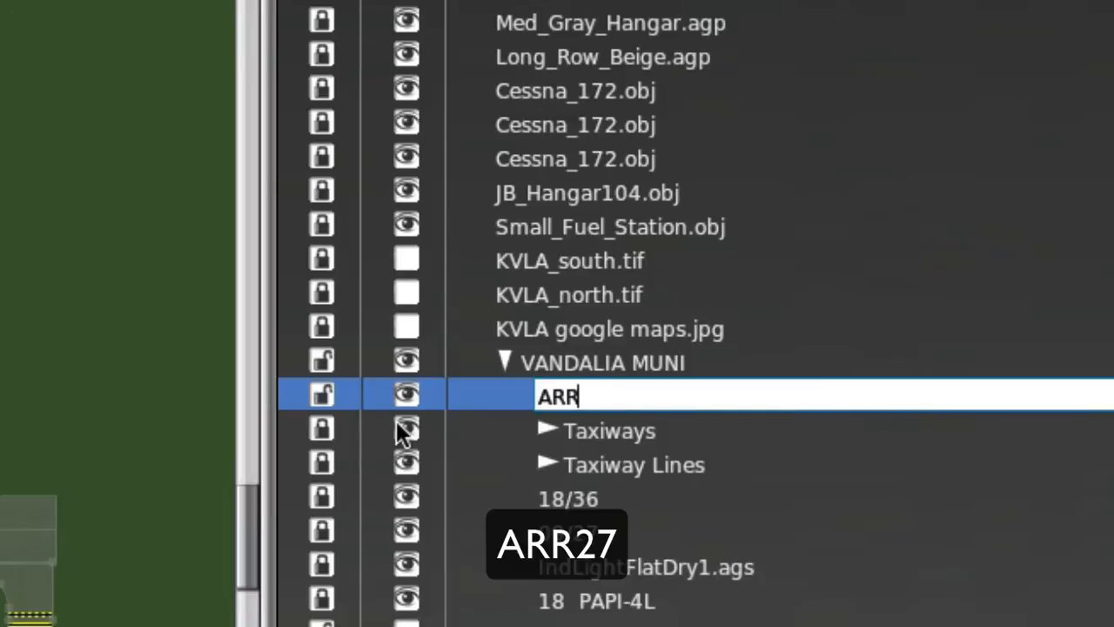
{"action": "type", "text": "27"}
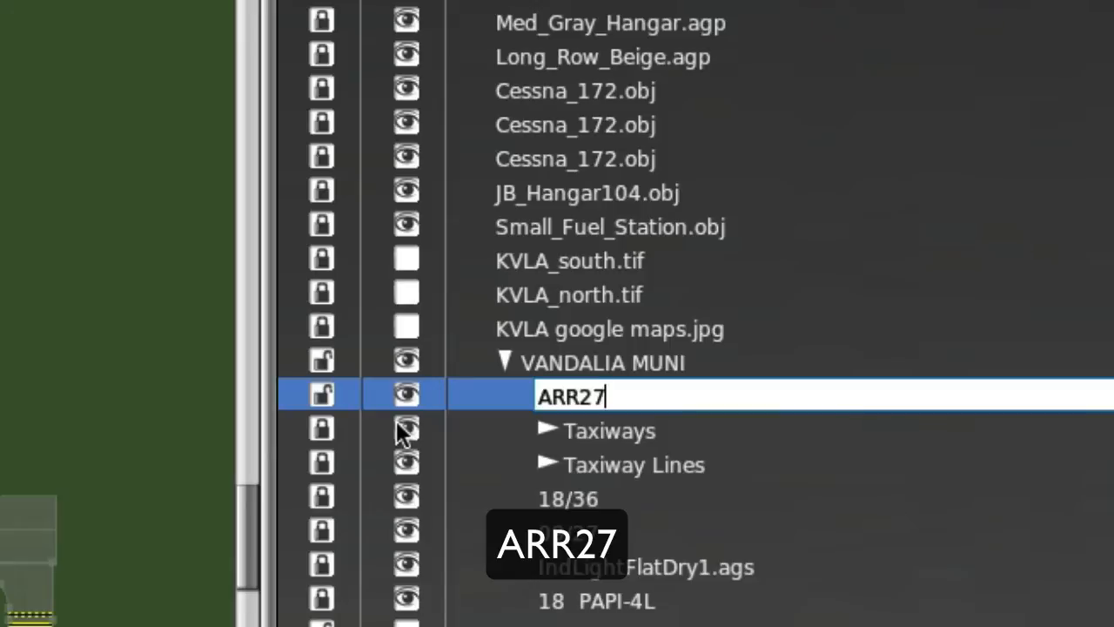
{"action": "key", "text": "Backspace"}
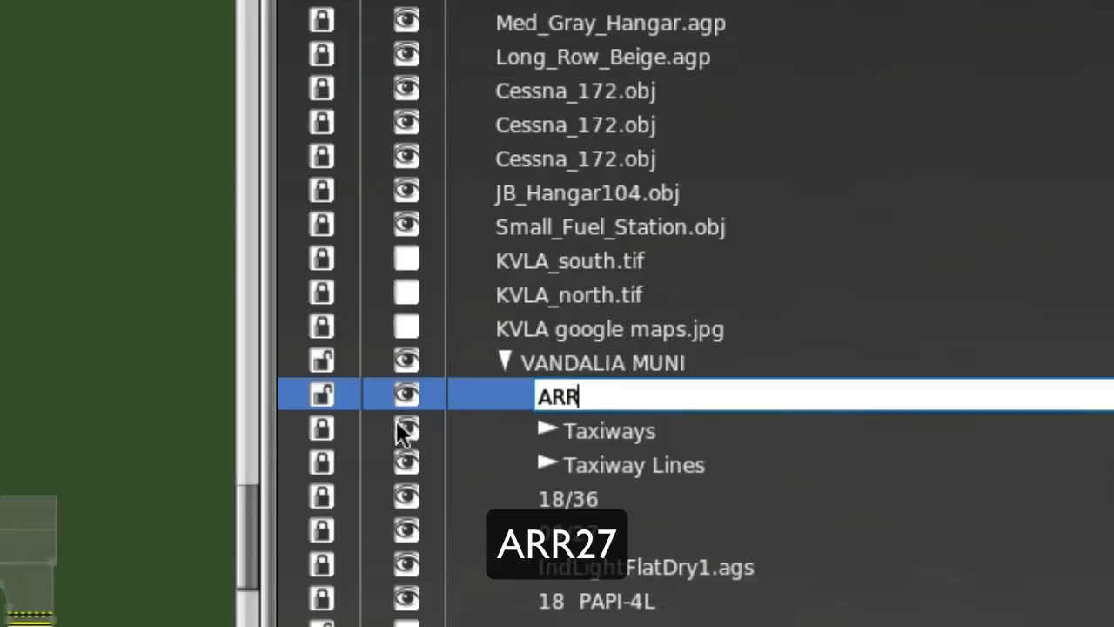
{"action": "type", "text": "03"}
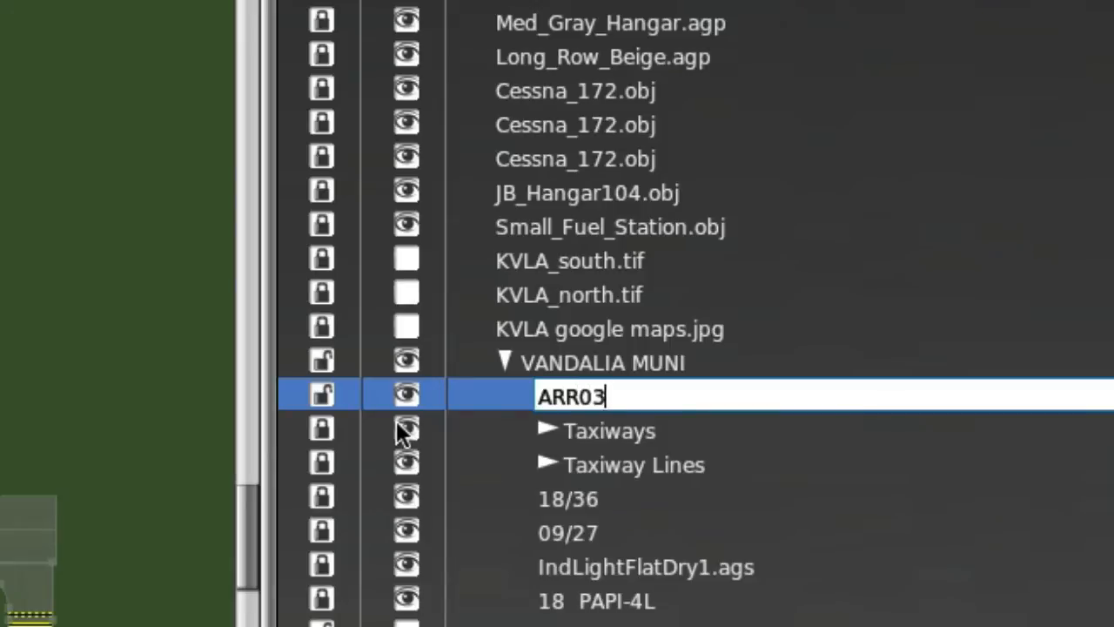
{"action": "key", "text": "BackSpace"}
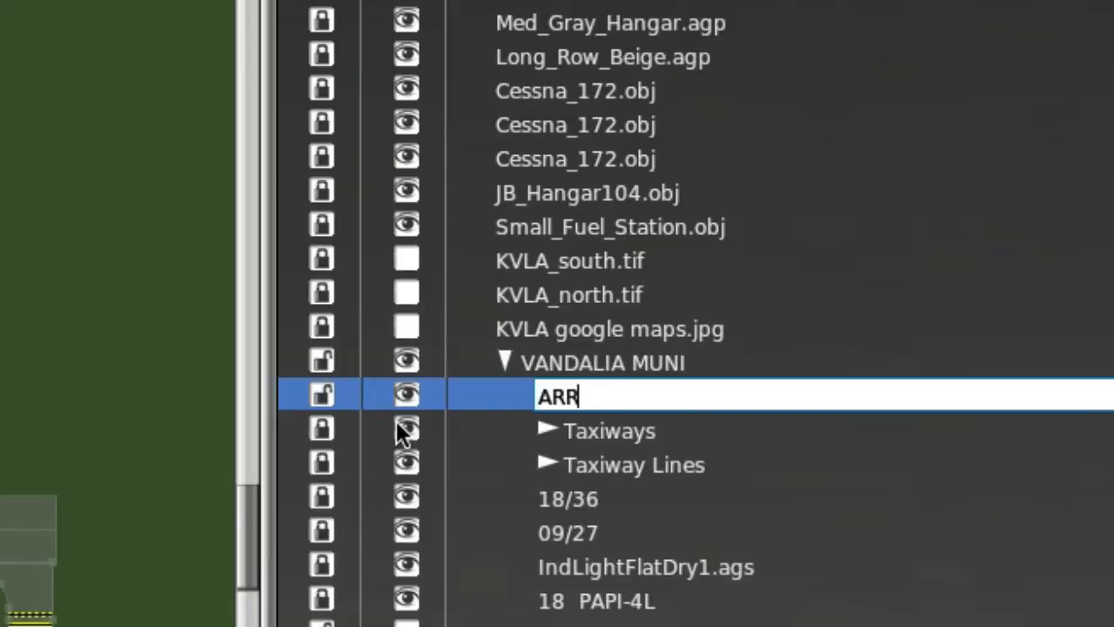
{"action": "type", "text": "1"}
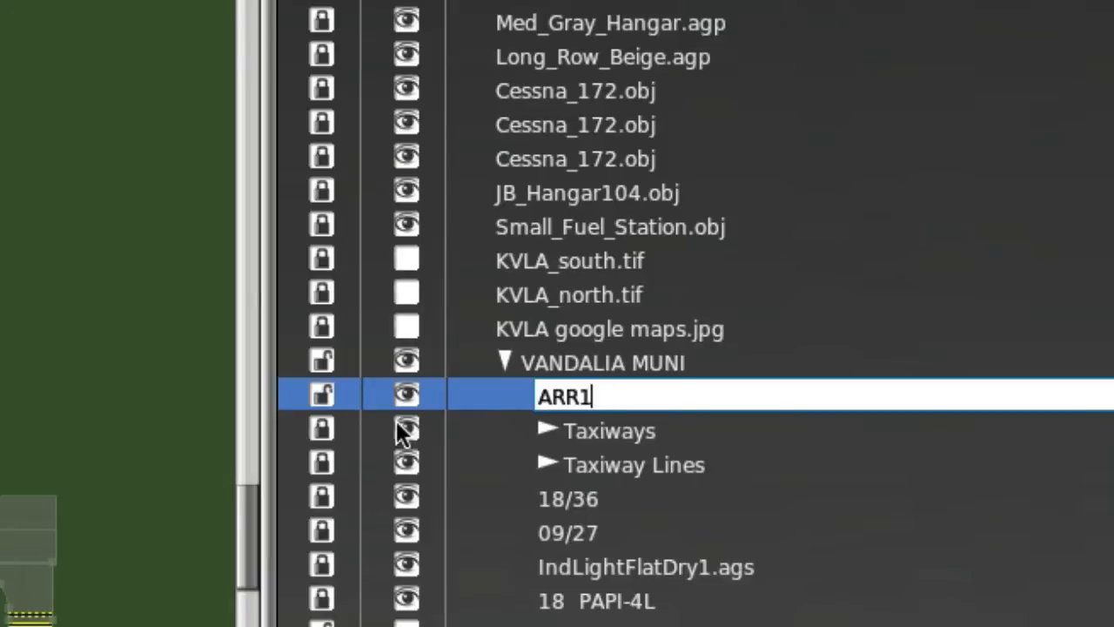
{"action": "key", "text": "BackSpace"}
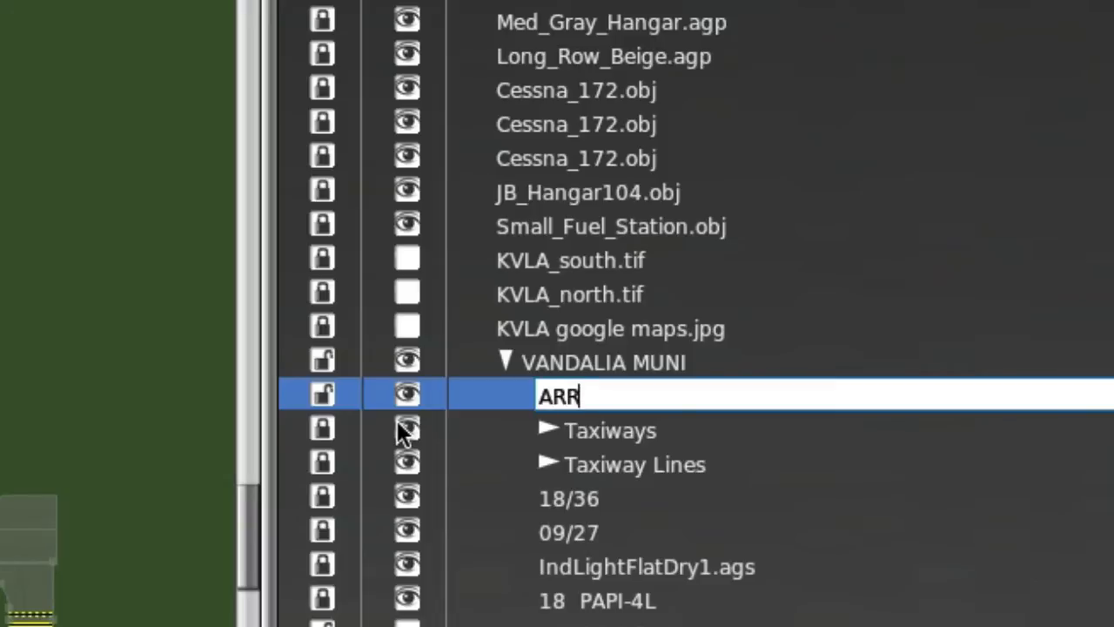
{"action": "type", "text": "27"}
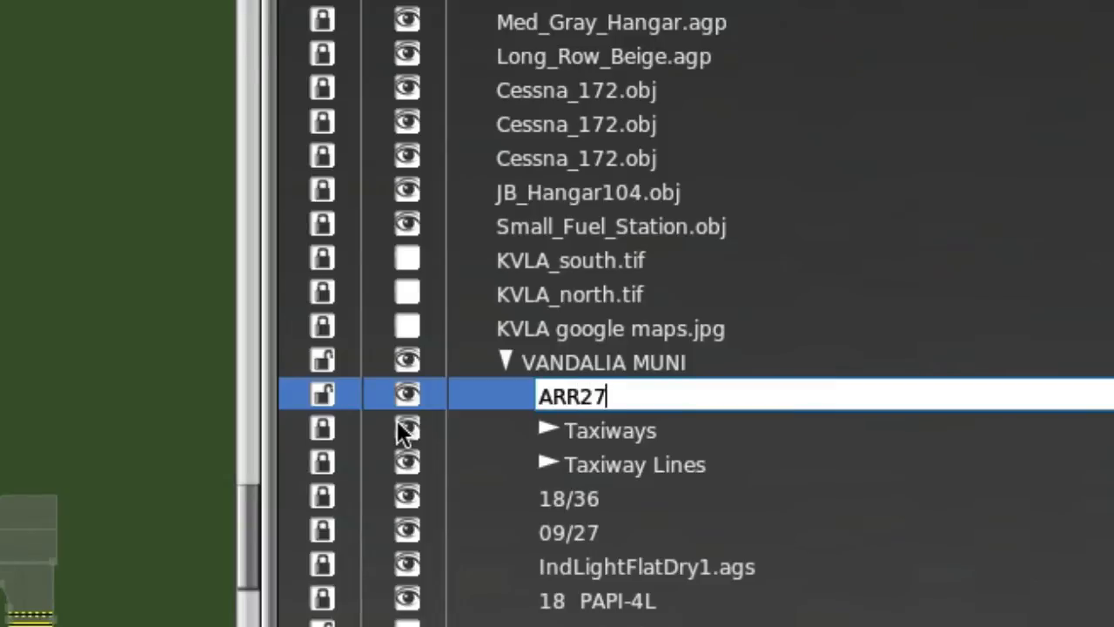
{"action": "key", "text": "space"}
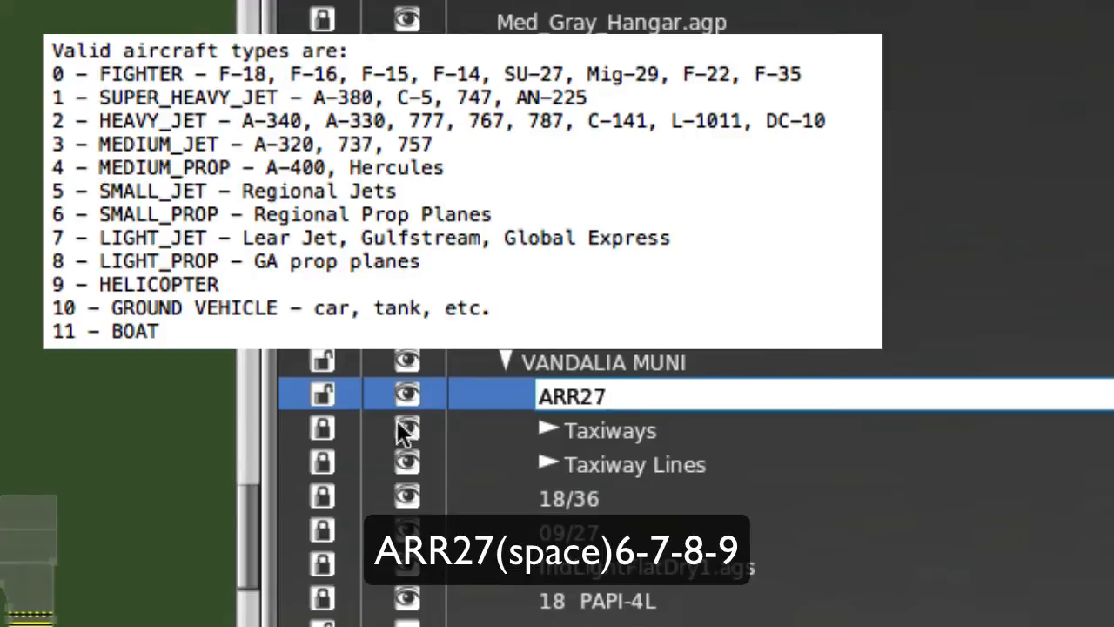
Append aircraft types 6-7-8-9 to the ARR27 name after trying other type combinations.
{"action": "type", "text": "6-"}
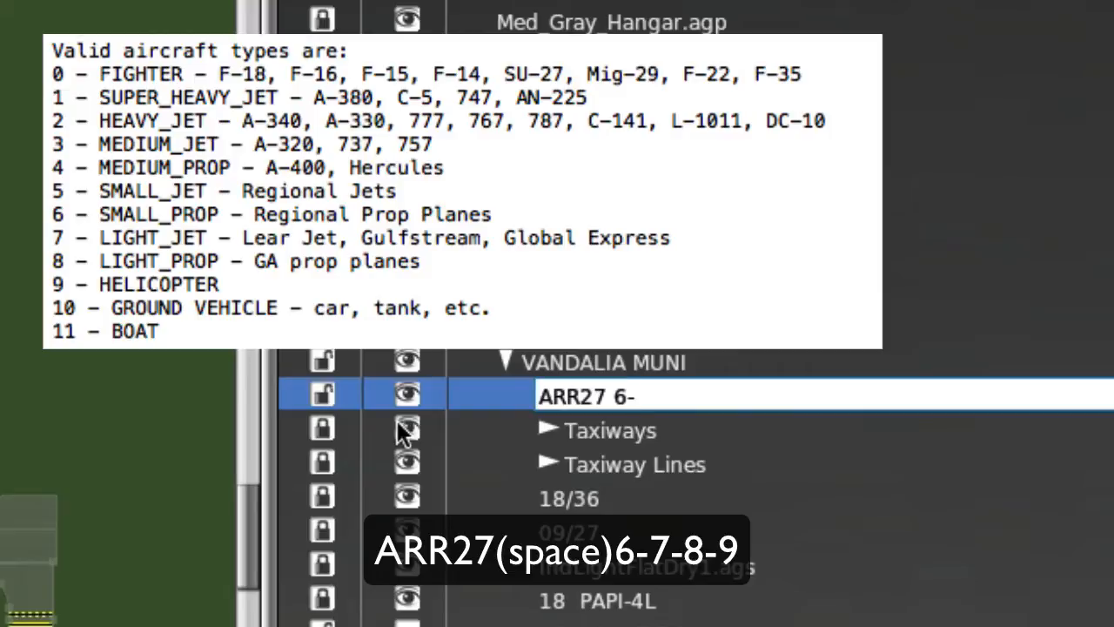
{"action": "type", "text": "7-"}
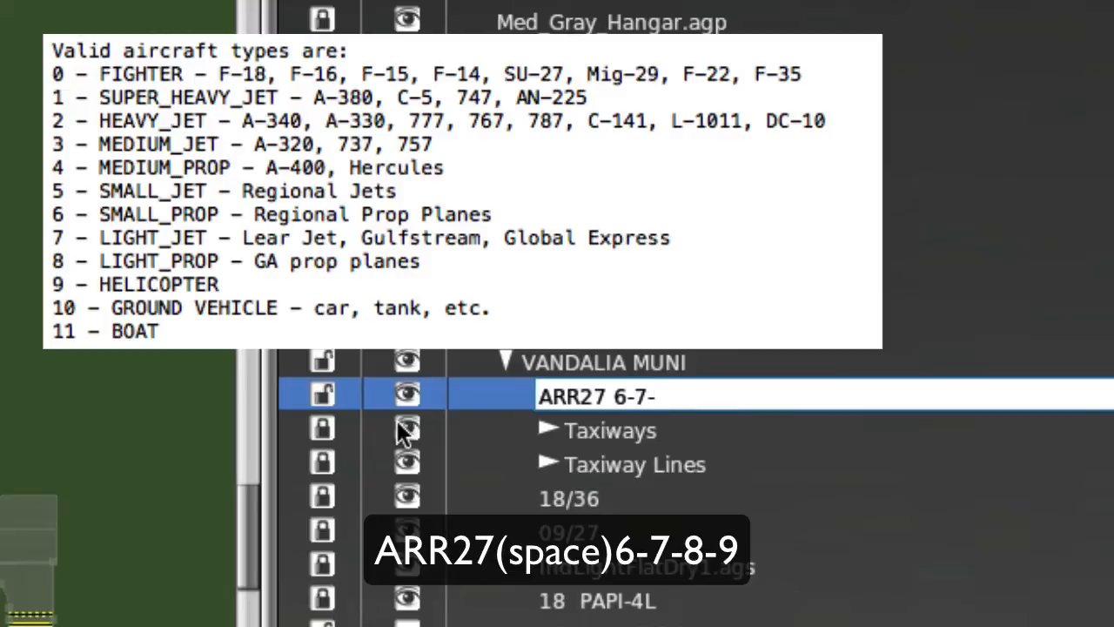
{"action": "type", "text": "8"}
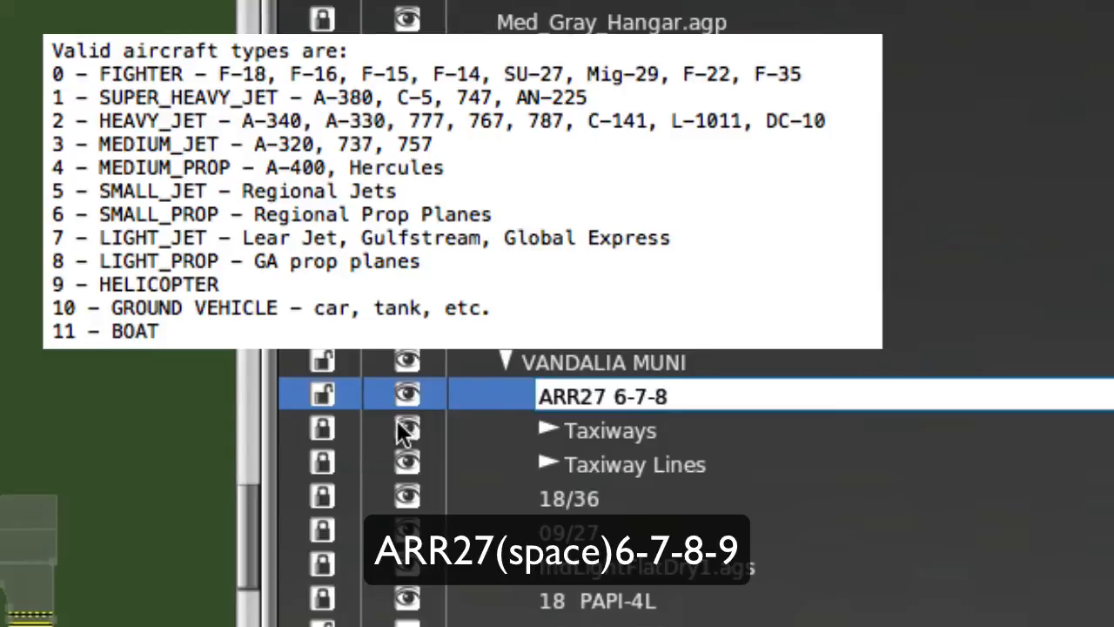
{"action": "type", "text": "-"}
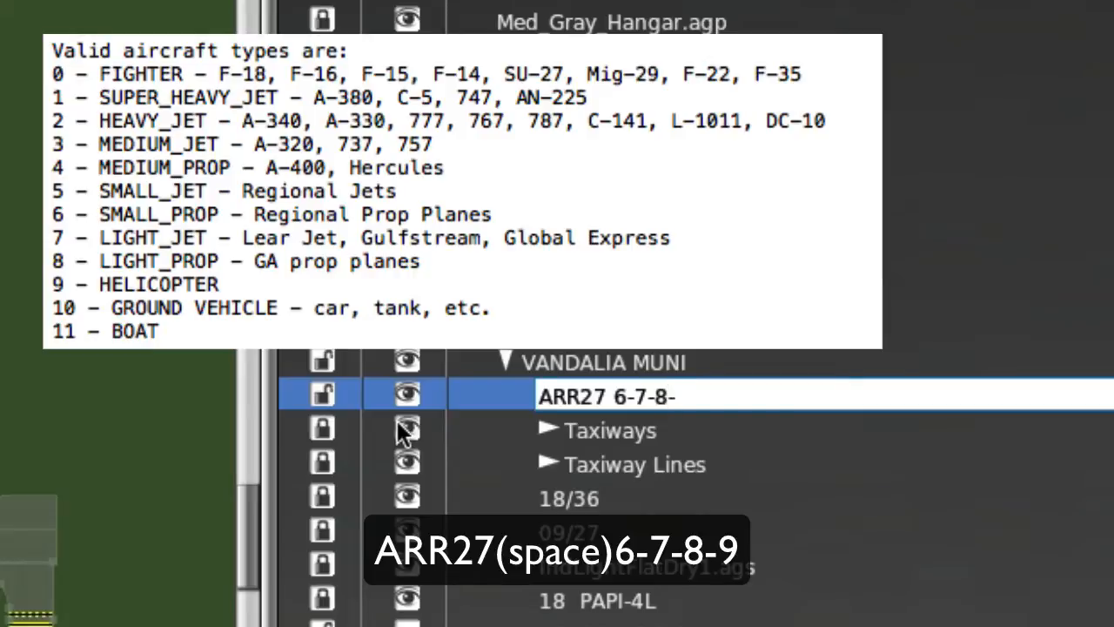
{"action": "type", "text": "9"}
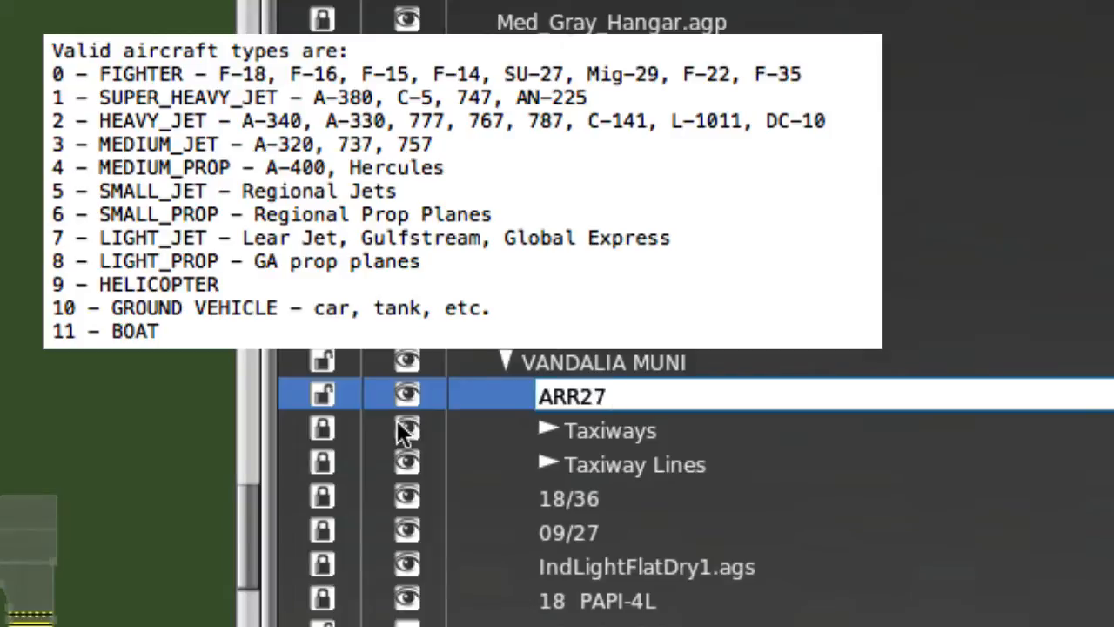
{"action": "type", "text": "0-"}
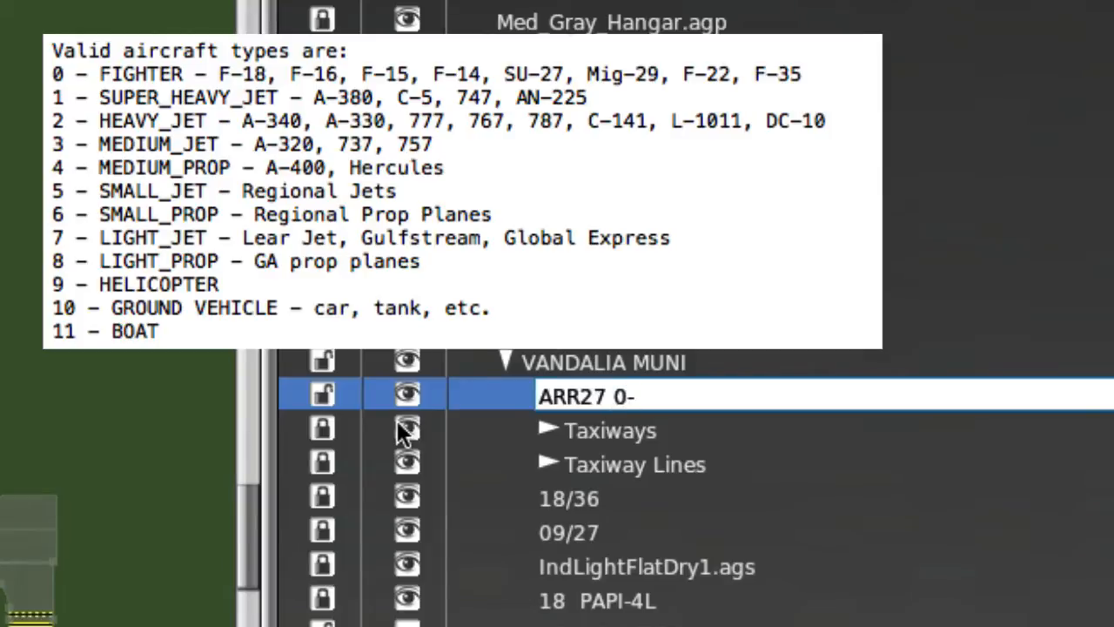
{"action": "type", "text": "-1-2-3-4-5"}
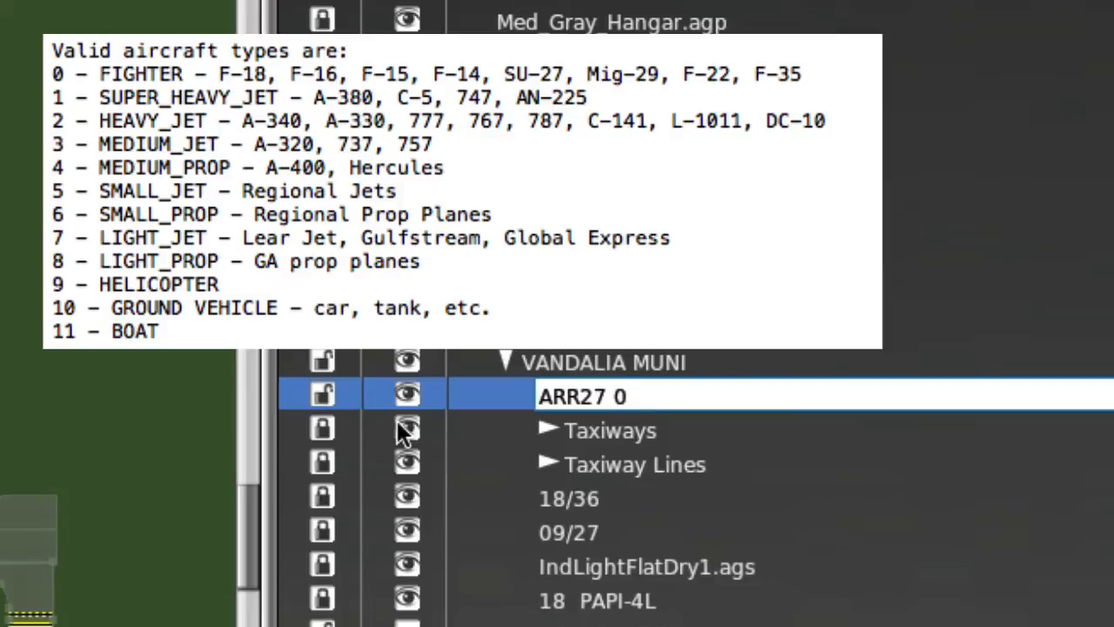
{"action": "type", "text": "-4-"}
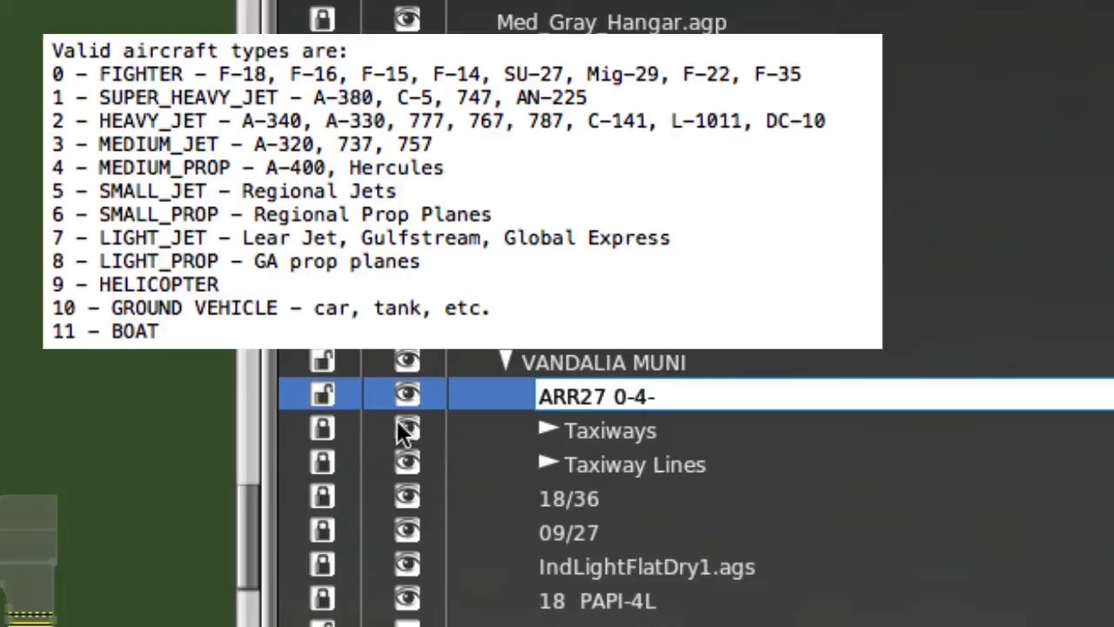
{"action": "type", "text": "7-9"}
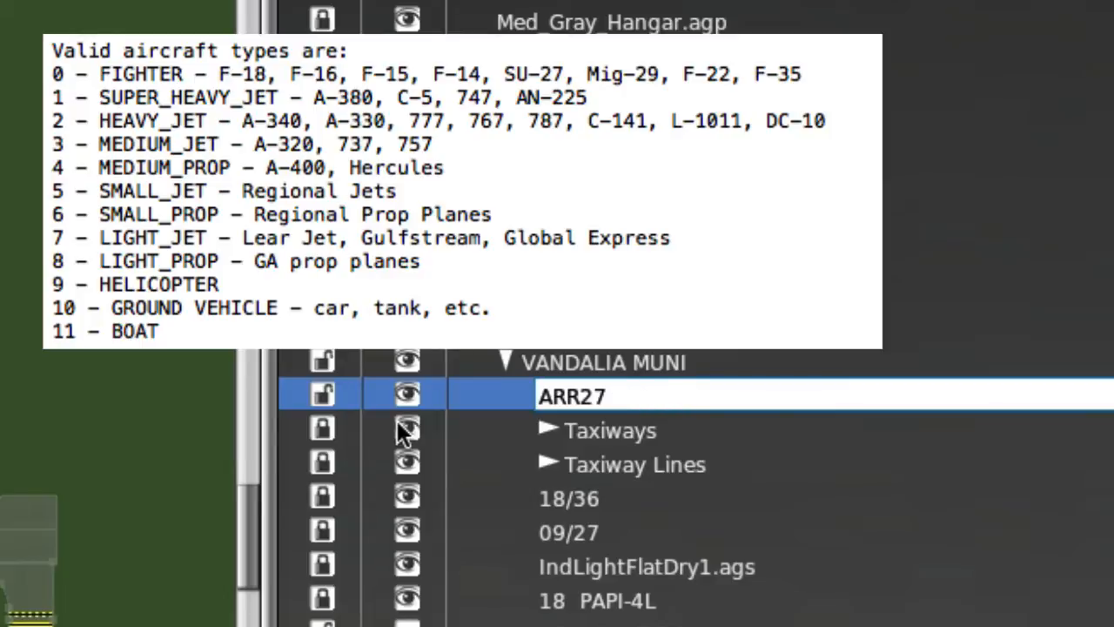
{"action": "type", "text": "6-"}
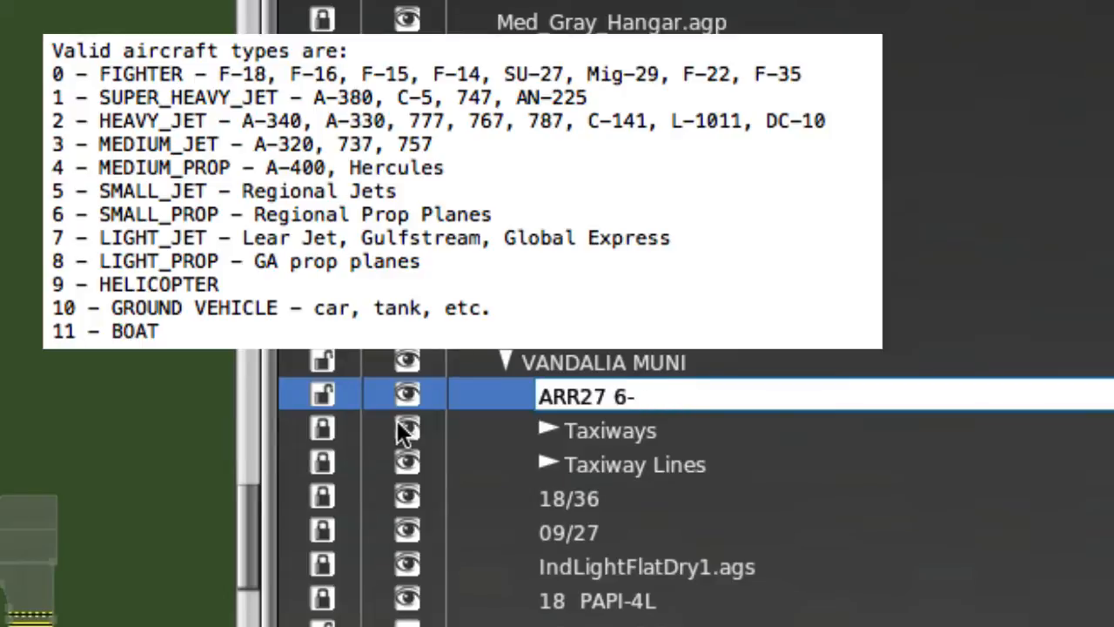
{"action": "type", "text": "7-8-9"}
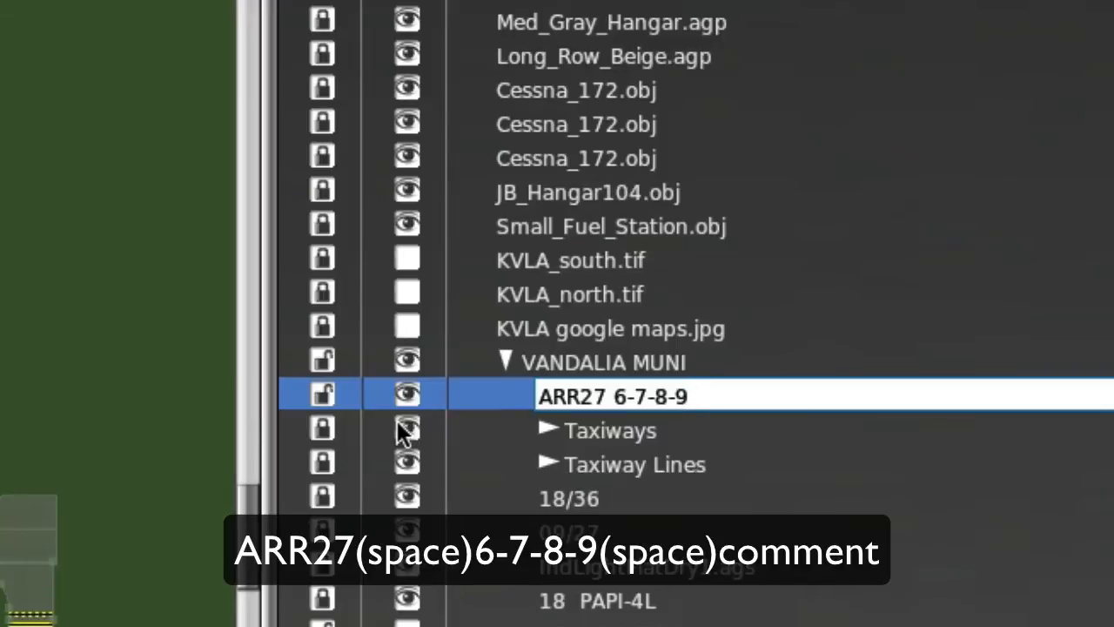
Add the comment taxi_to_fuel after the type codes and commit the route name.
{"action": "type", "text": "comm"}
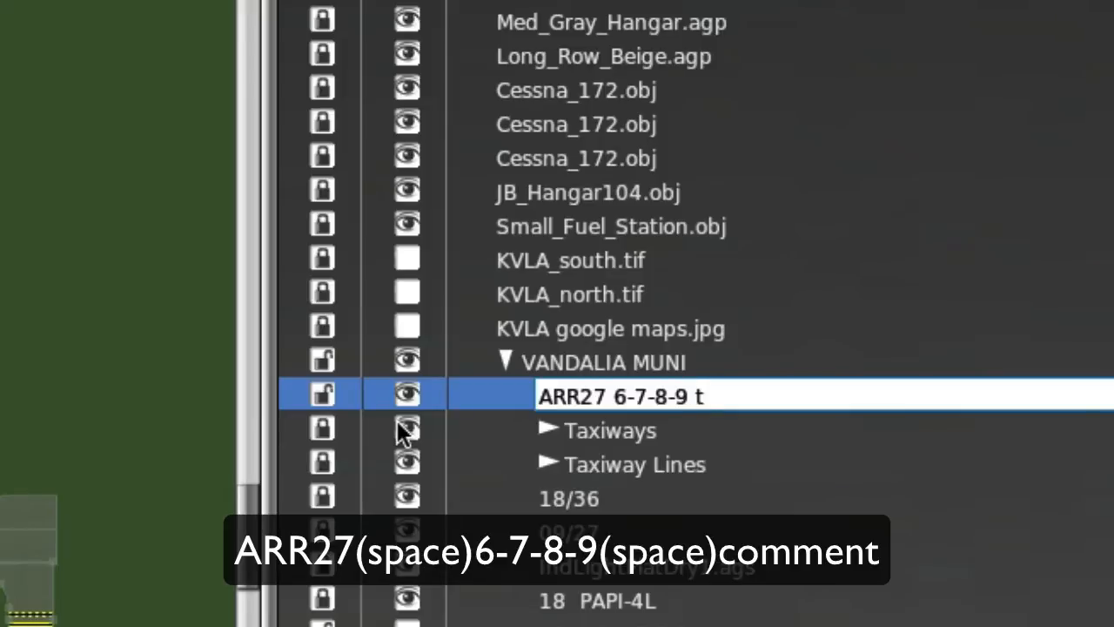
{"action": "type", "text": "axito"}
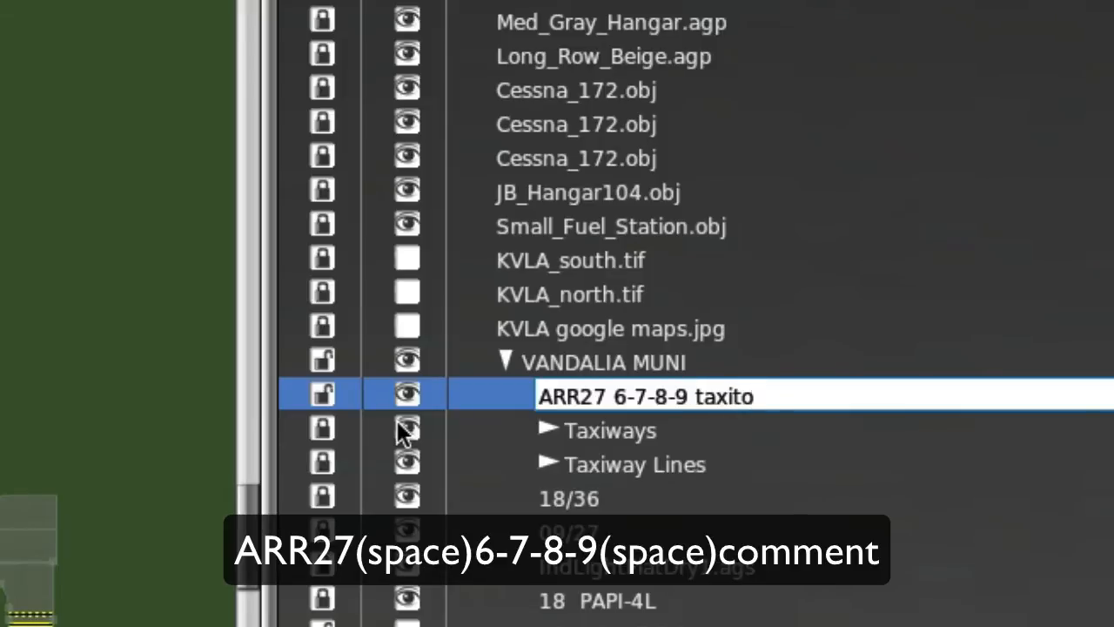
{"action": "type", "text": "fue"}
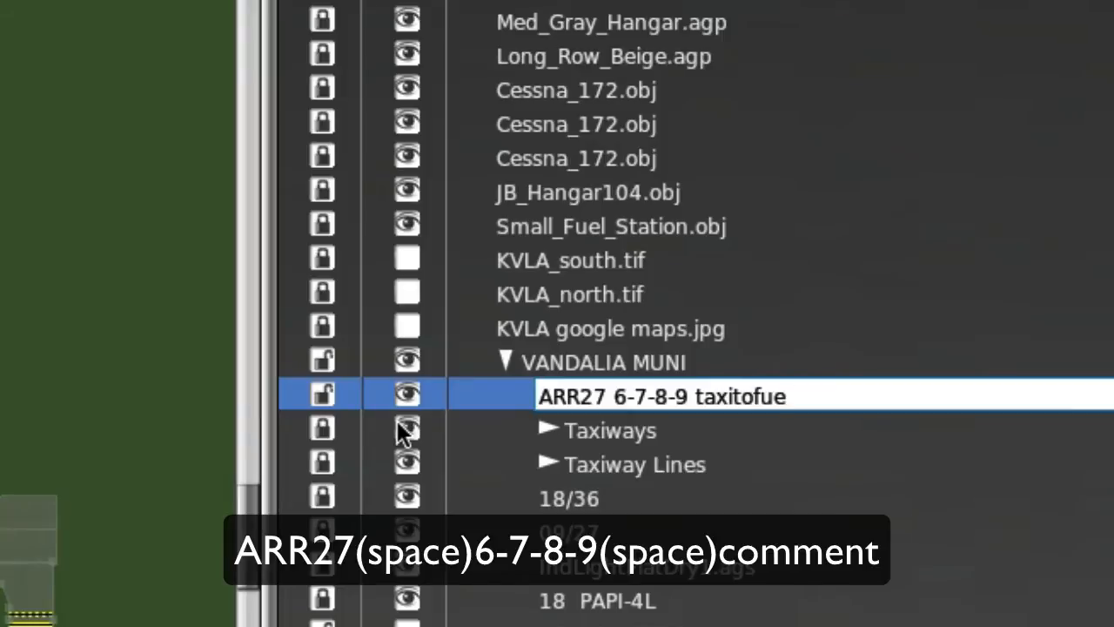
{"action": "key", "text": "BackSpace"}
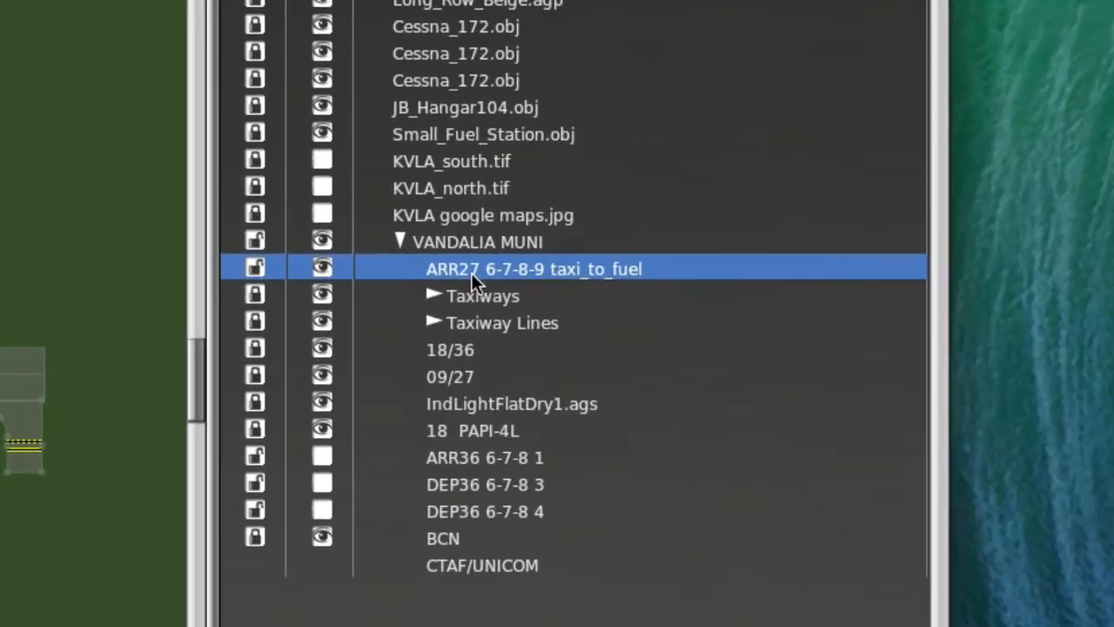
{"action": "mouse_move", "coordinate": [486, 457]}
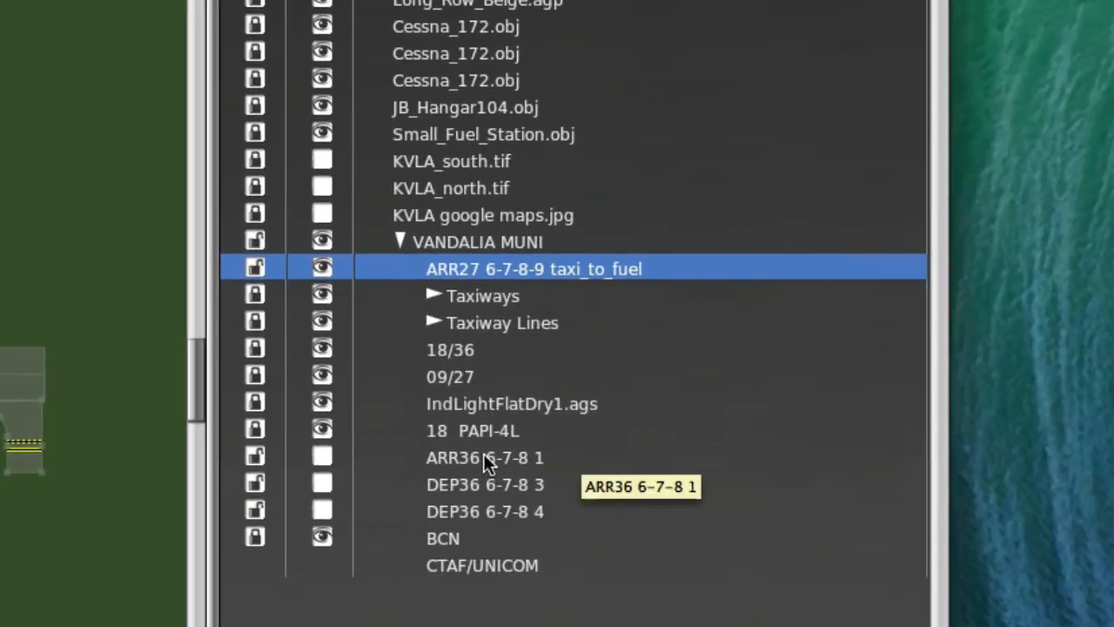
Select the ARR27, ARR36 and DEP36 route lines and group them together.
{"action": "left_click", "coordinate": [485, 511]}
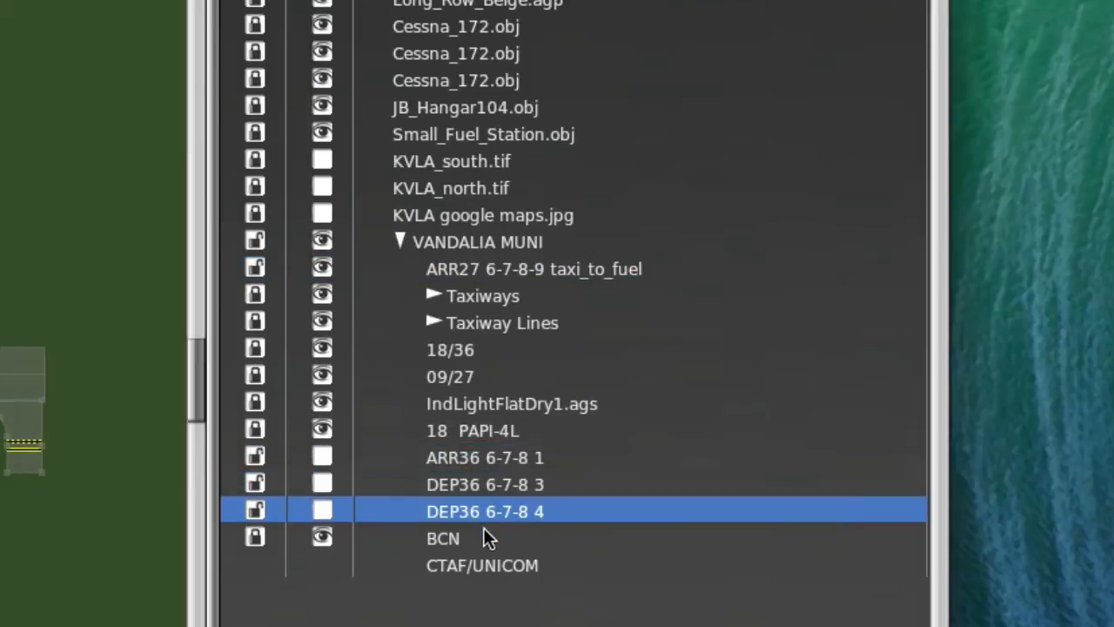
{"action": "left_click", "coordinate": [485, 457]}
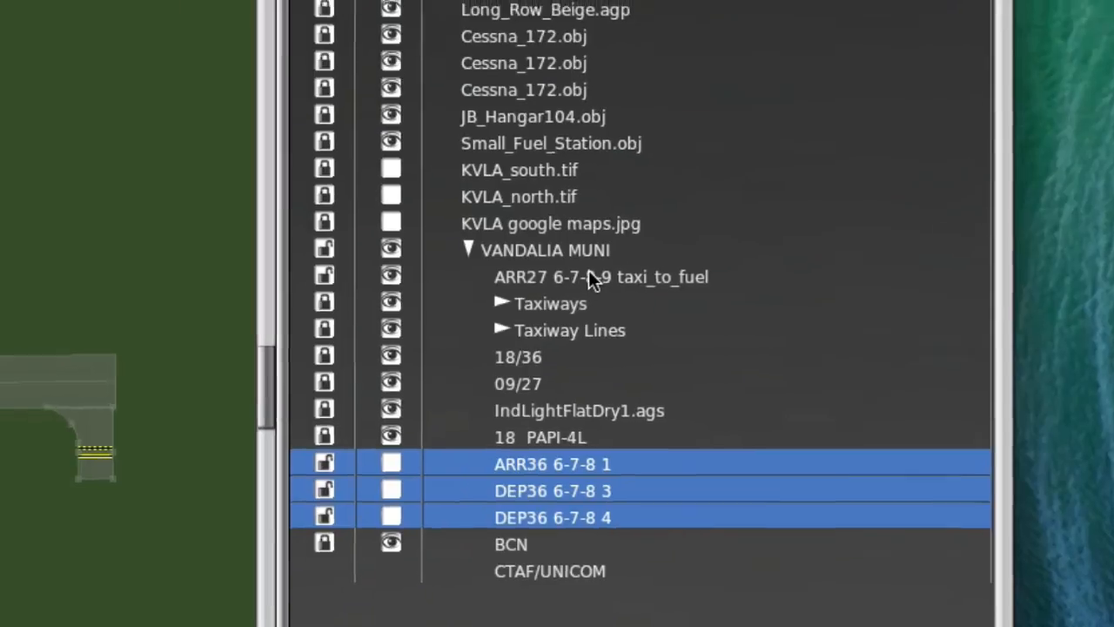
{"action": "left_click", "coordinate": [226, 12]}
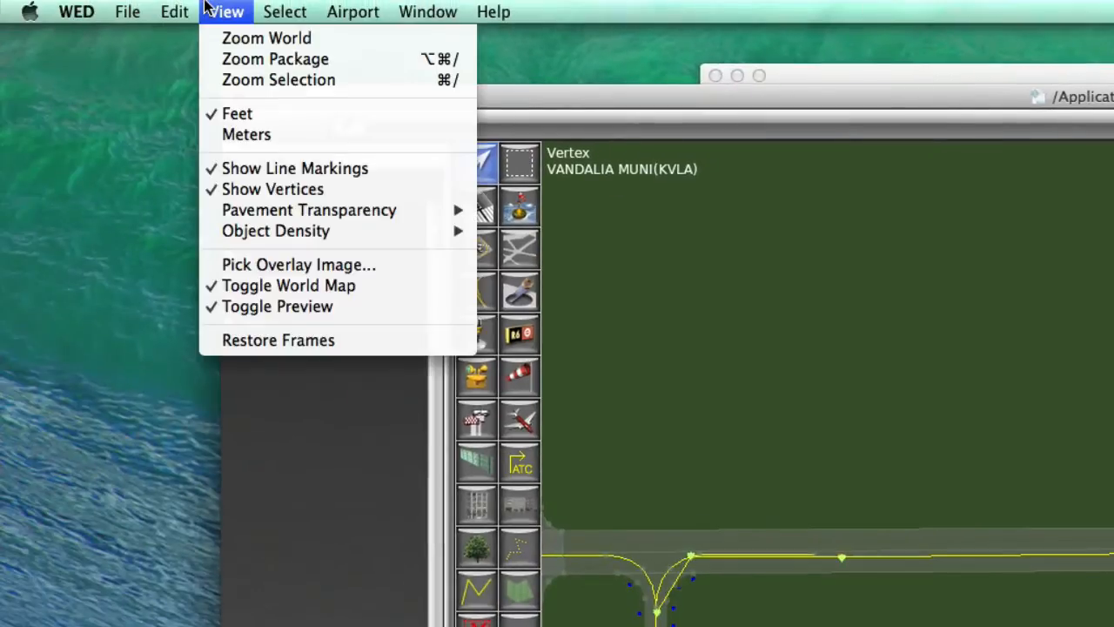
{"action": "left_click", "coordinate": [174, 11]}
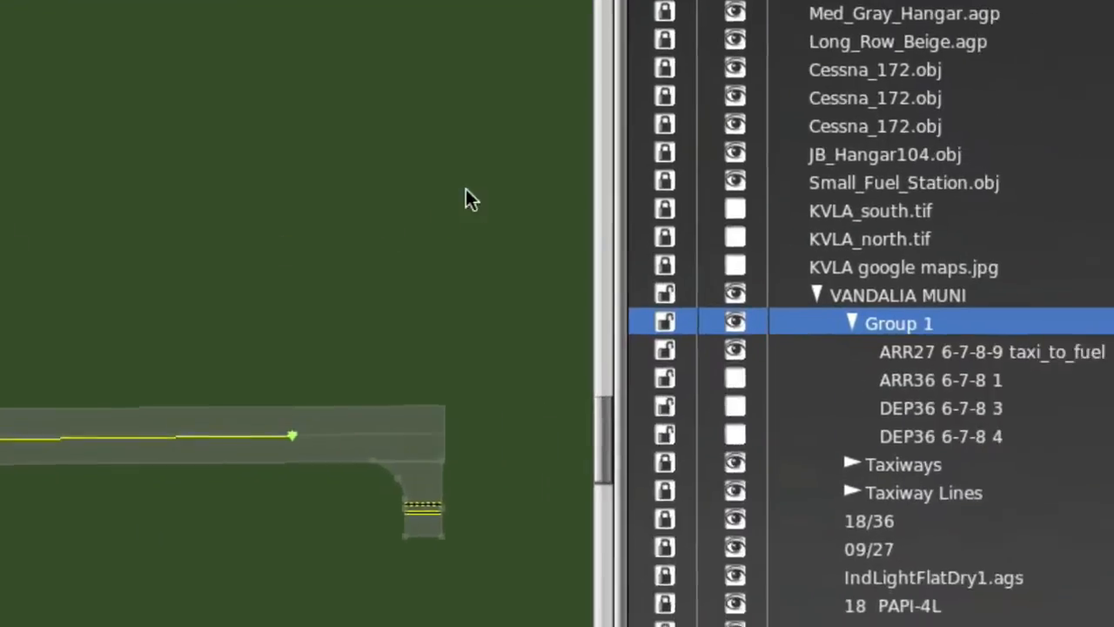
Rename the group Ground Routes, hide the ARR27 route and show ARR36 6-7-8 1.
{"action": "double_click", "coordinate": [898, 323]}
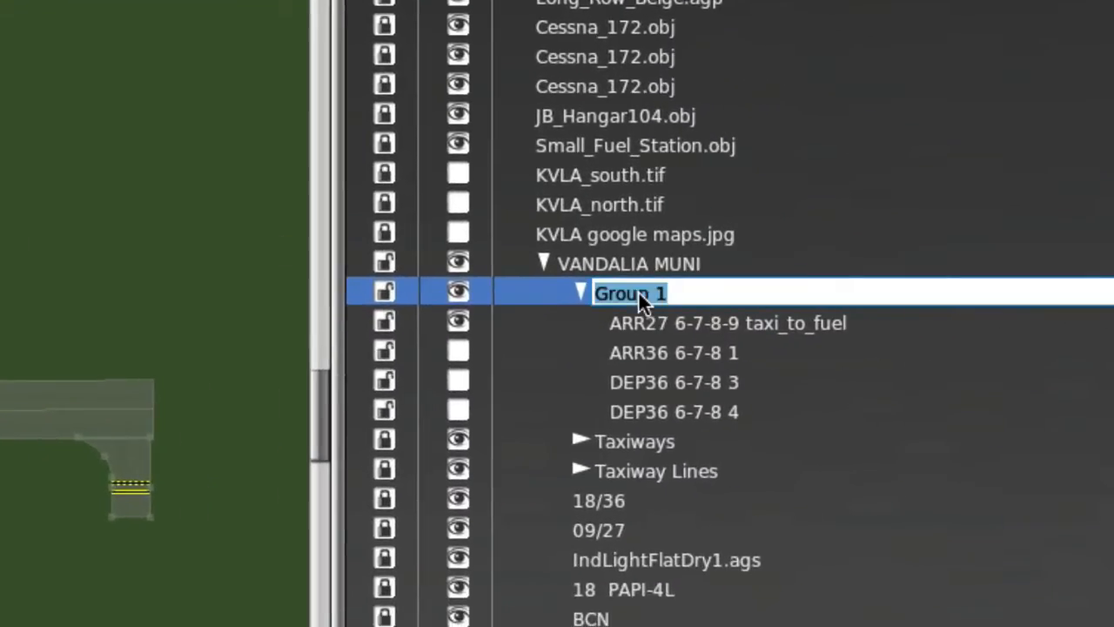
{"action": "type", "text": "Ground"}
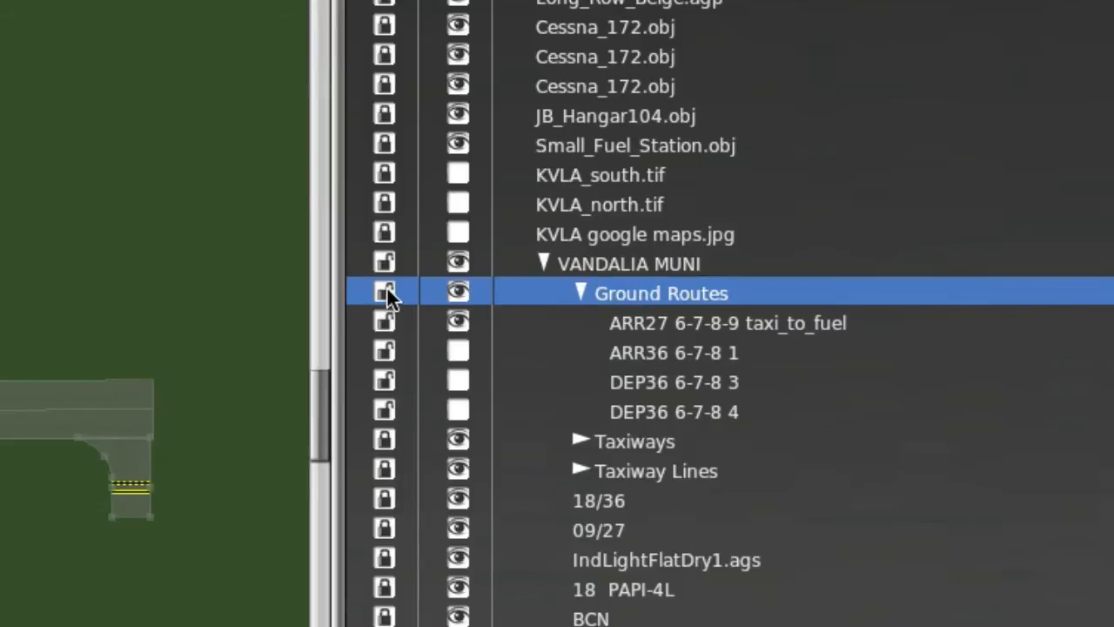
{"action": "left_click", "coordinate": [727, 323]}
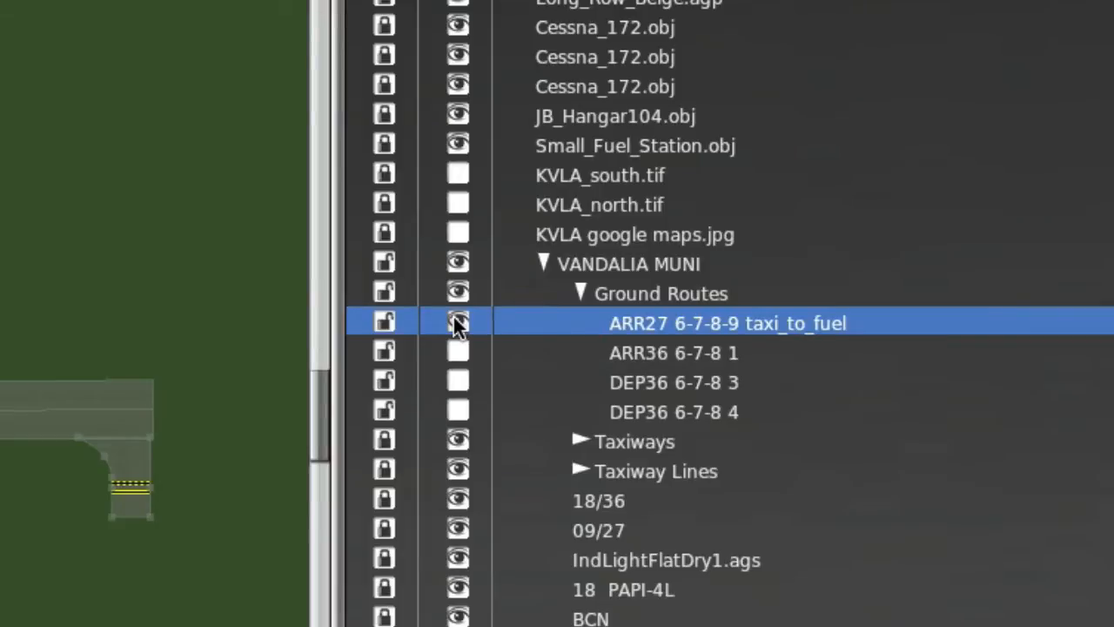
{"action": "left_click", "coordinate": [459, 322]}
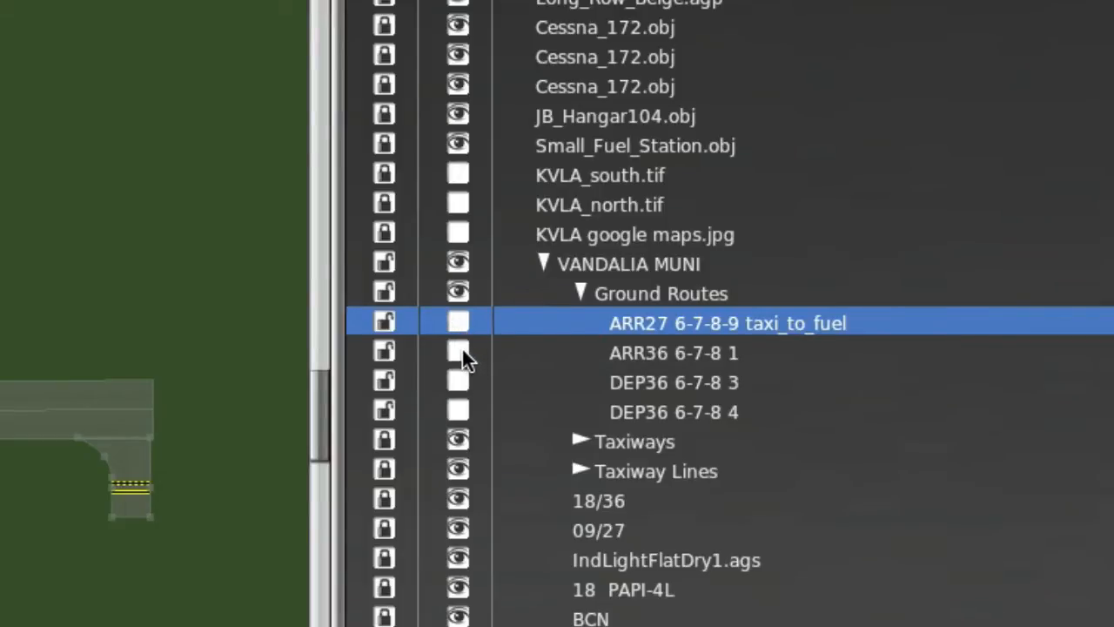
{"action": "left_click", "coordinate": [671, 353]}
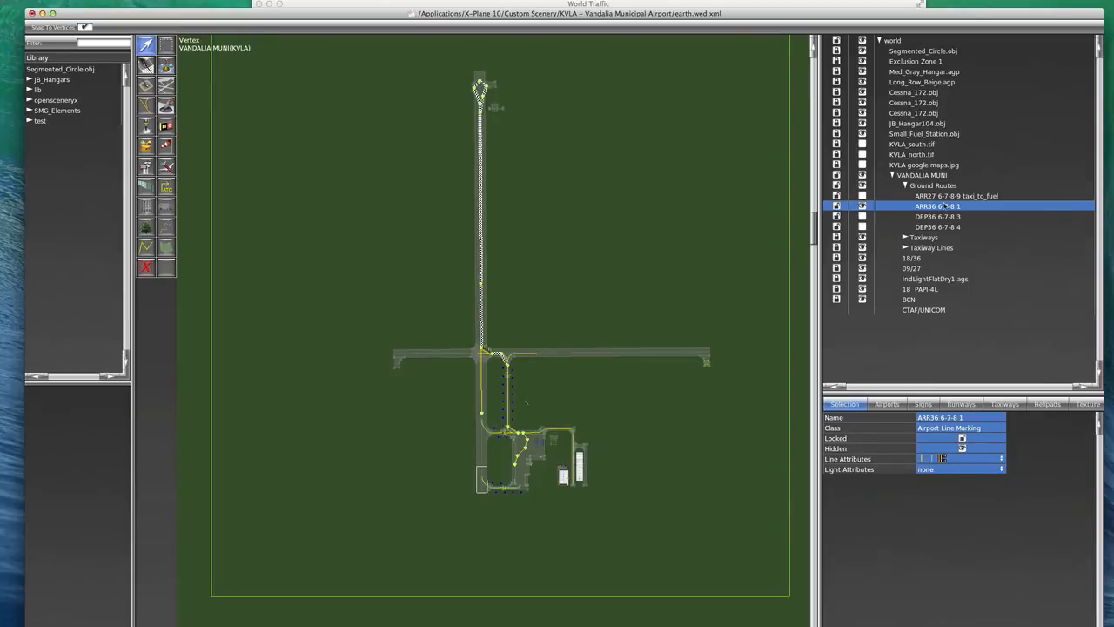
{"action": "left_click", "coordinate": [938, 216]}
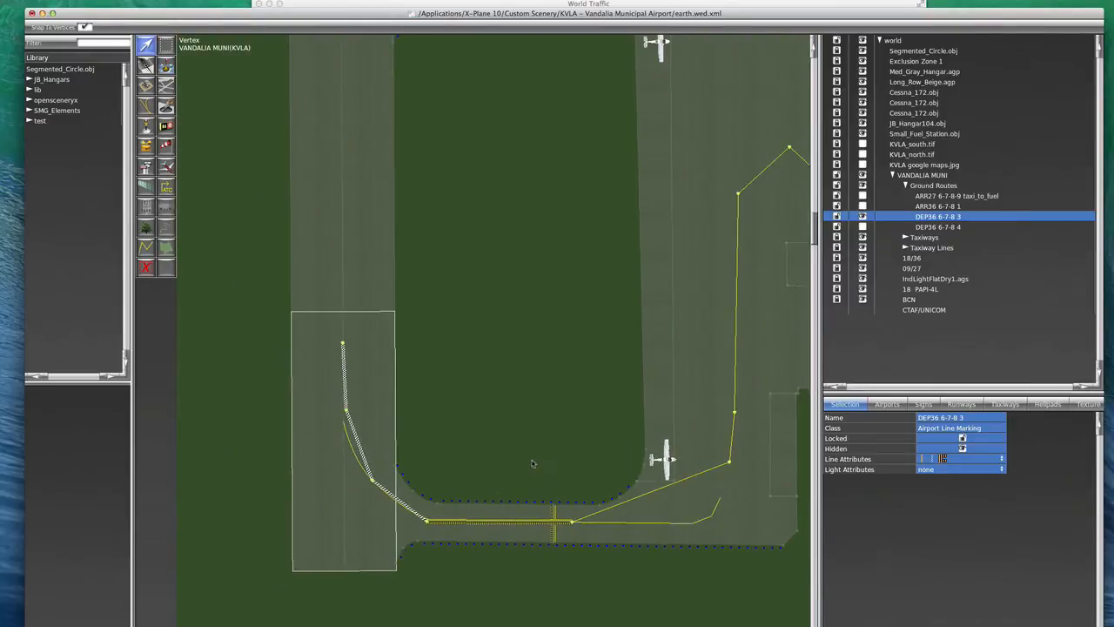
{"action": "scroll", "scroll_direction": "down", "scroll_amount": 3}
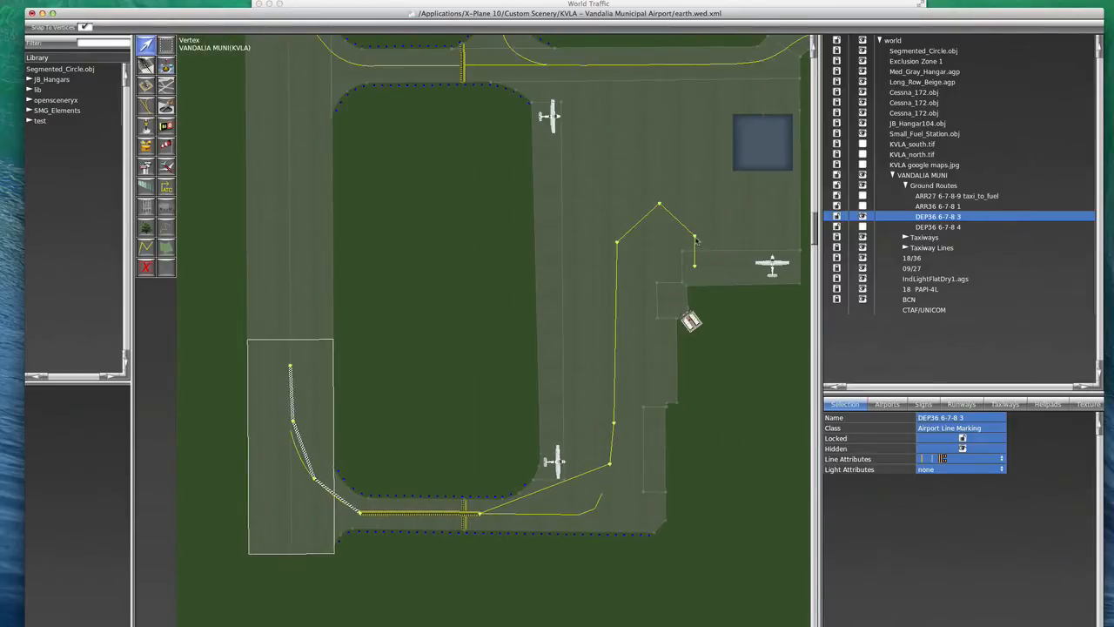
{"action": "mouse_move", "coordinate": [609, 339]}
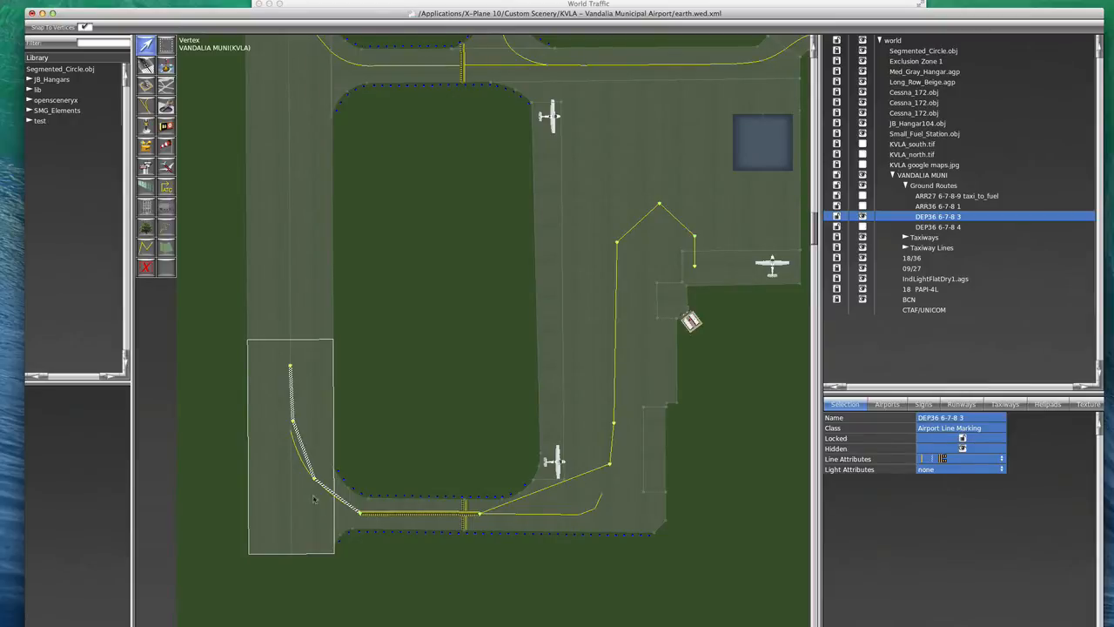
{"action": "mouse_move", "coordinate": [301, 347]}
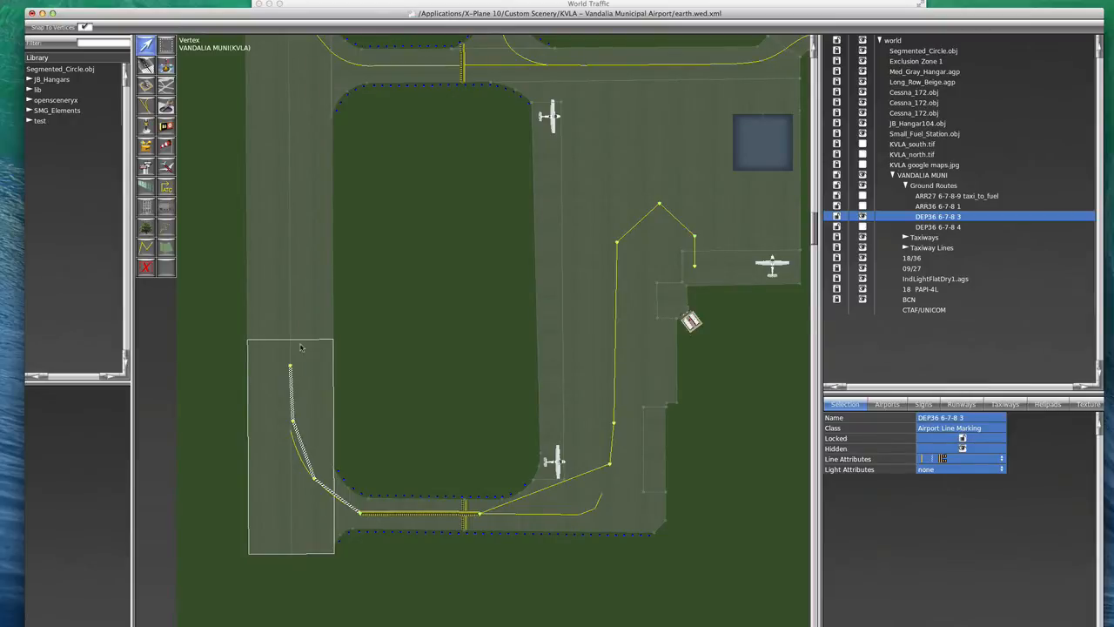
{"action": "left_click", "coordinate": [939, 226]}
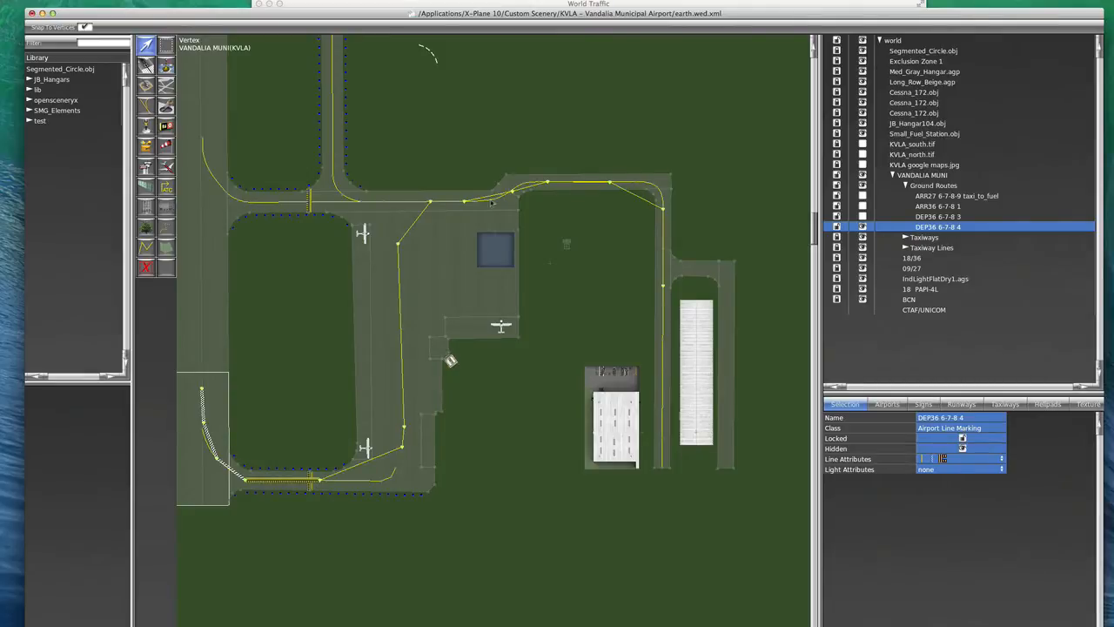
{"action": "mouse_move", "coordinate": [469, 353]}
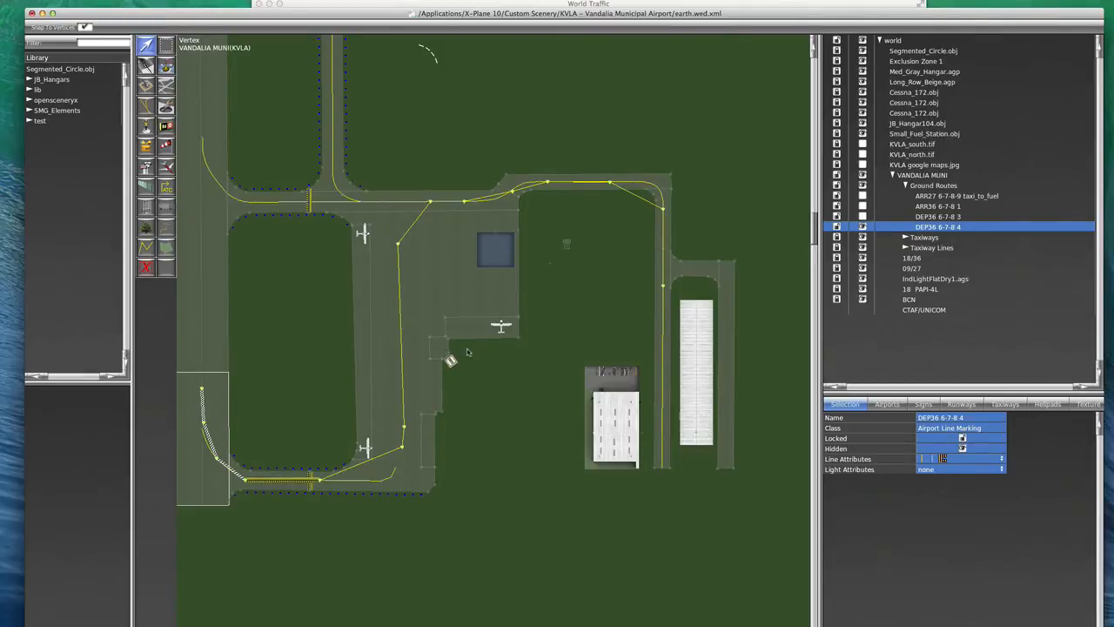
{"action": "mouse_move", "coordinate": [446, 331]}
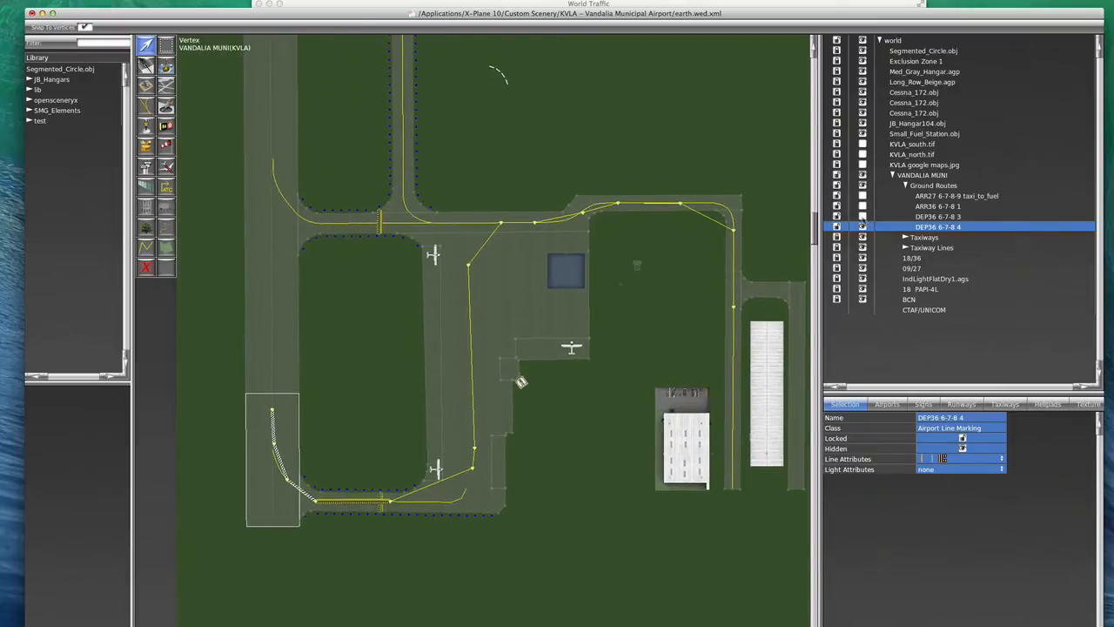
{"action": "left_click", "coordinate": [939, 205]}
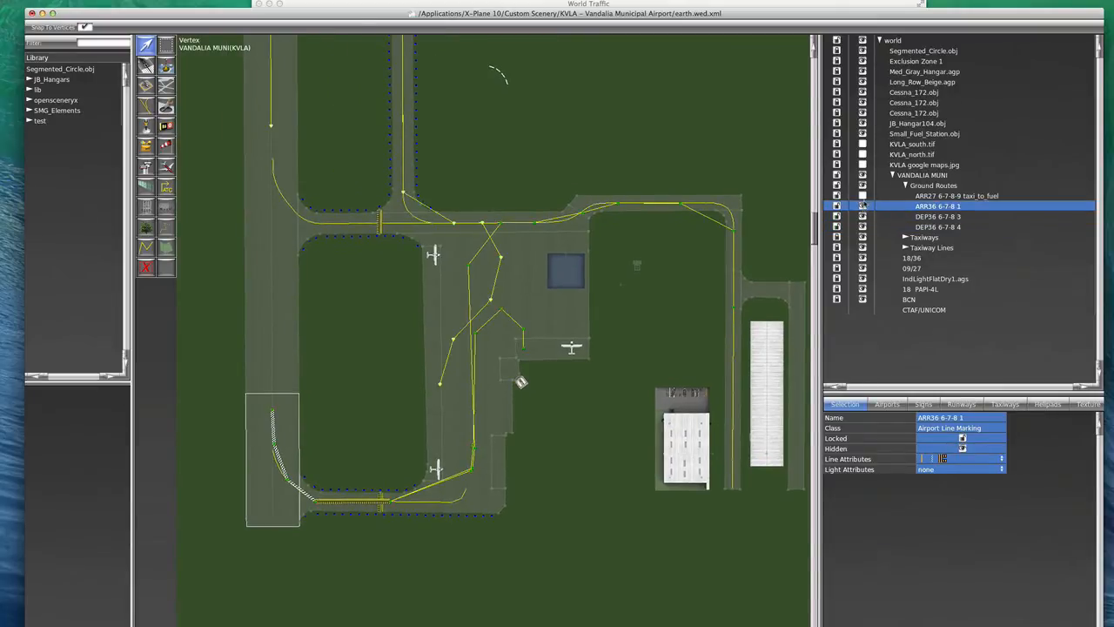
{"action": "left_click", "coordinate": [955, 195]}
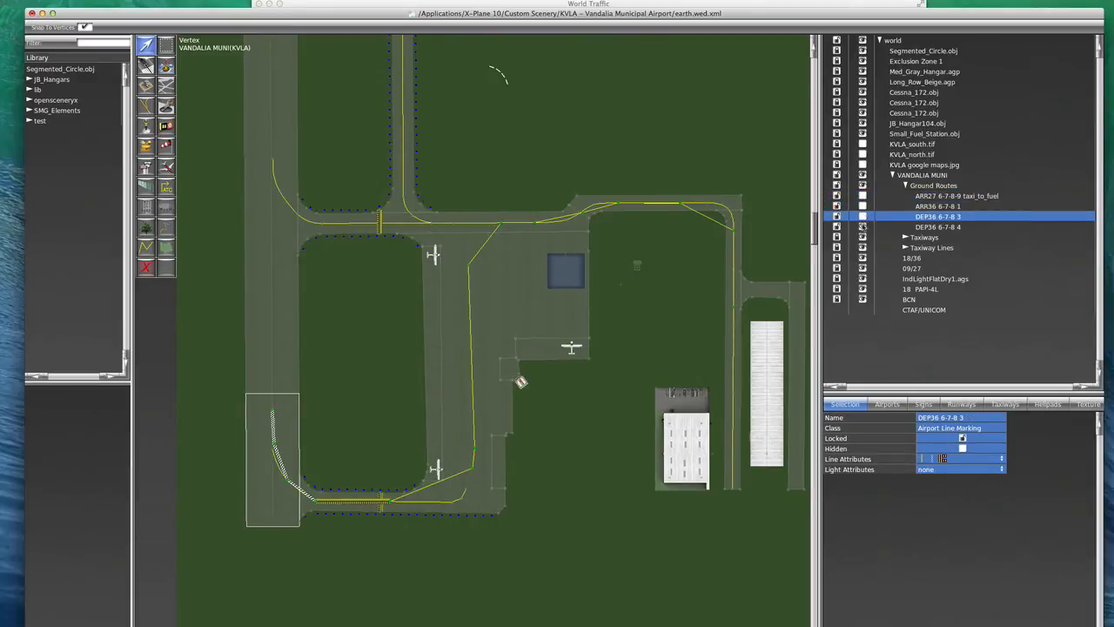
{"action": "left_click", "coordinate": [938, 226]}
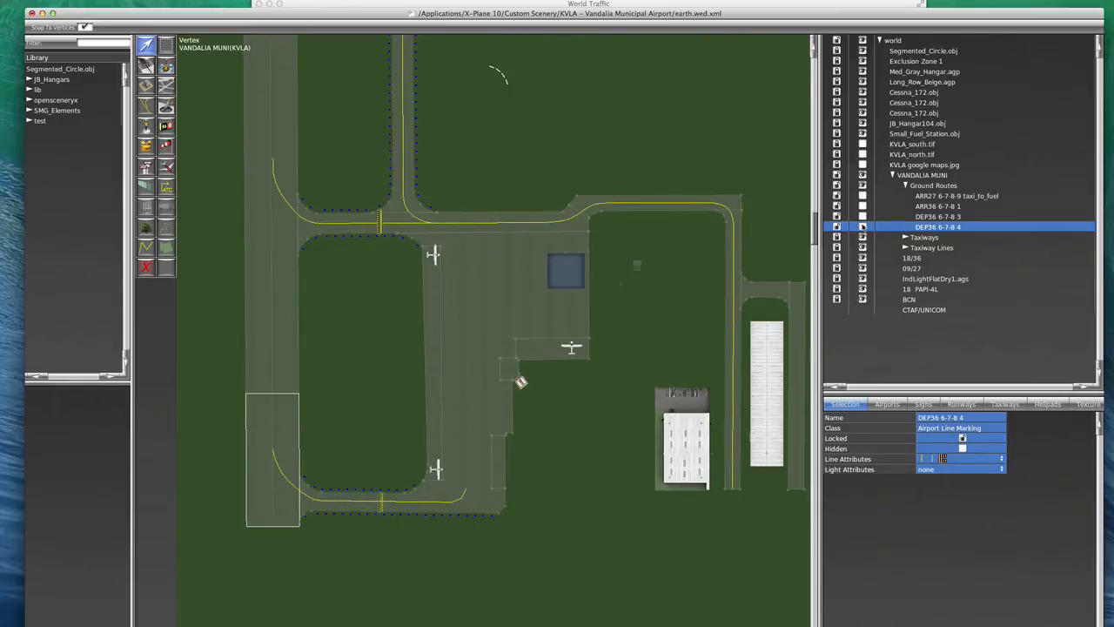
{"action": "mouse_move", "coordinate": [360, 256]}
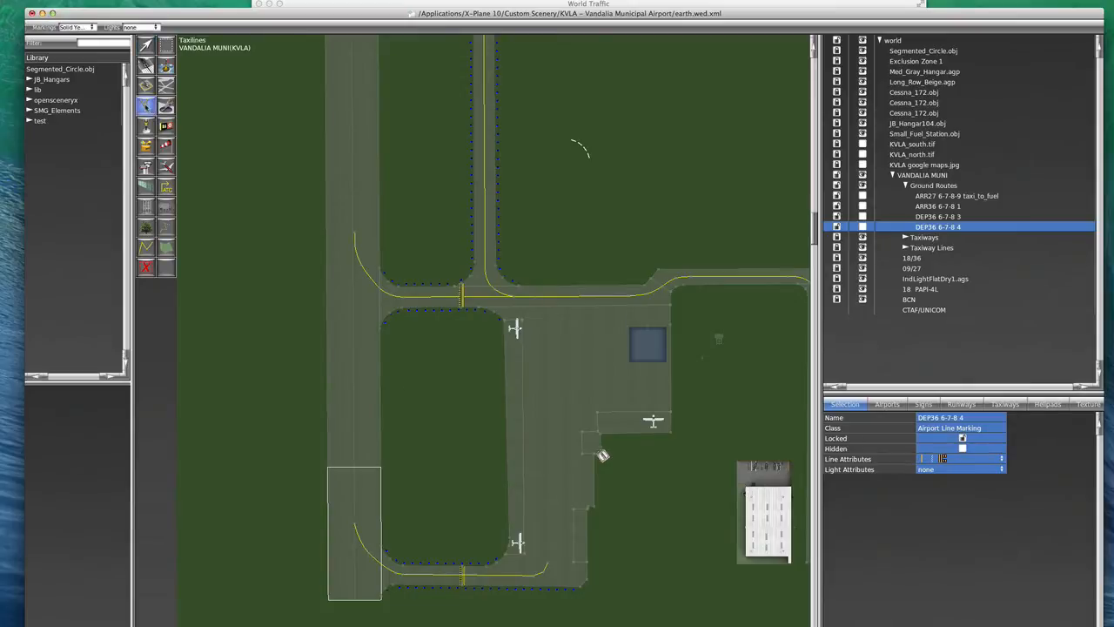
{"action": "mouse_move", "coordinate": [526, 366]}
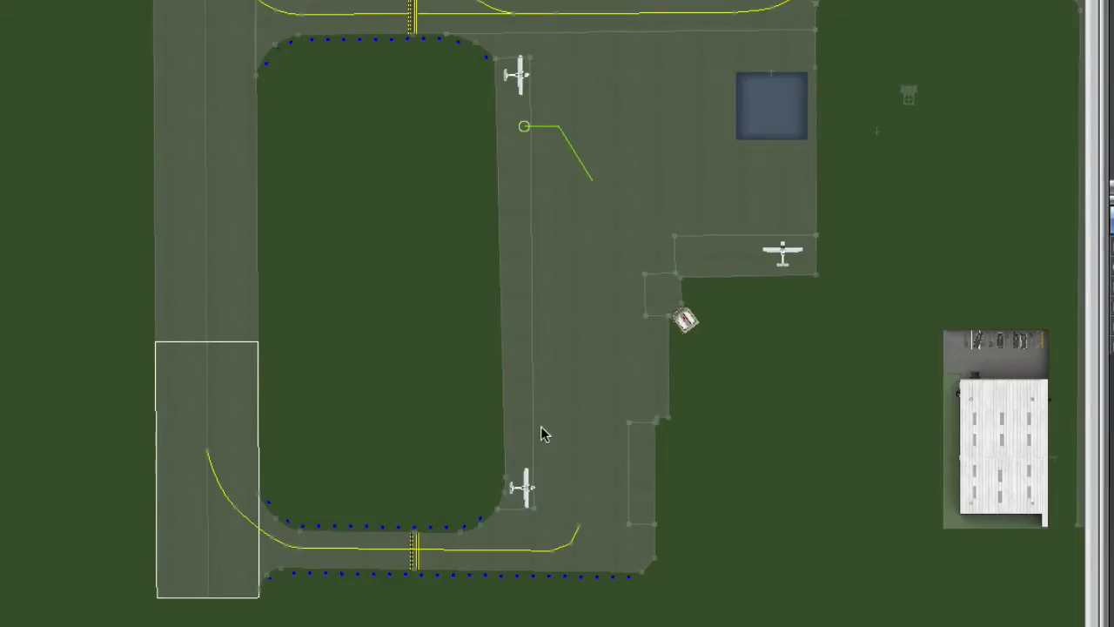
{"action": "mouse_move", "coordinate": [586, 512]}
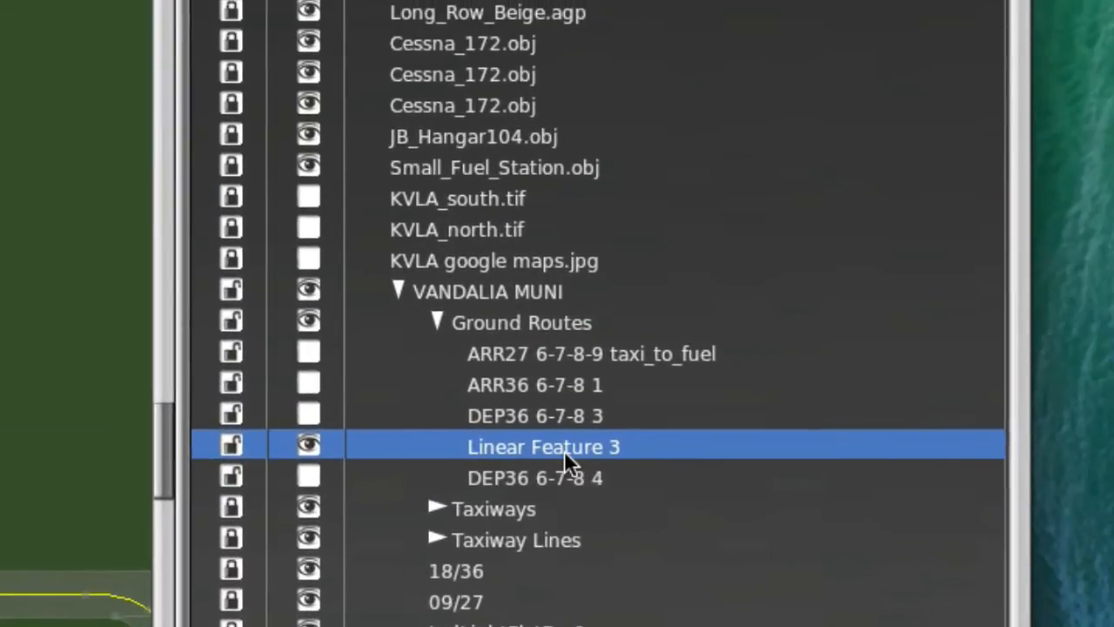
{"action": "mouse_move", "coordinate": [566, 457]}
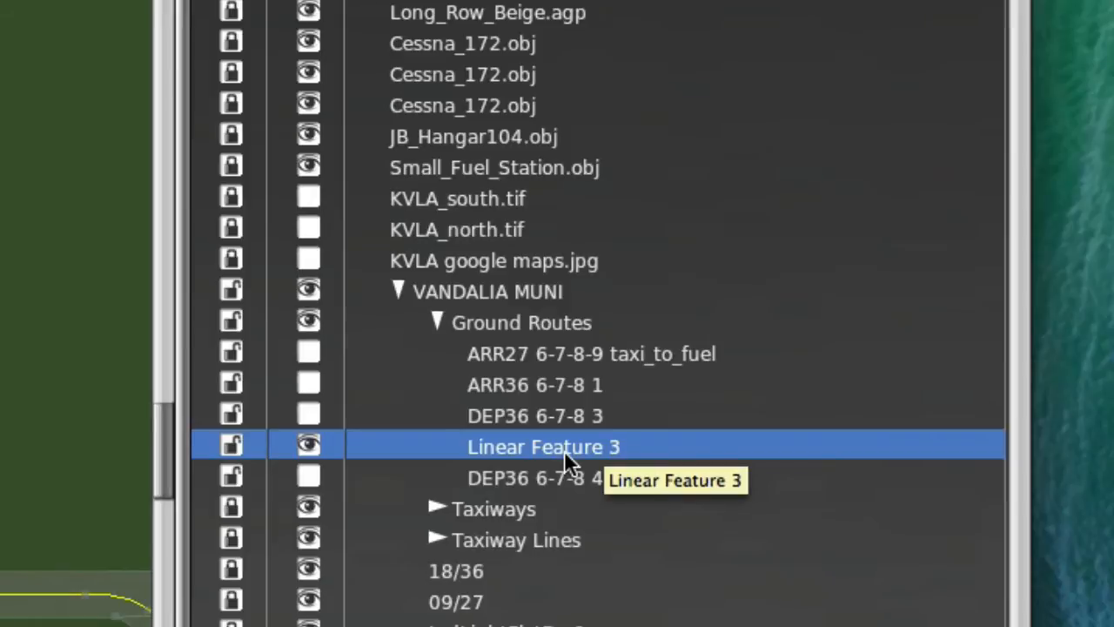
{"action": "mouse_move", "coordinate": [558, 457]}
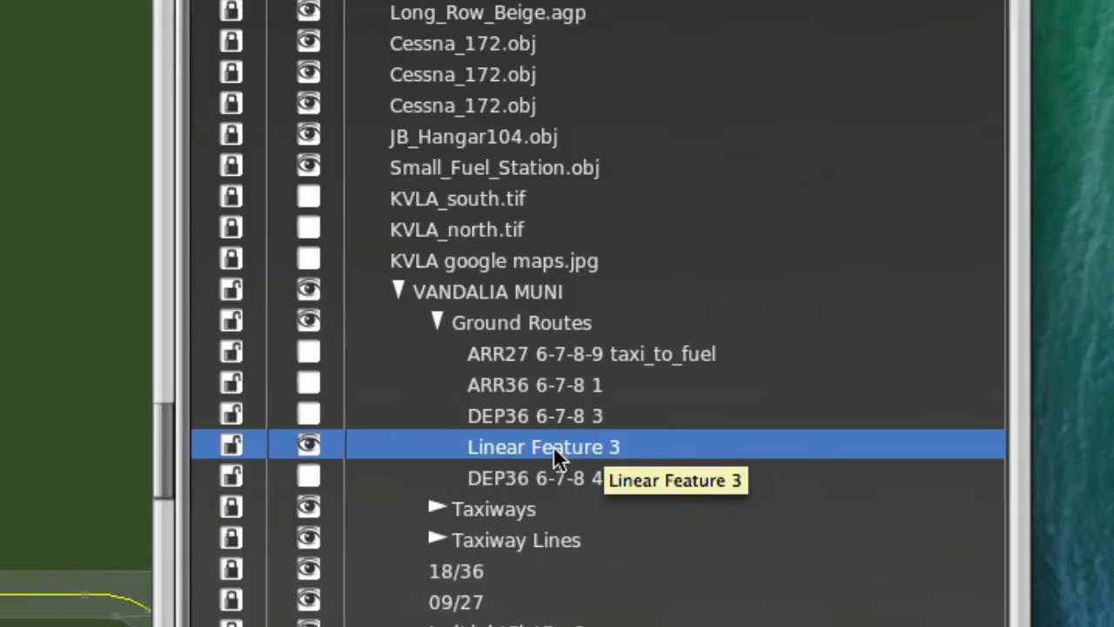
Rename Linear Feature 3 to 'DEP36 6-7-8-9 comment'.
{"action": "double_click", "coordinate": [543, 446]}
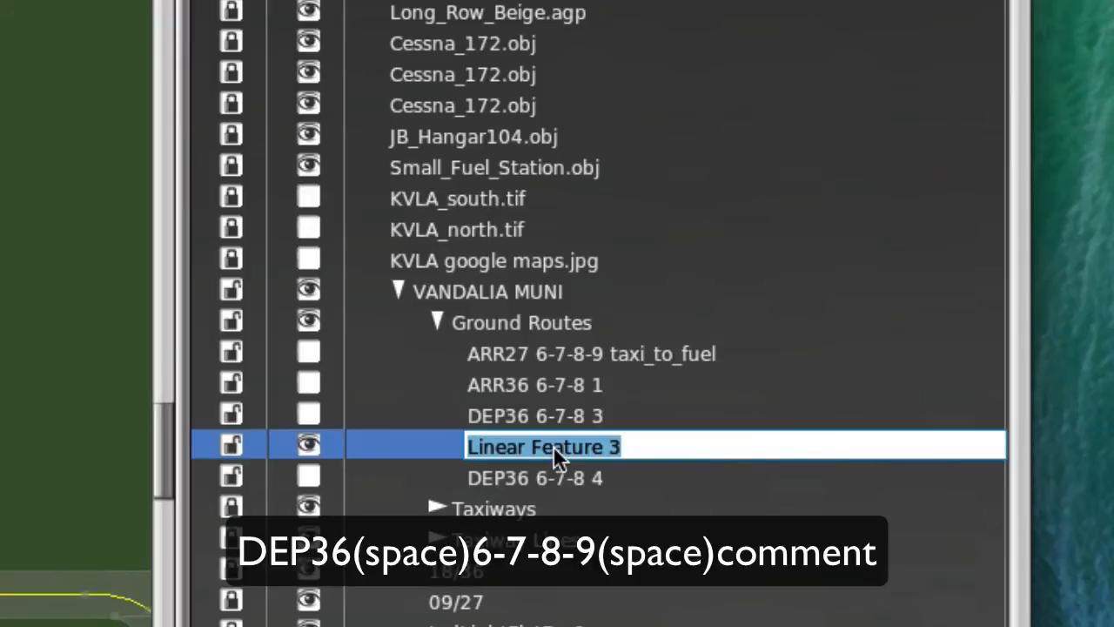
{"action": "type", "text": "DEP36 6-"}
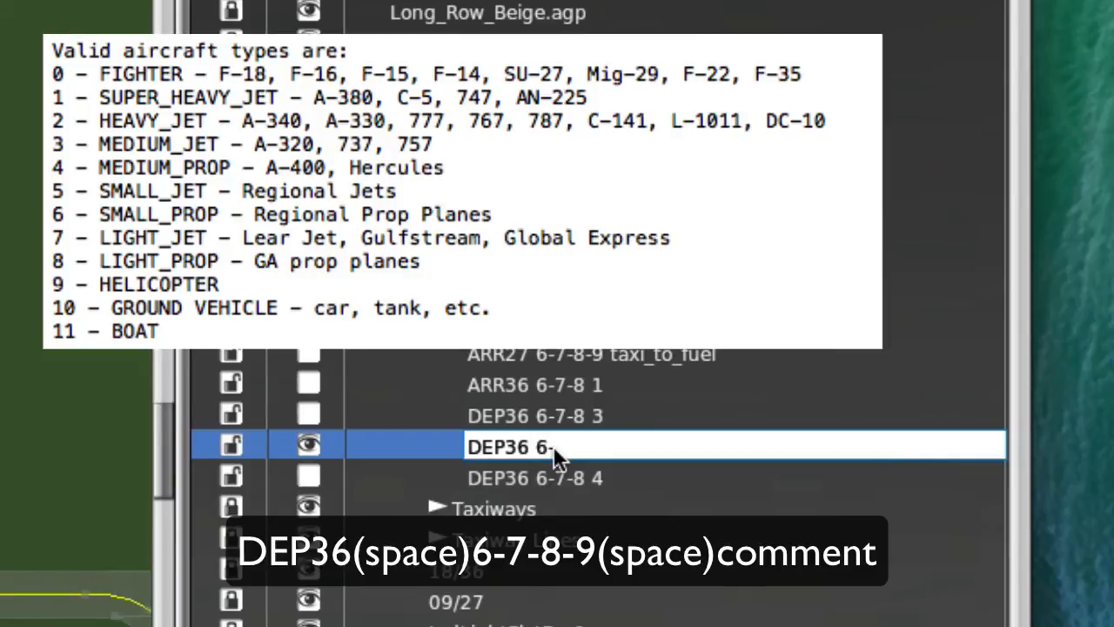
{"action": "type", "text": "7-8-9"}
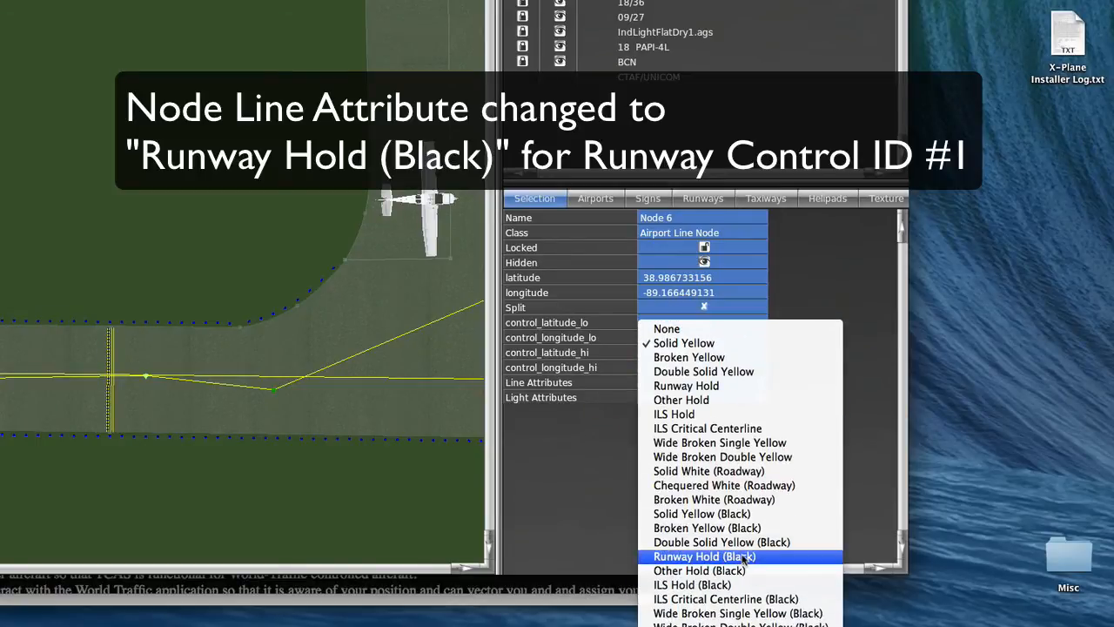
Give Node 6 the Runway Hold (Black) line marking.
{"action": "left_click", "coordinate": [704, 557]}
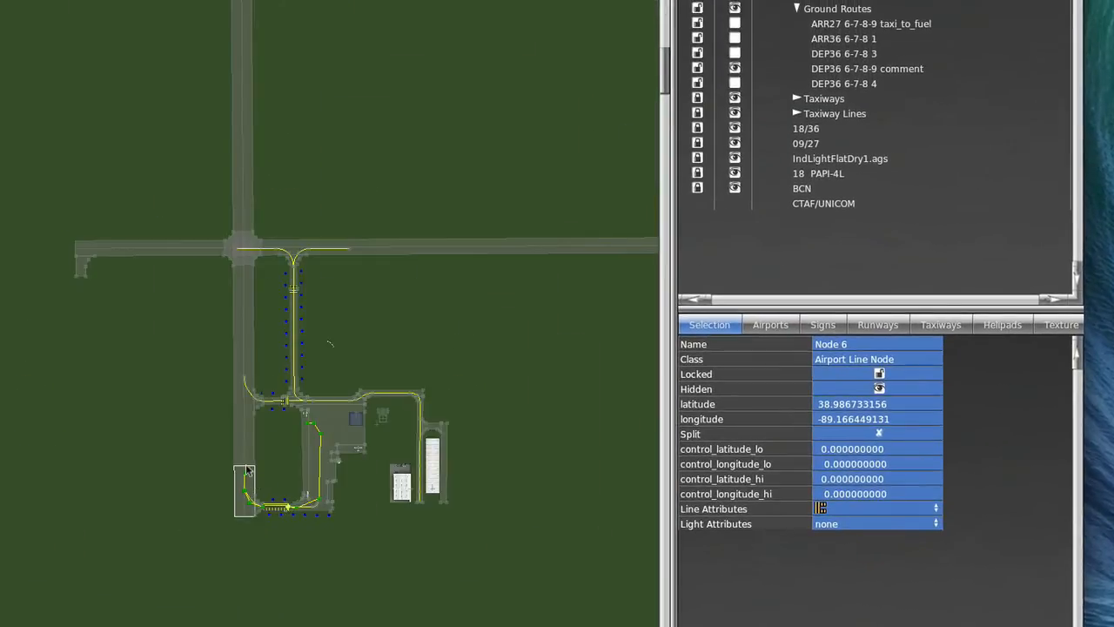
{"action": "mouse_move", "coordinate": [255, 389]}
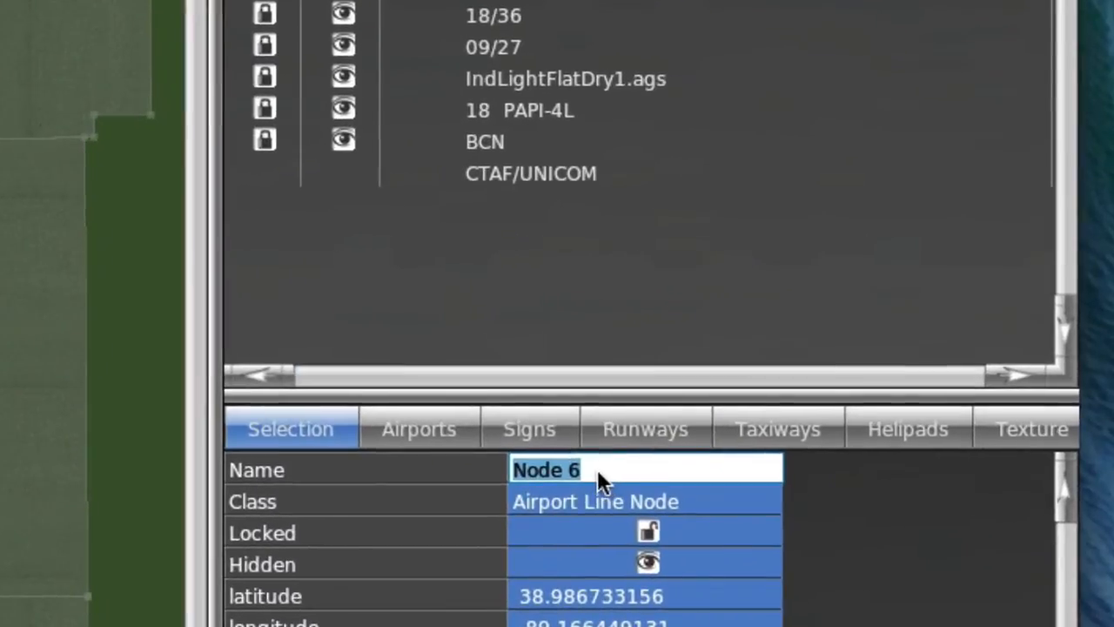
Rename Node 6 to Node 6-36, briefly trying 12R as the runway number.
{"action": "type", "text": "-"}
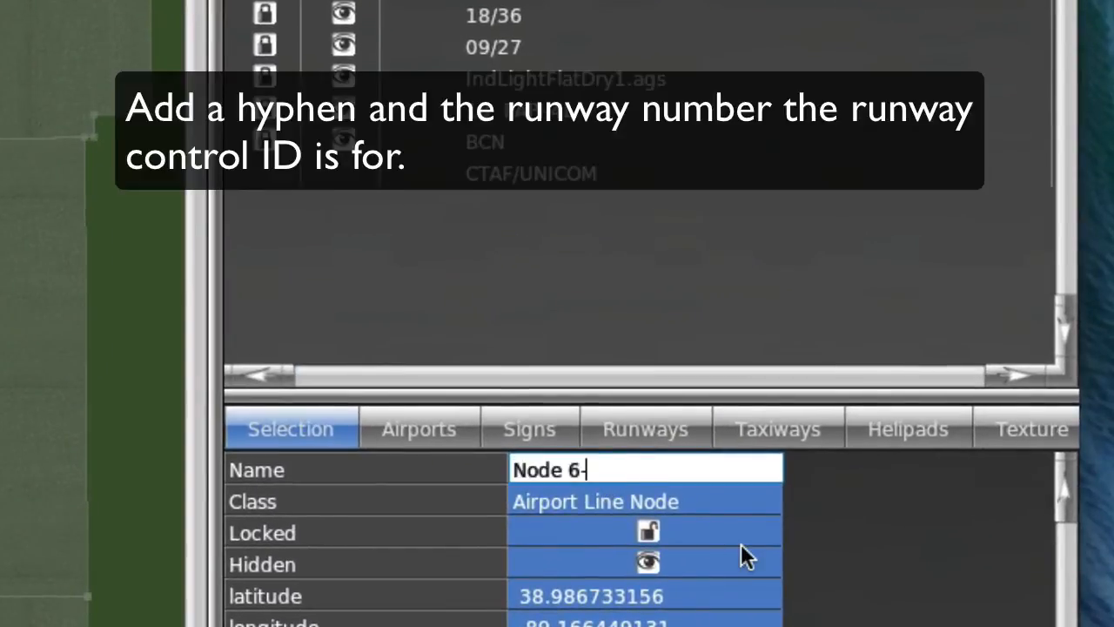
{"action": "type", "text": "36"}
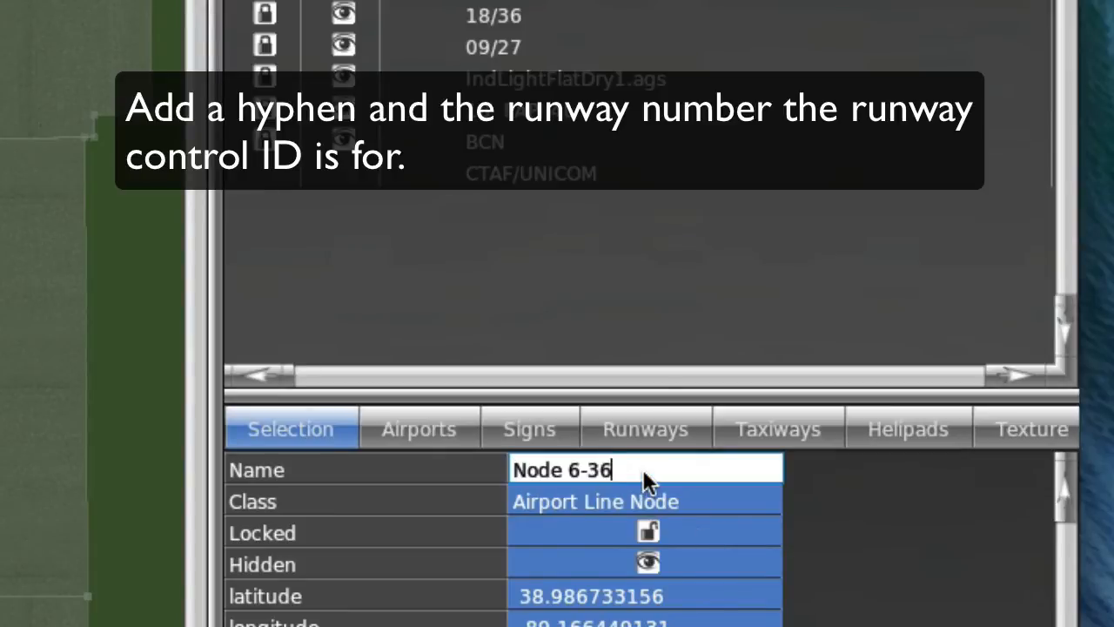
{"action": "key", "text": "BackSpace"}
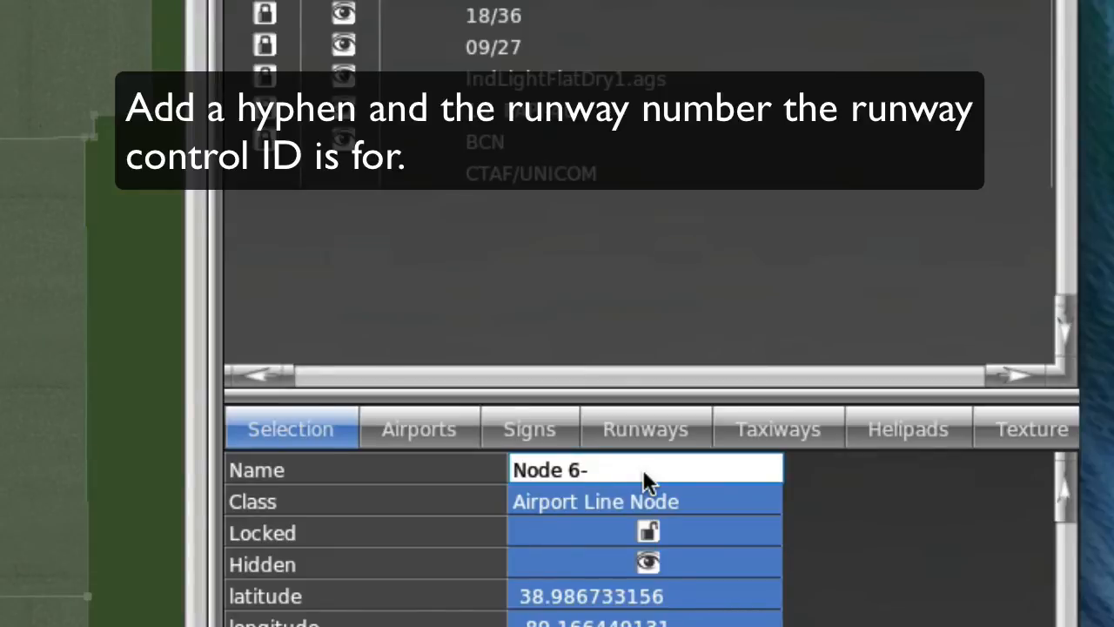
{"action": "type", "text": "12R"}
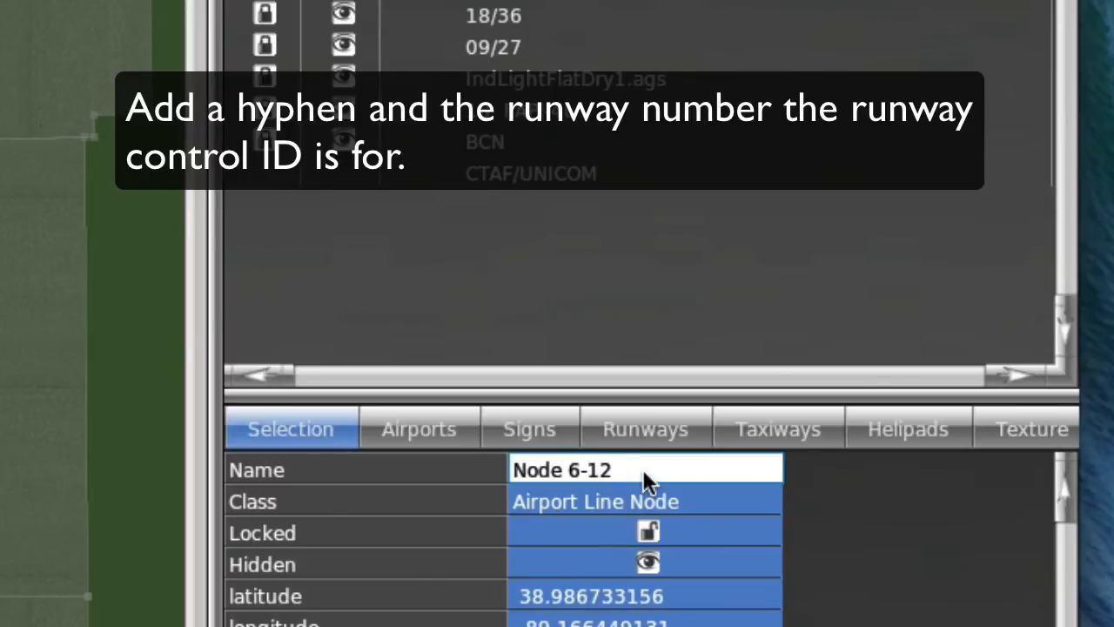
{"action": "key", "text": "Backspace"}
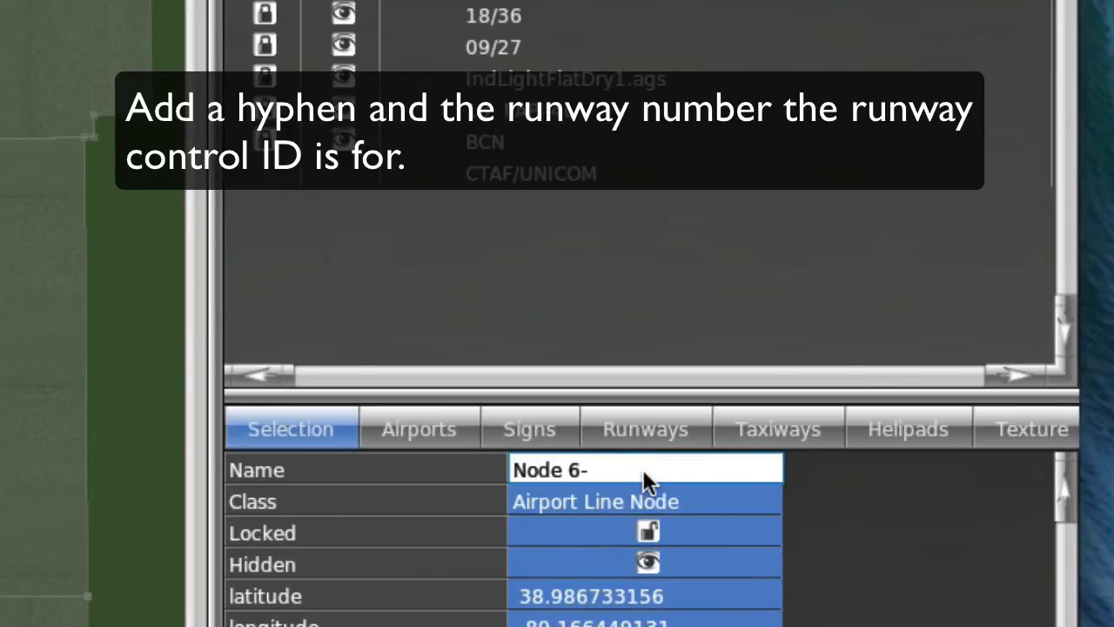
{"action": "type", "text": "36"}
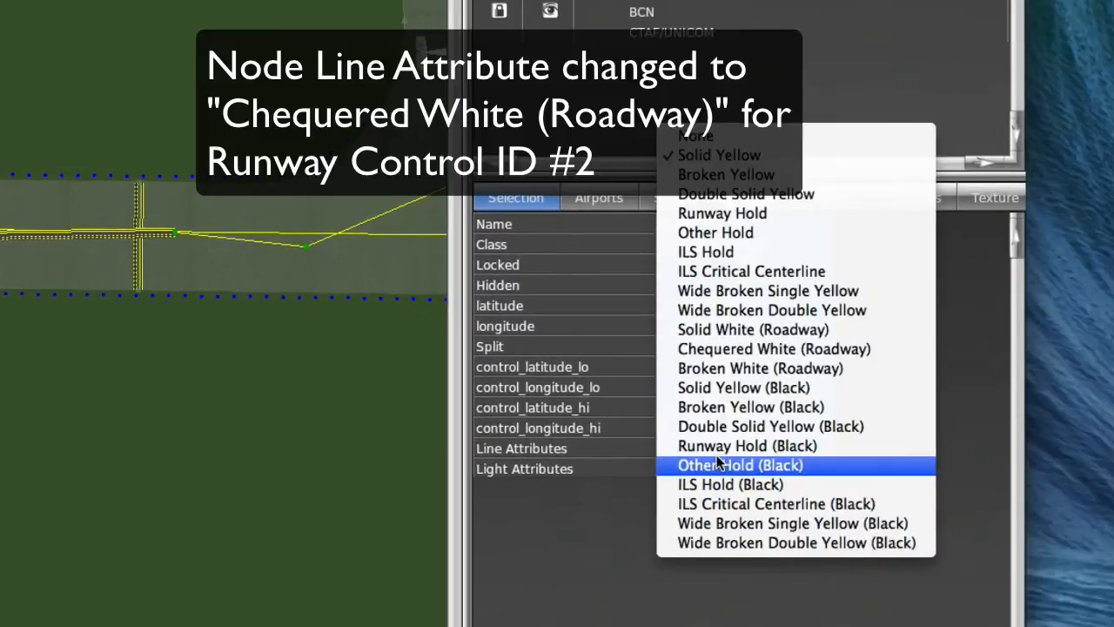
Give nodes 8 to 10 the Chequered White (Roadway) line marking.
{"action": "left_click", "coordinate": [774, 348]}
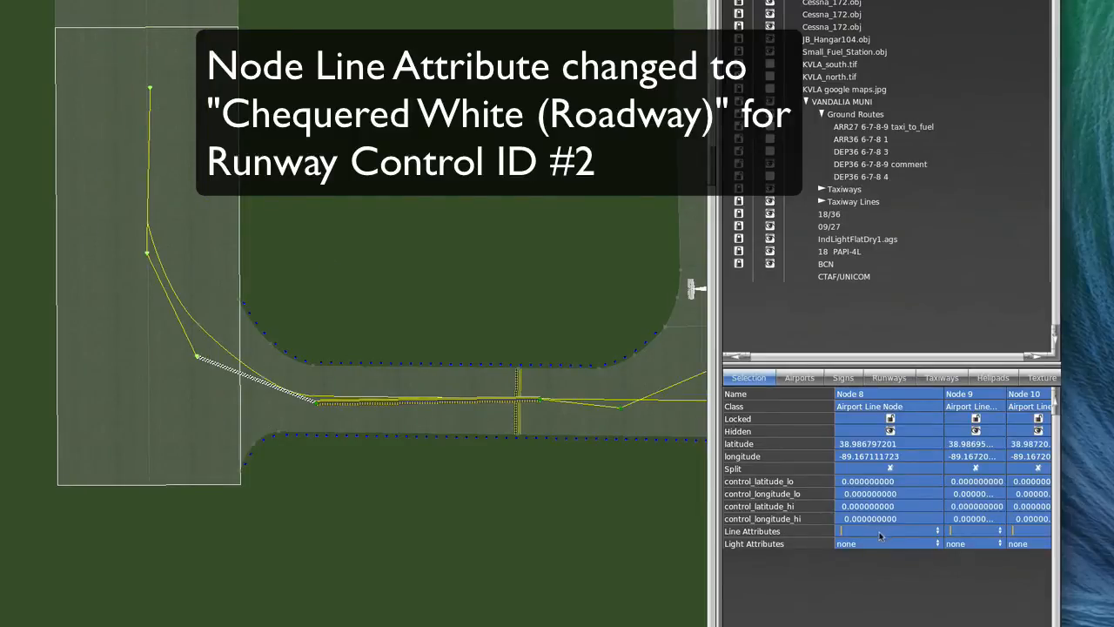
{"action": "left_click", "coordinate": [884, 531]}
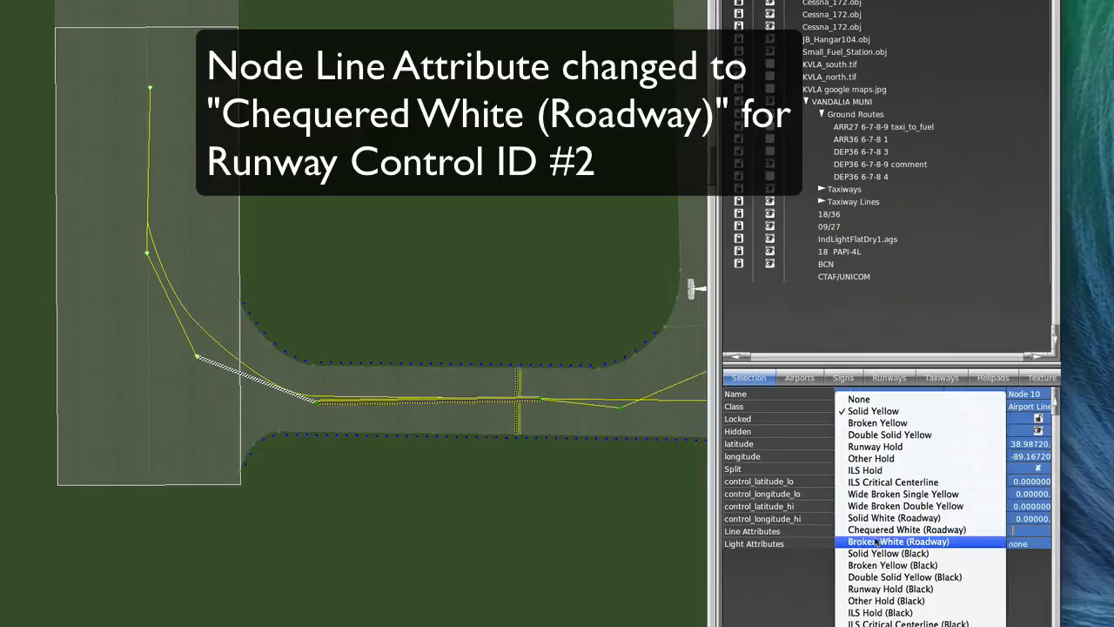
{"action": "left_click", "coordinate": [907, 529]}
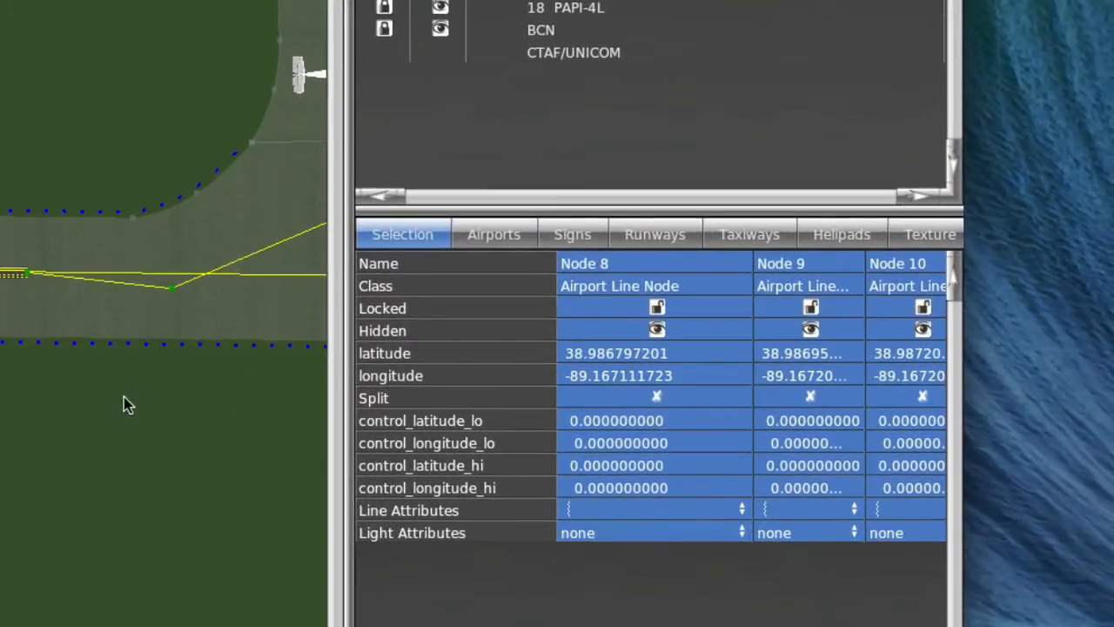
{"action": "mouse_move", "coordinate": [193, 259]}
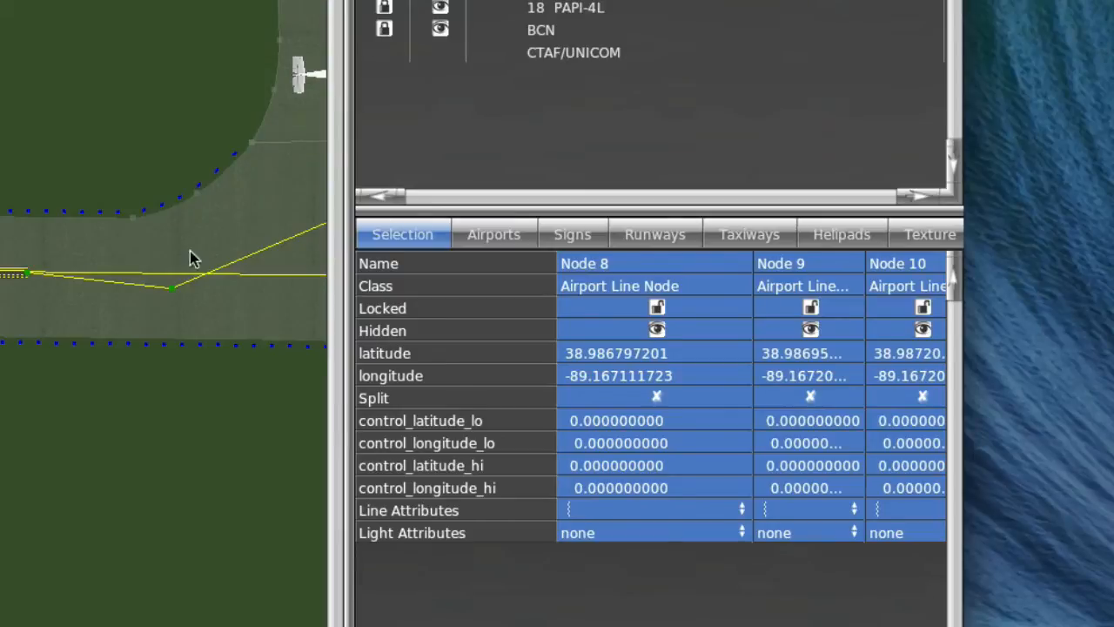
Append -36 to the names of nodes 8, 9 and 10.
{"action": "double_click", "coordinate": [585, 263]}
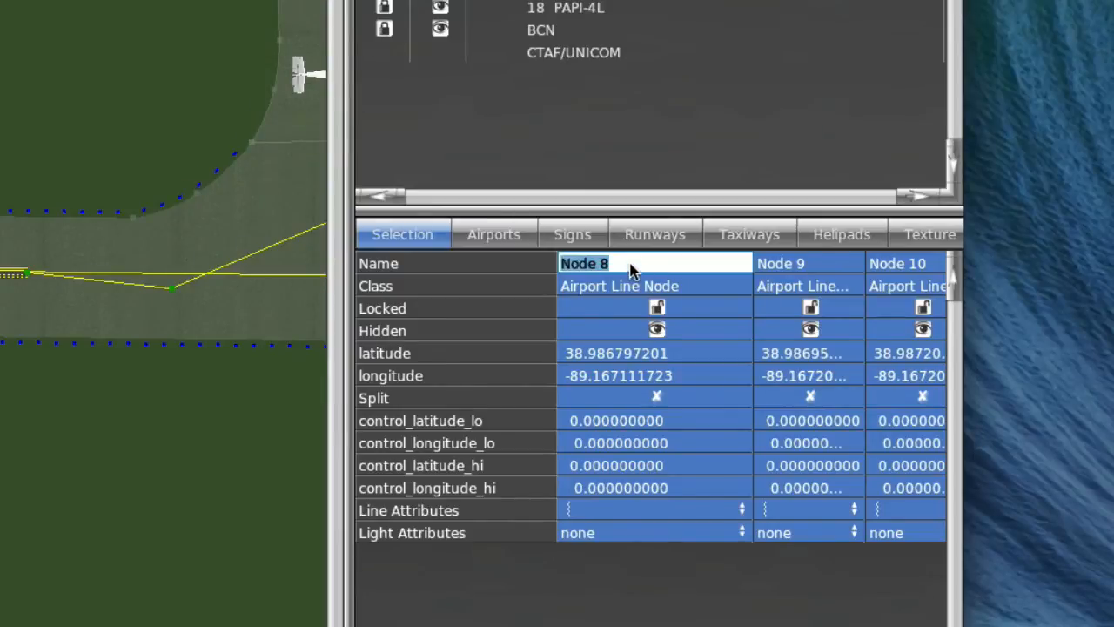
{"action": "type", "text": "-36"}
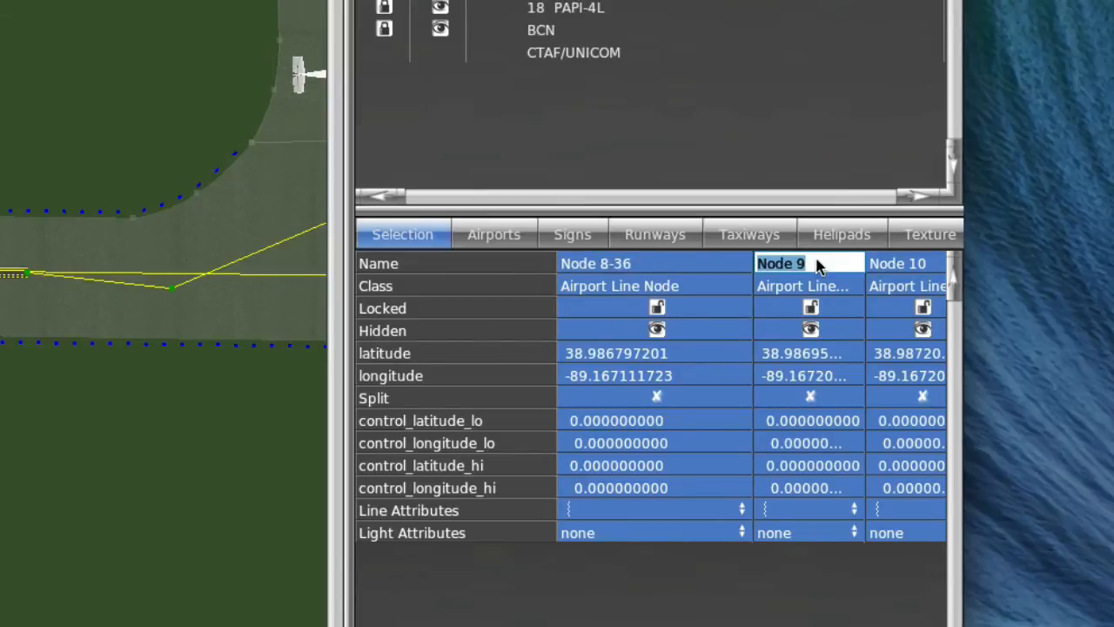
{"action": "type", "text": "-36"}
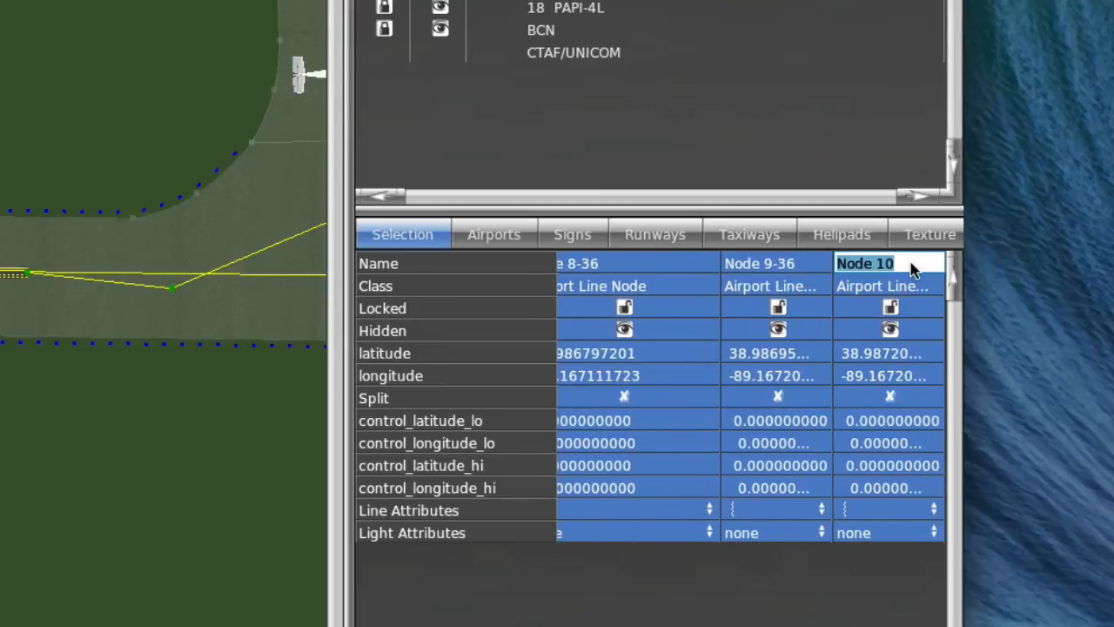
{"action": "type", "text": "-36"}
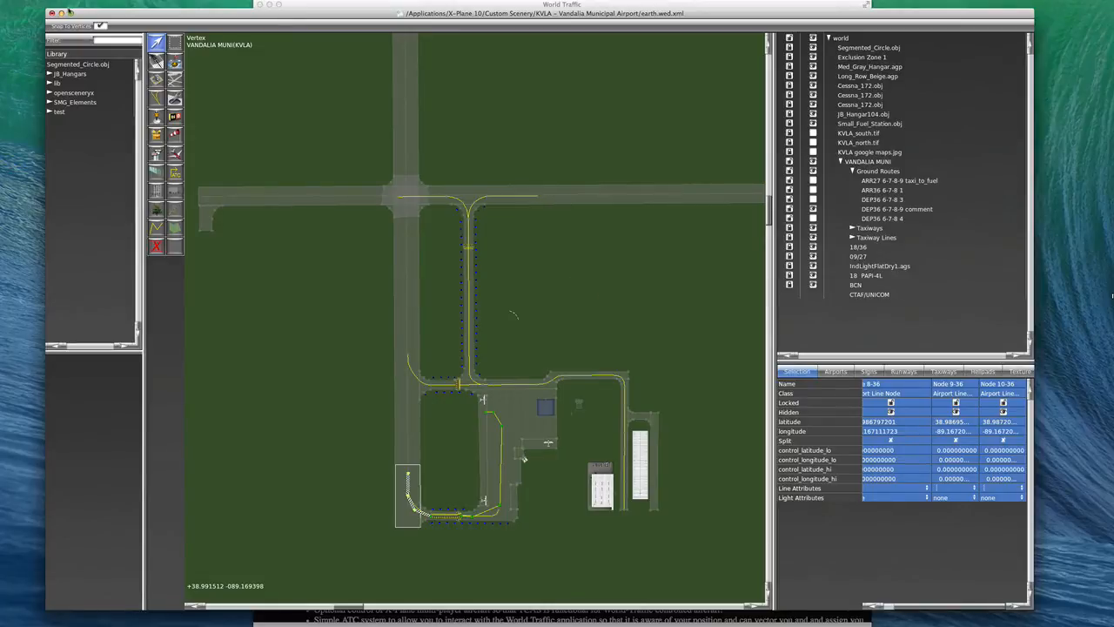
Switch to Finder and check earth.wed.xml's modification date in the KVLA folder.
{"action": "left_click", "coordinate": [18, 7]}
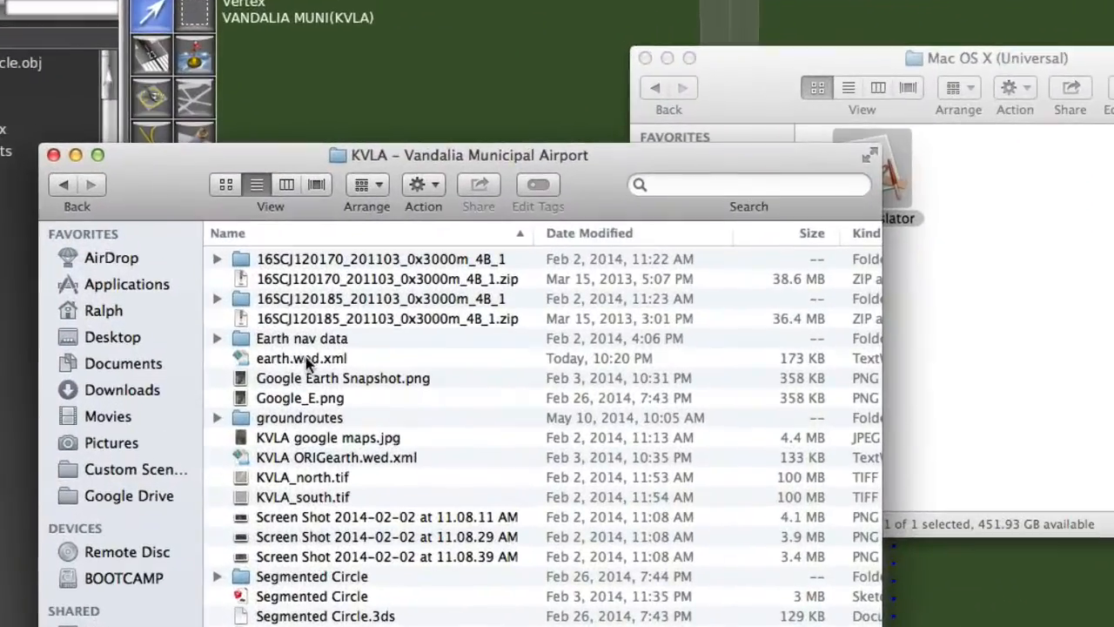
{"action": "left_click", "coordinate": [301, 358]}
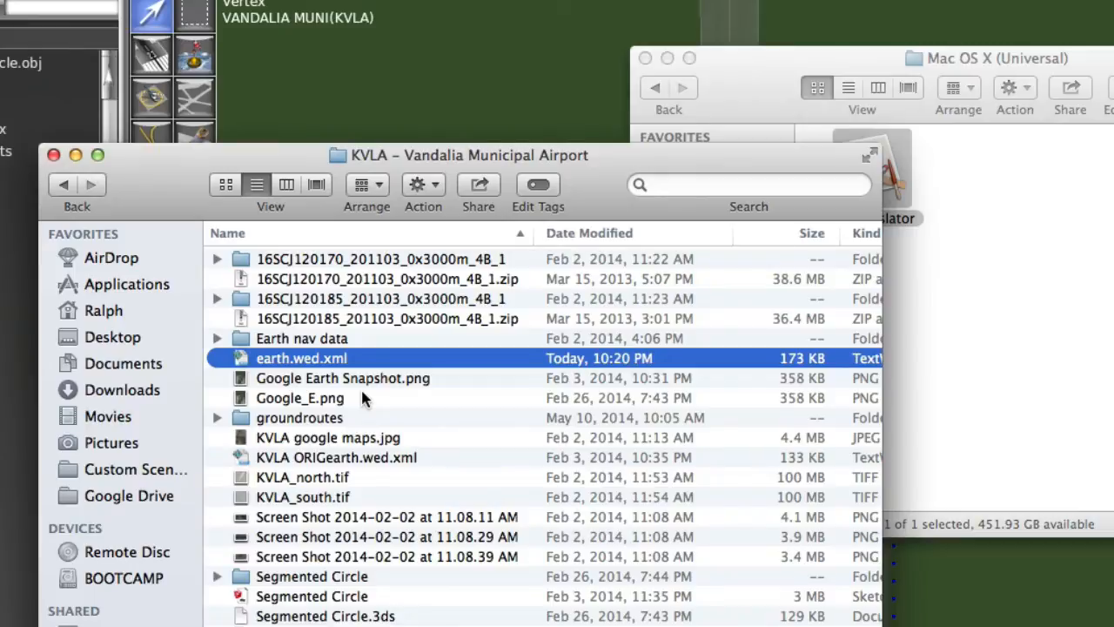
{"action": "double_click", "coordinate": [302, 358]}
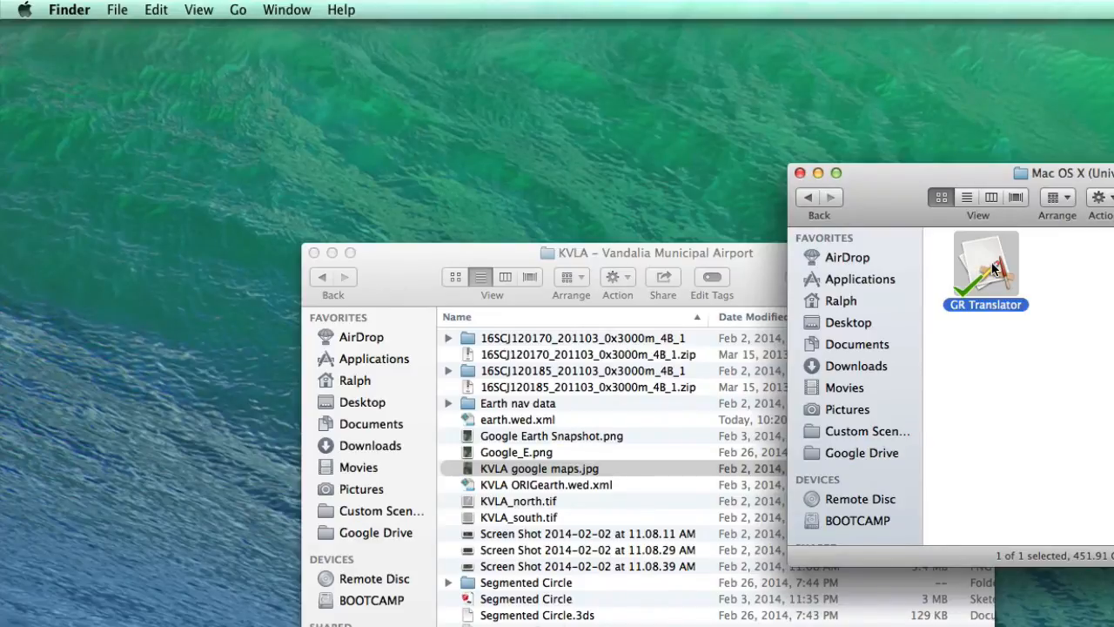
Launch GR Translator and bring up its File menu from the empty start window.
{"action": "double_click", "coordinate": [986, 261]}
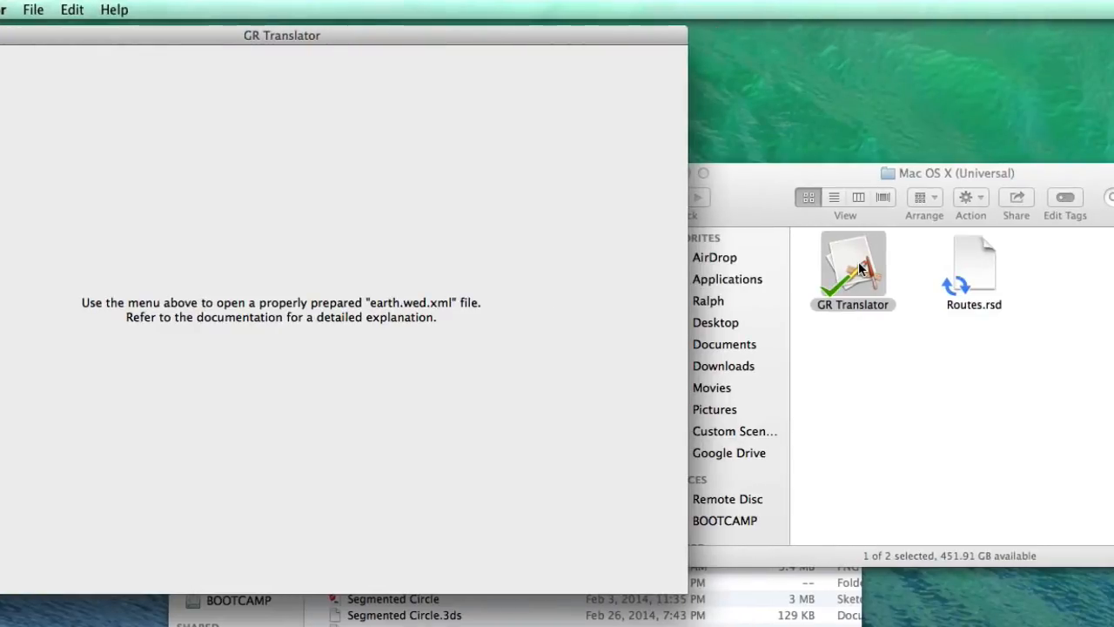
{"action": "mouse_move", "coordinate": [971, 303]}
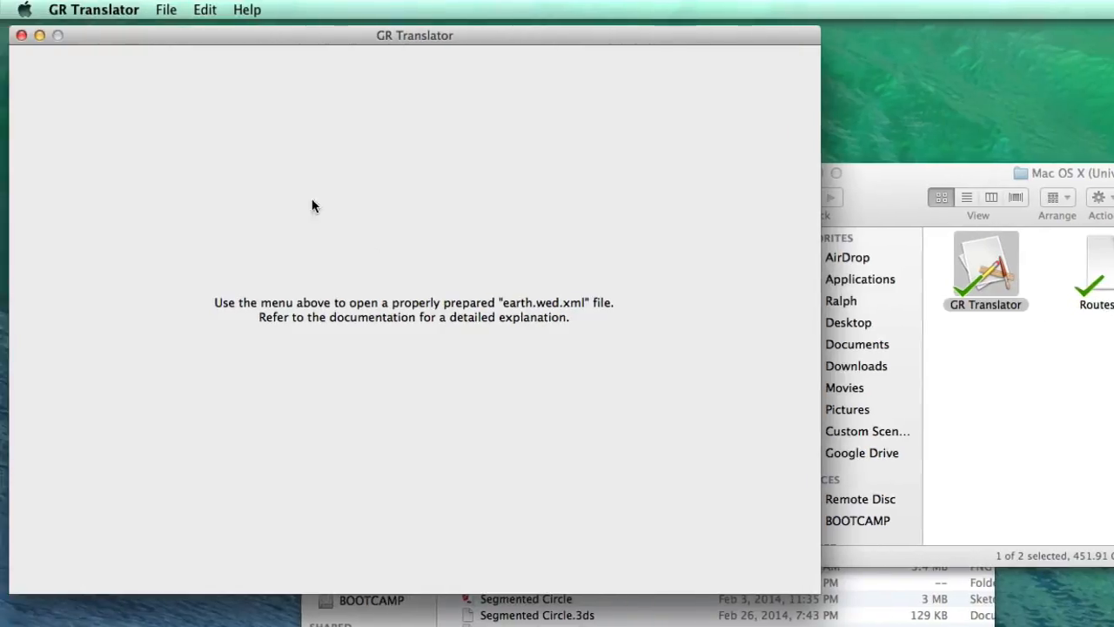
{"action": "mouse_move", "coordinate": [463, 339]}
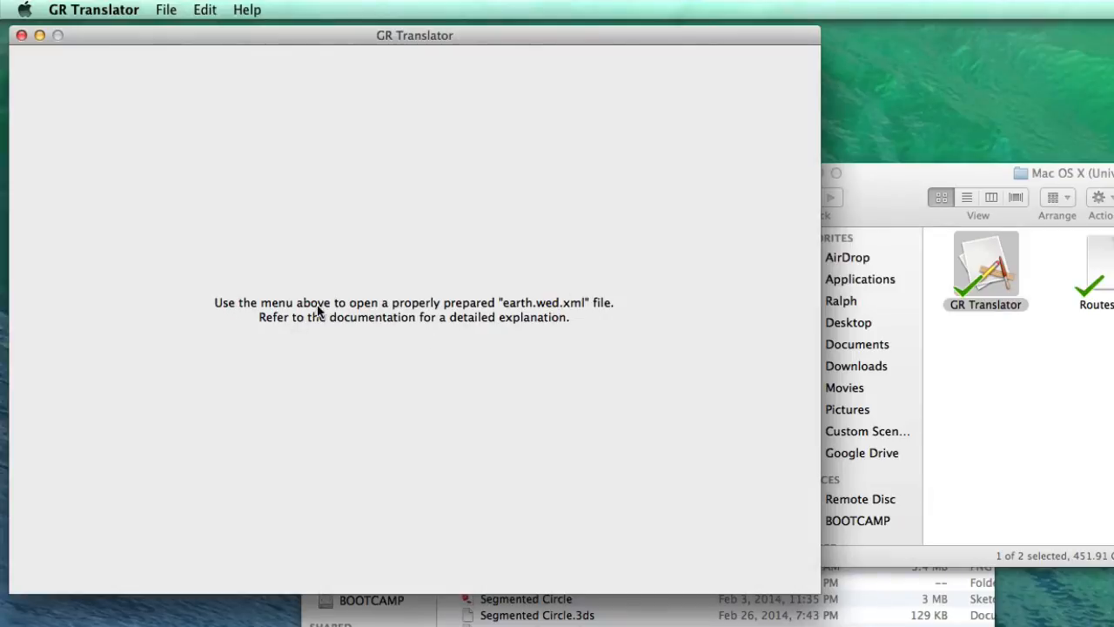
{"action": "mouse_move", "coordinate": [520, 309]}
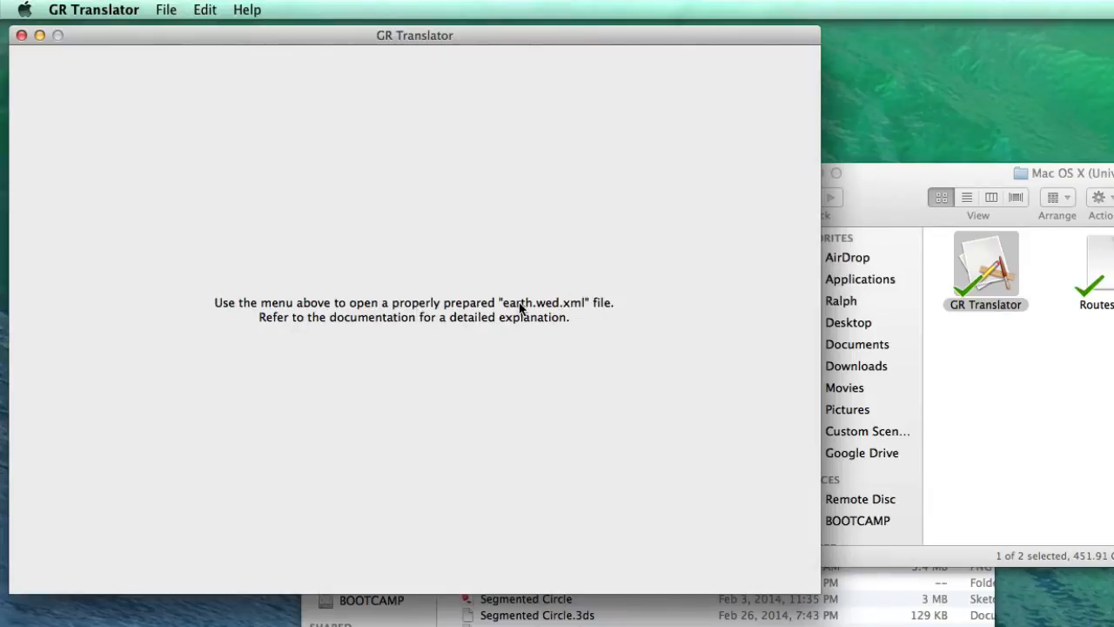
{"action": "mouse_move", "coordinate": [599, 315]}
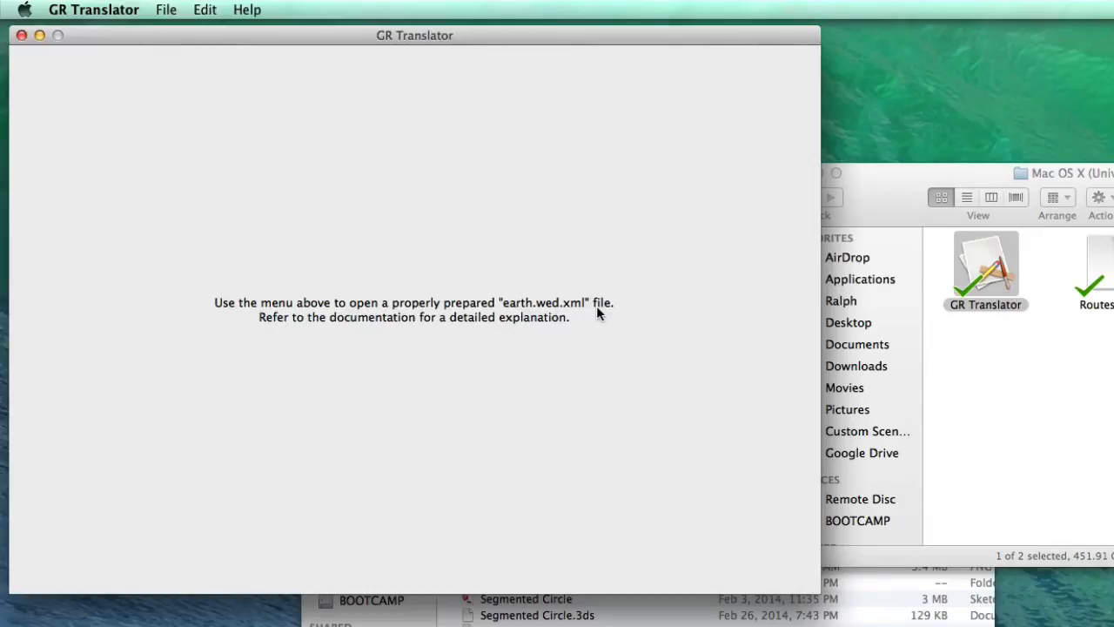
{"action": "mouse_move", "coordinate": [439, 327]}
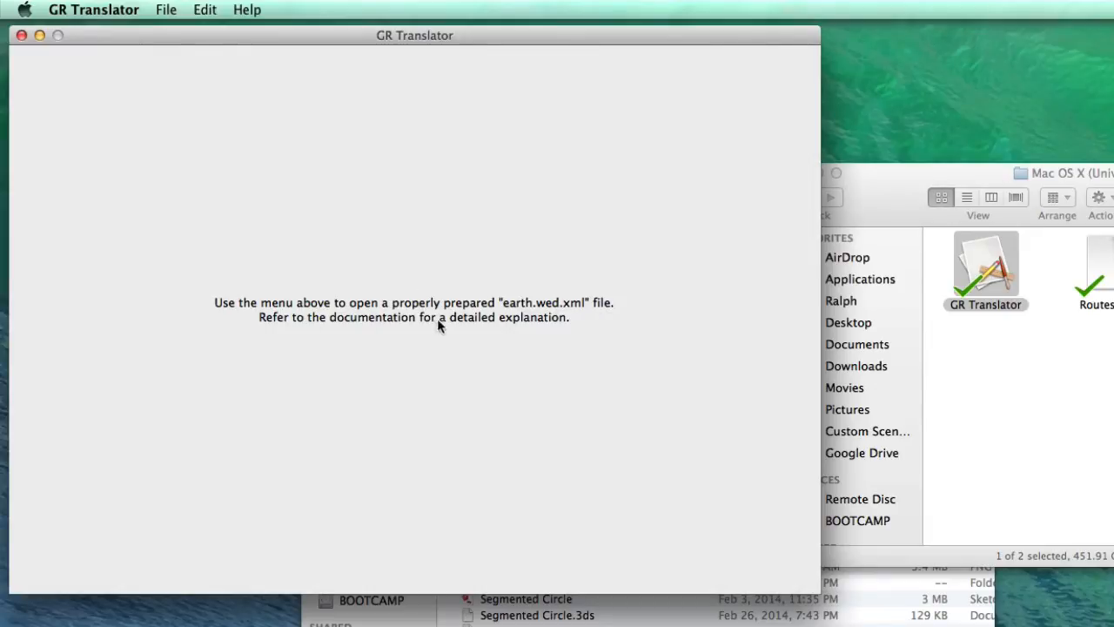
{"action": "mouse_move", "coordinate": [546, 328]}
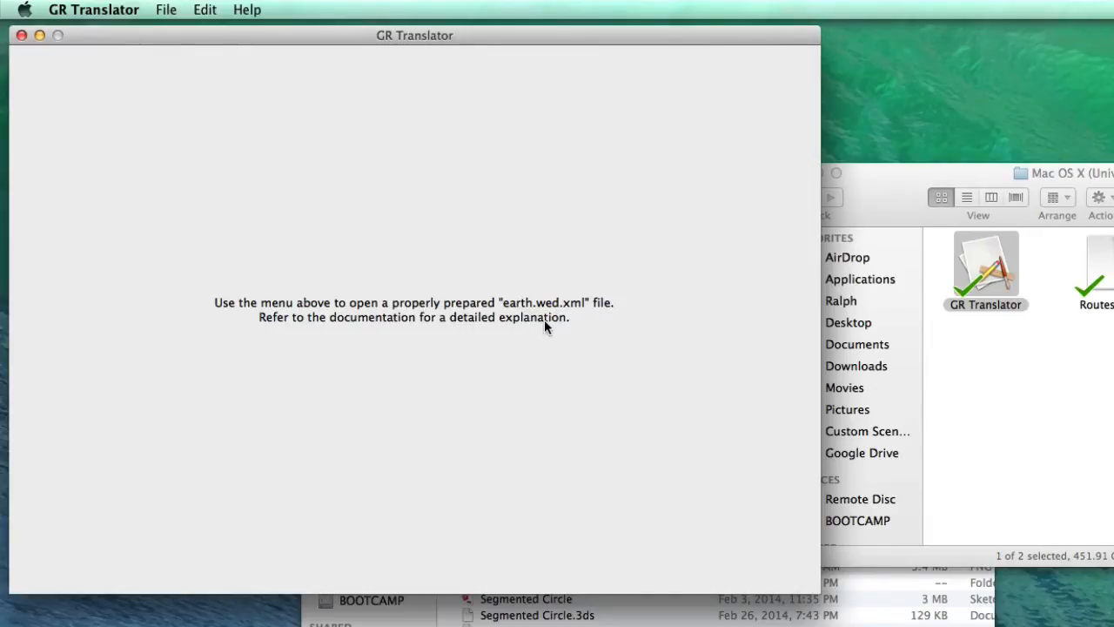
{"action": "mouse_move", "coordinate": [181, 63]}
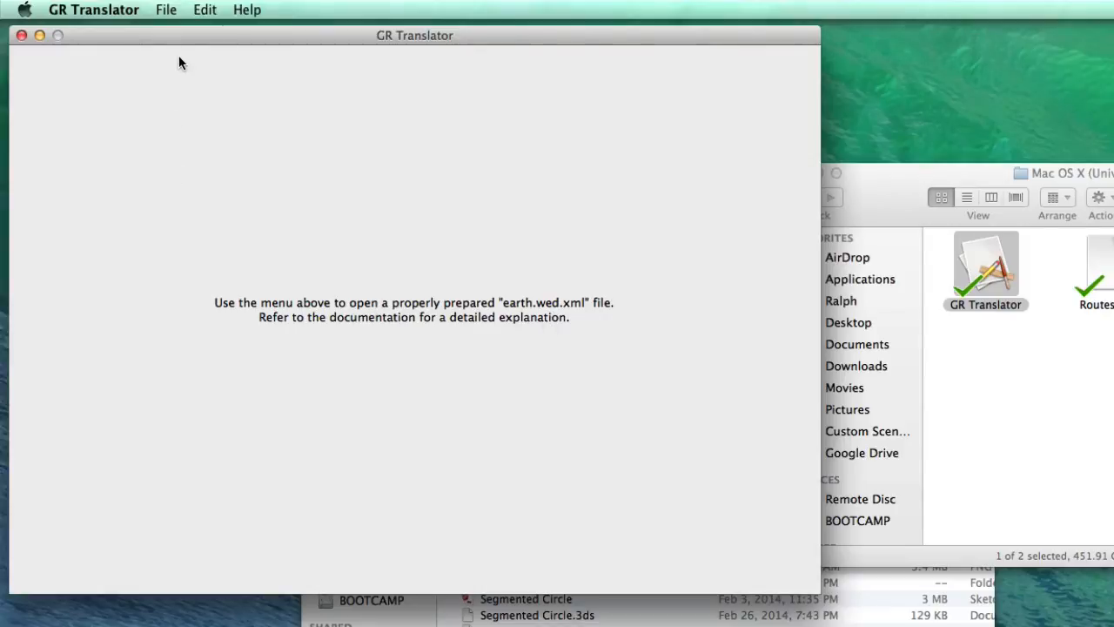
{"action": "left_click", "coordinate": [165, 10]}
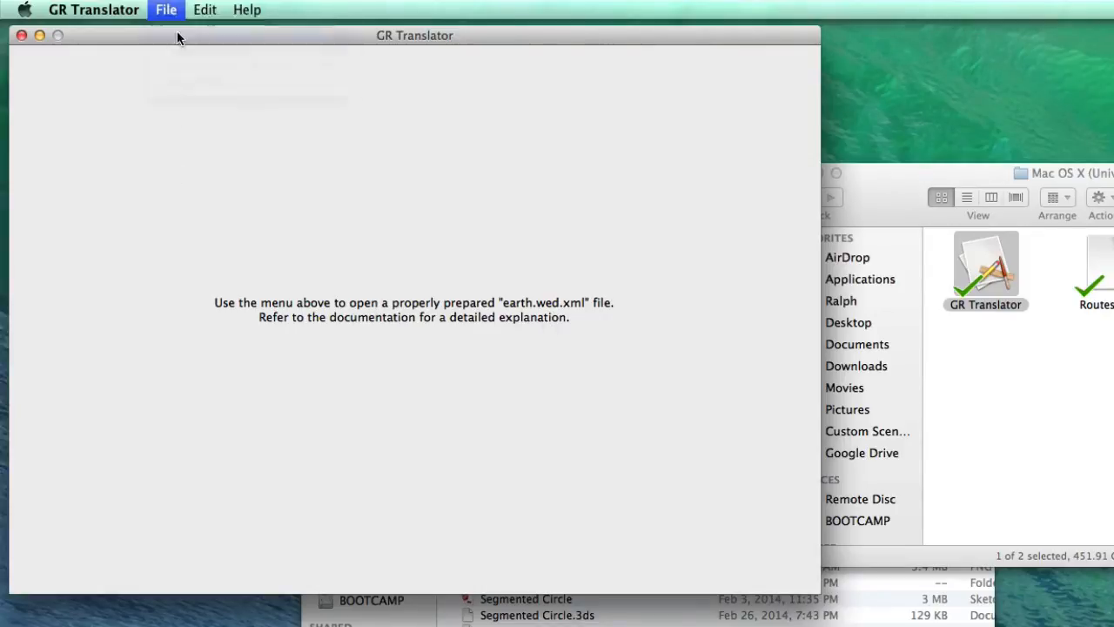
Open KVLA's earth.wed.xml, loading its 2 arrival and 3 departure routes into the table.
{"action": "left_click", "coordinate": [165, 10]}
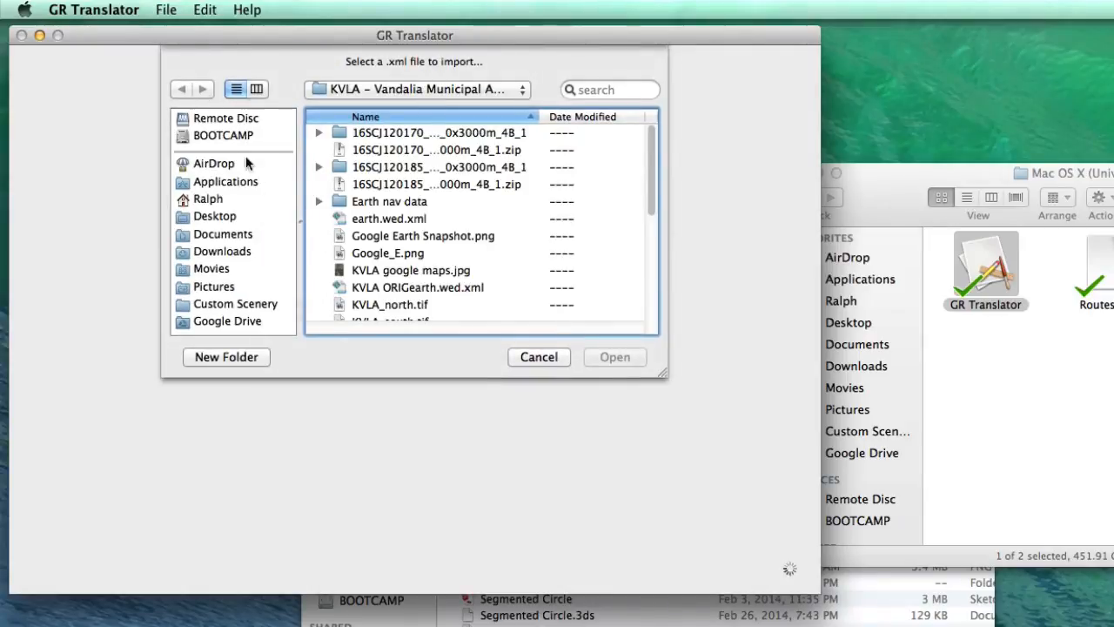
{"action": "mouse_move", "coordinate": [409, 85]}
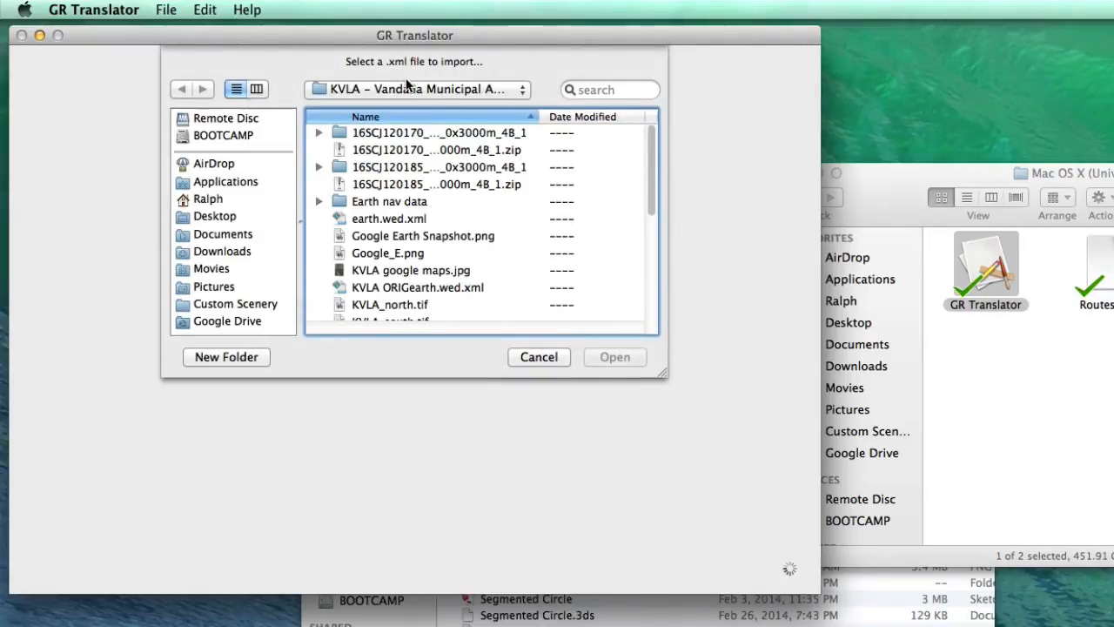
{"action": "left_click", "coordinate": [389, 219]}
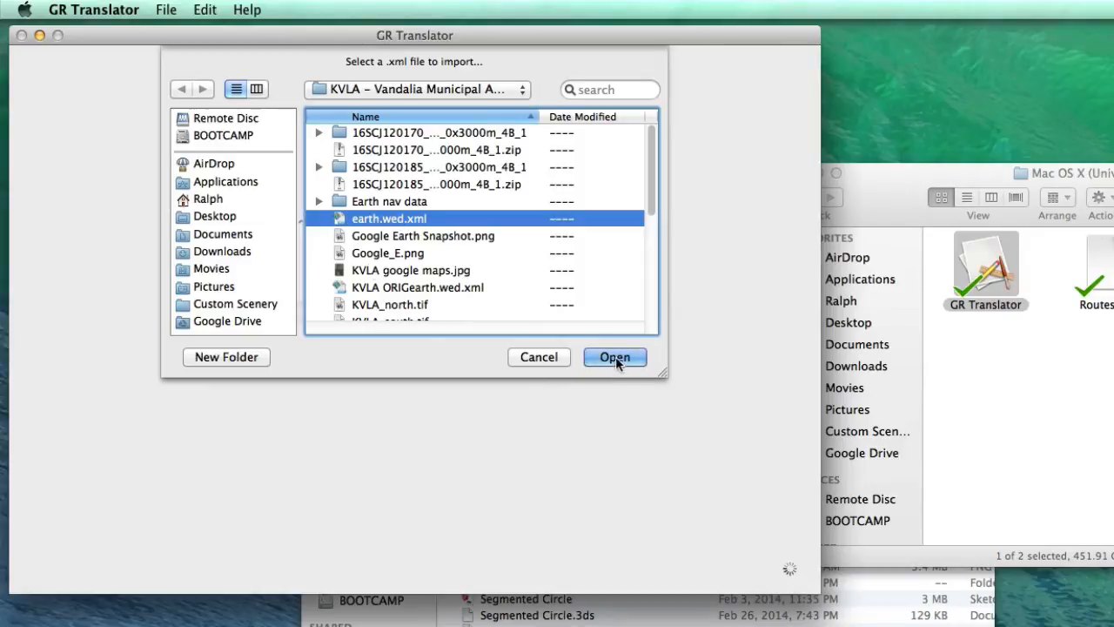
{"action": "left_click", "coordinate": [614, 357]}
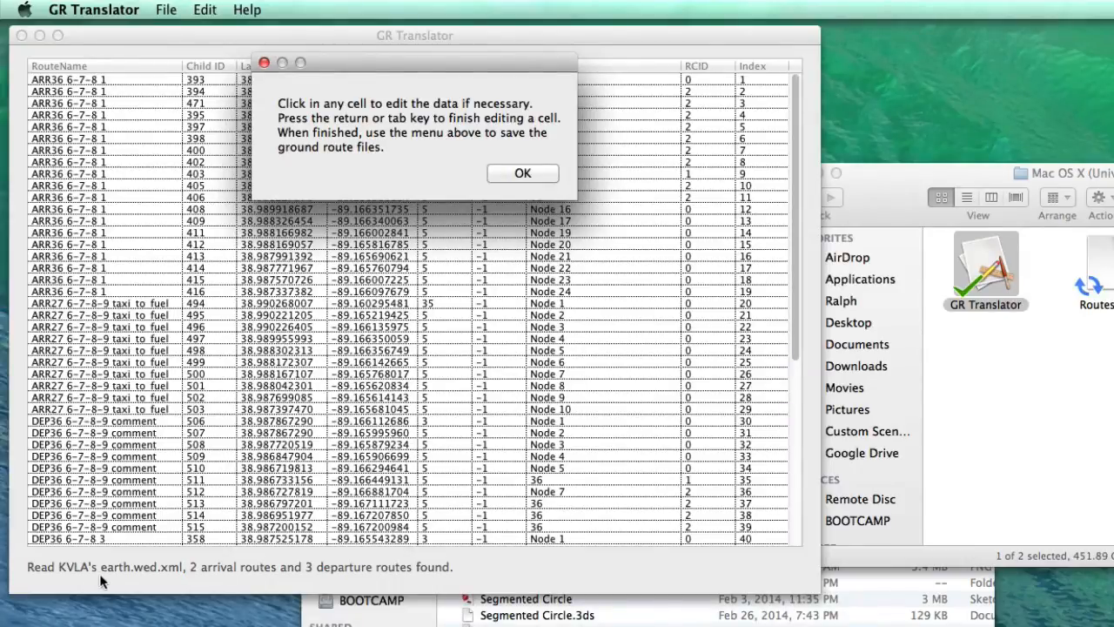
{"action": "mouse_move", "coordinate": [182, 579]}
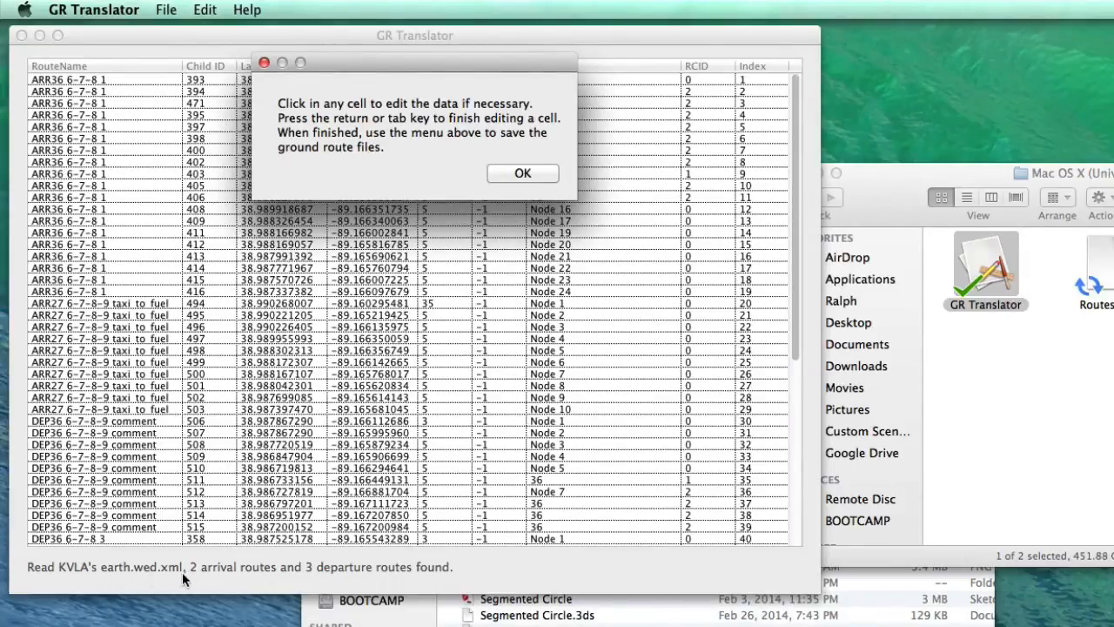
{"action": "mouse_move", "coordinate": [320, 584]}
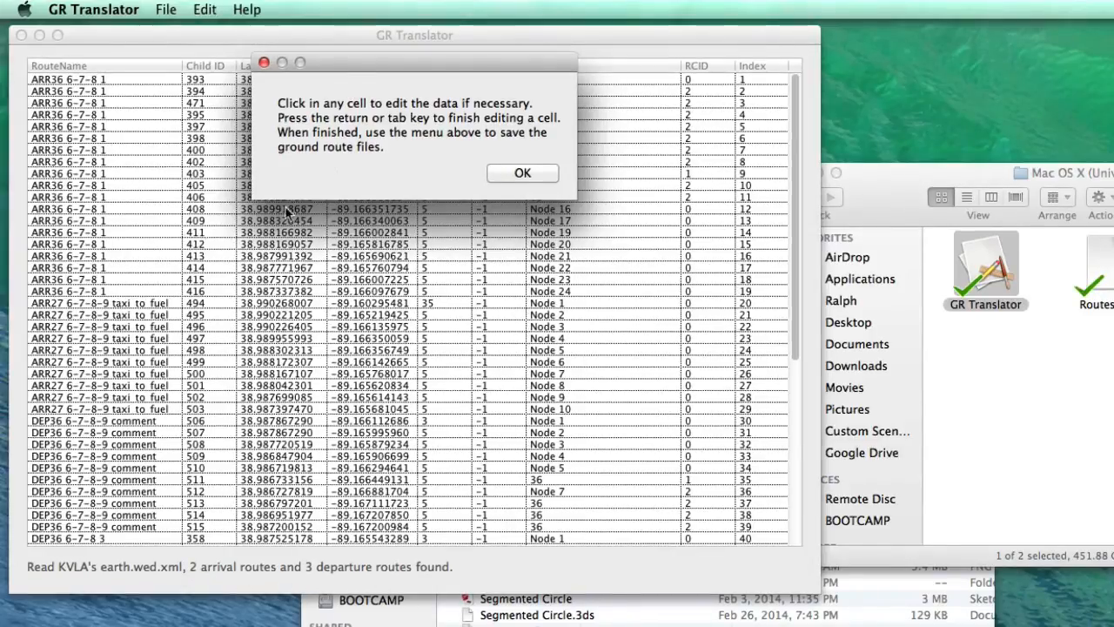
Scroll past the cell-editing instructions and dismiss the notice with OK.
{"action": "scroll", "scroll_direction": "down", "scroll_amount": 3}
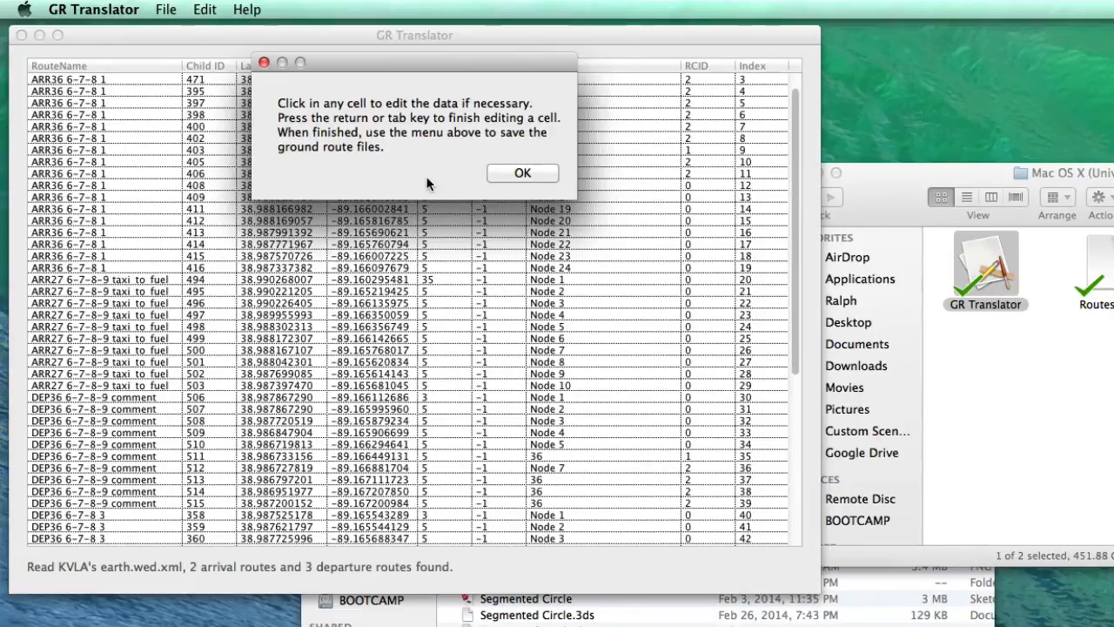
{"action": "mouse_move", "coordinate": [444, 140]}
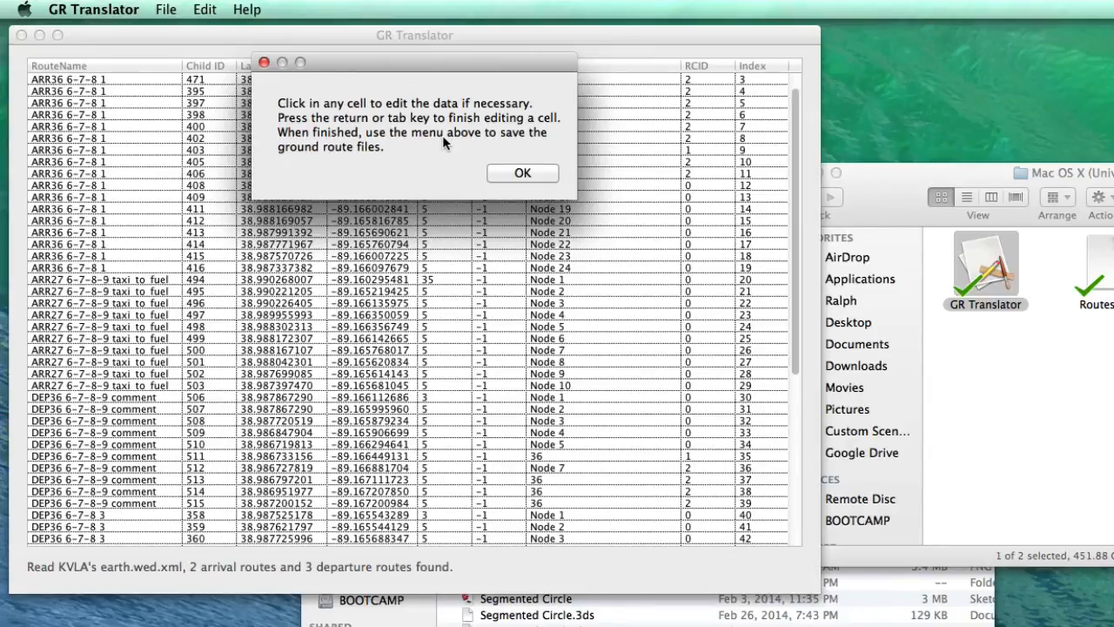
{"action": "mouse_move", "coordinate": [440, 118]}
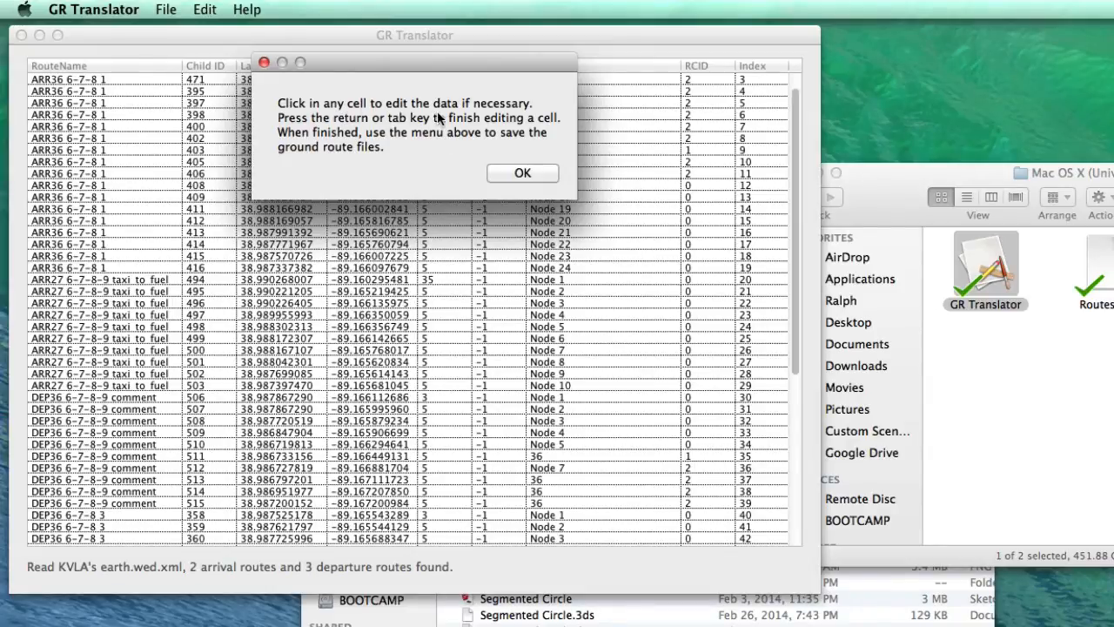
{"action": "mouse_move", "coordinate": [372, 131]}
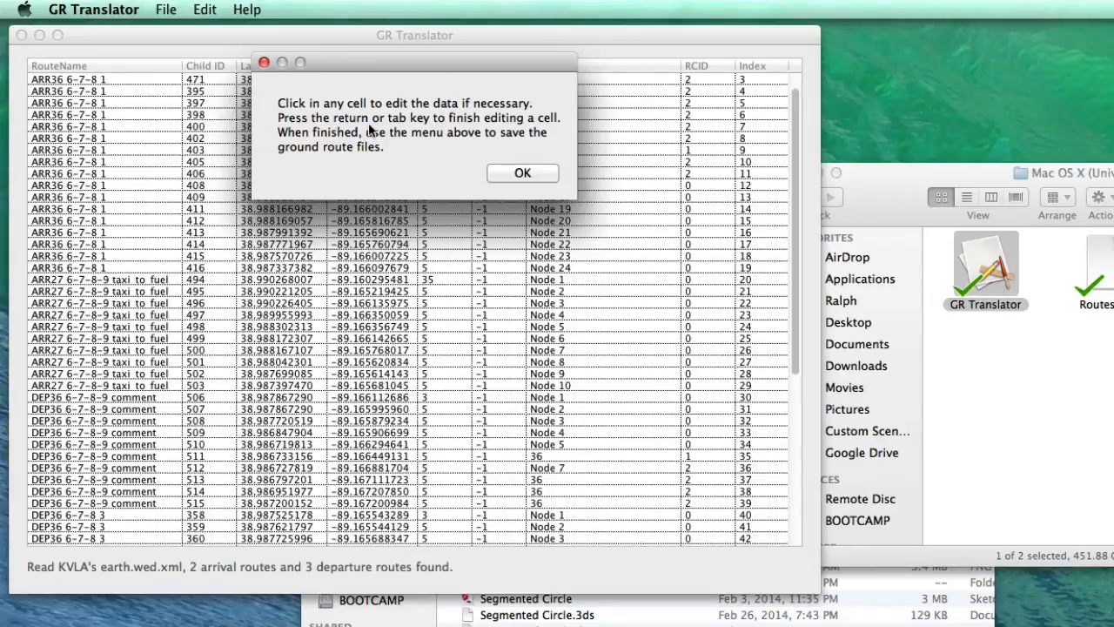
{"action": "mouse_move", "coordinate": [474, 139]}
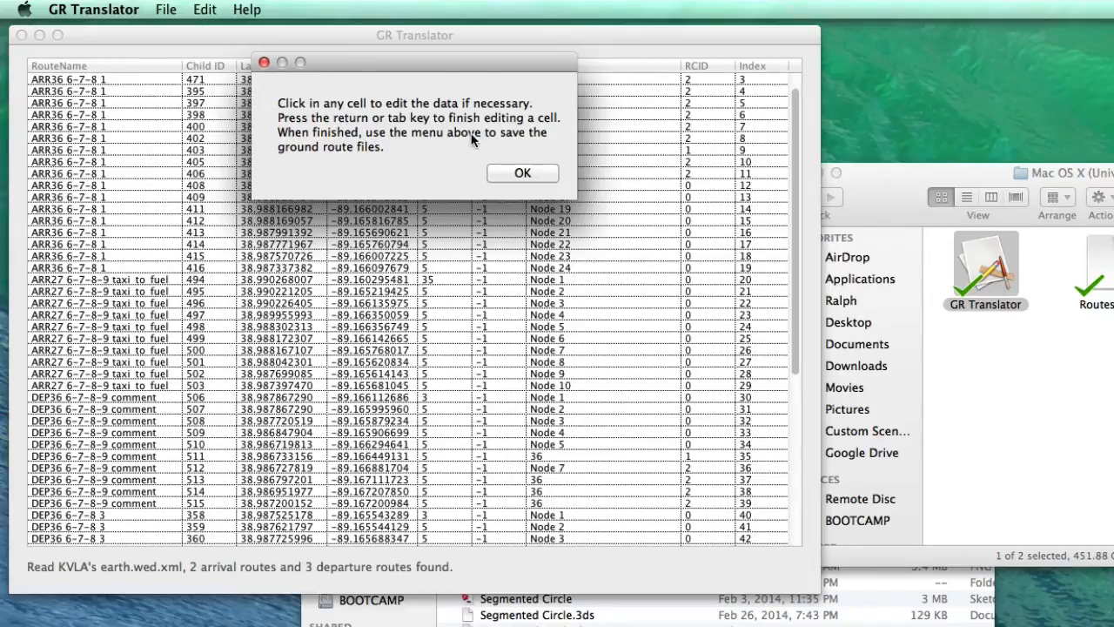
{"action": "mouse_move", "coordinate": [424, 148]}
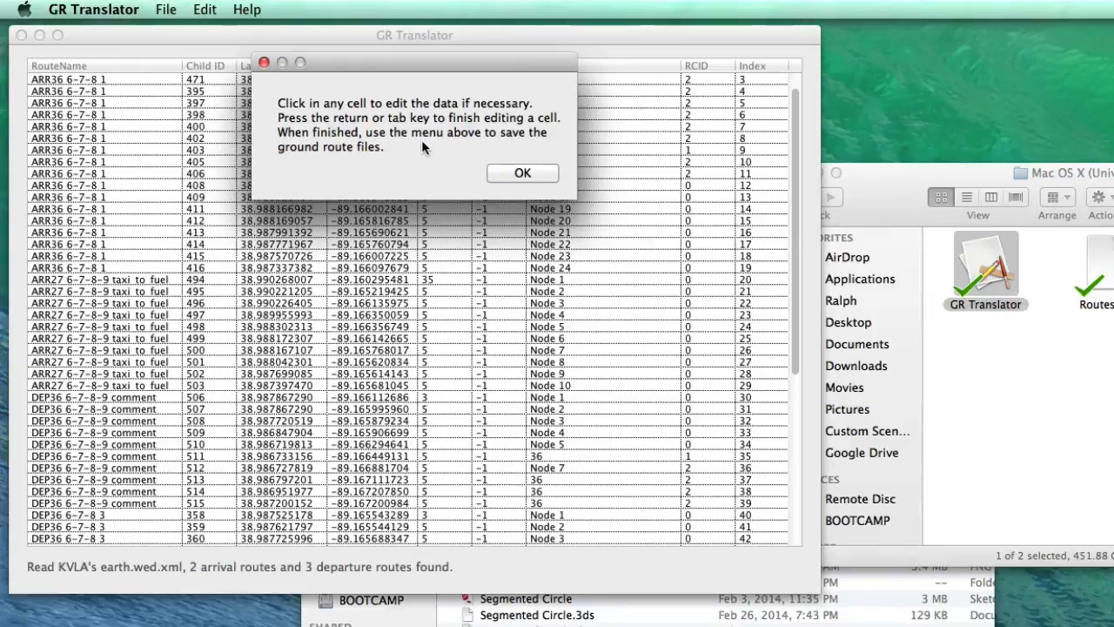
{"action": "mouse_move", "coordinate": [387, 166]}
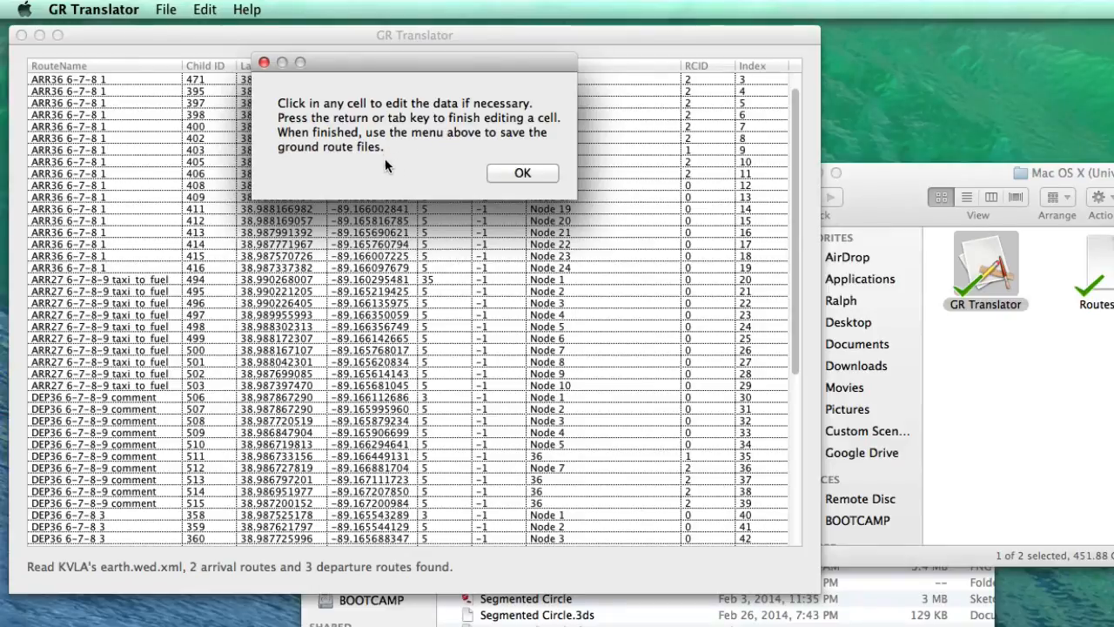
{"action": "mouse_move", "coordinate": [507, 188]}
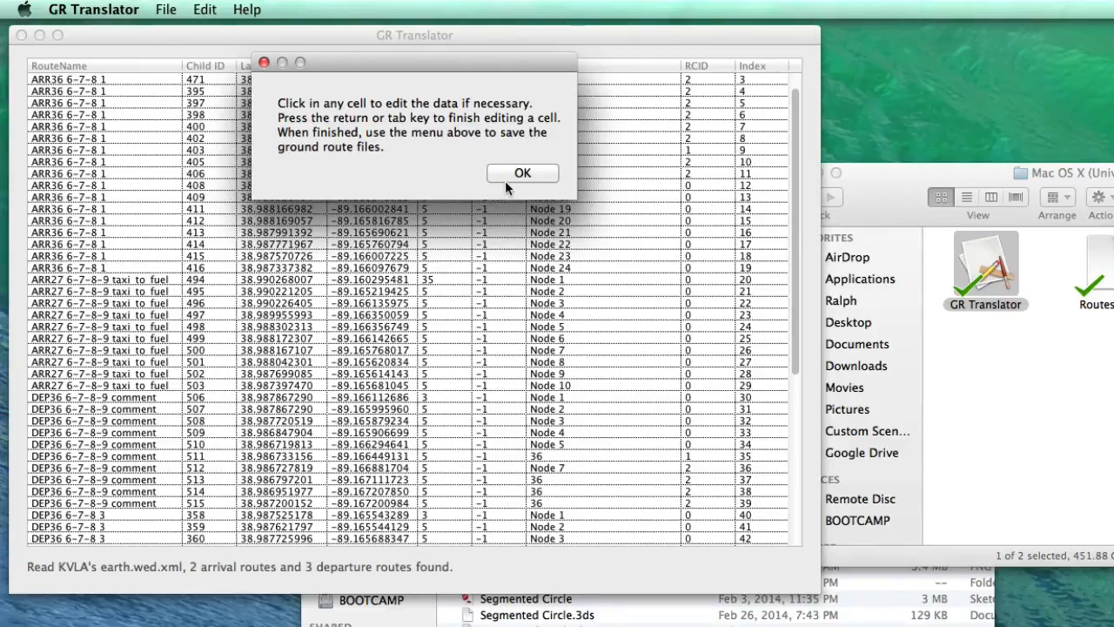
{"action": "left_click", "coordinate": [523, 173]}
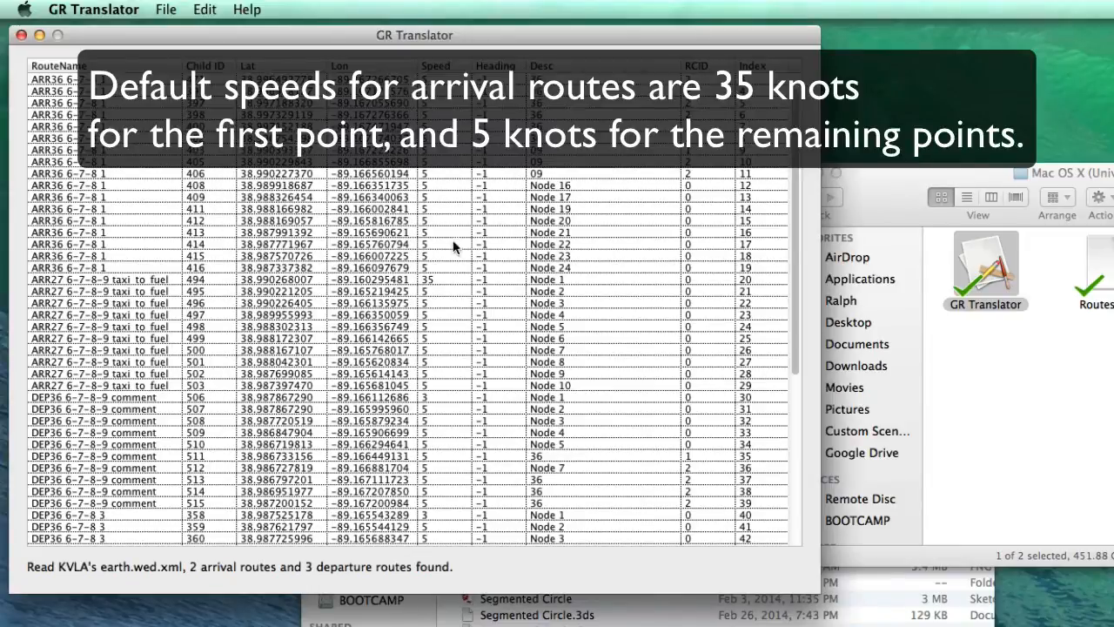
{"action": "mouse_move", "coordinate": [188, 281]}
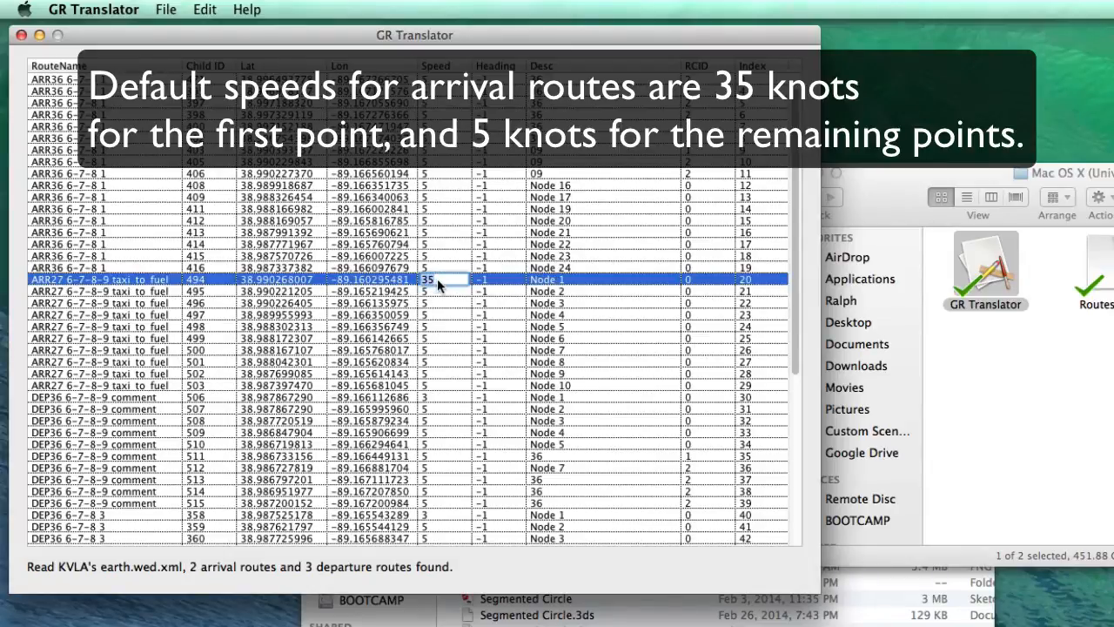
{"action": "left_click", "coordinate": [435, 291]}
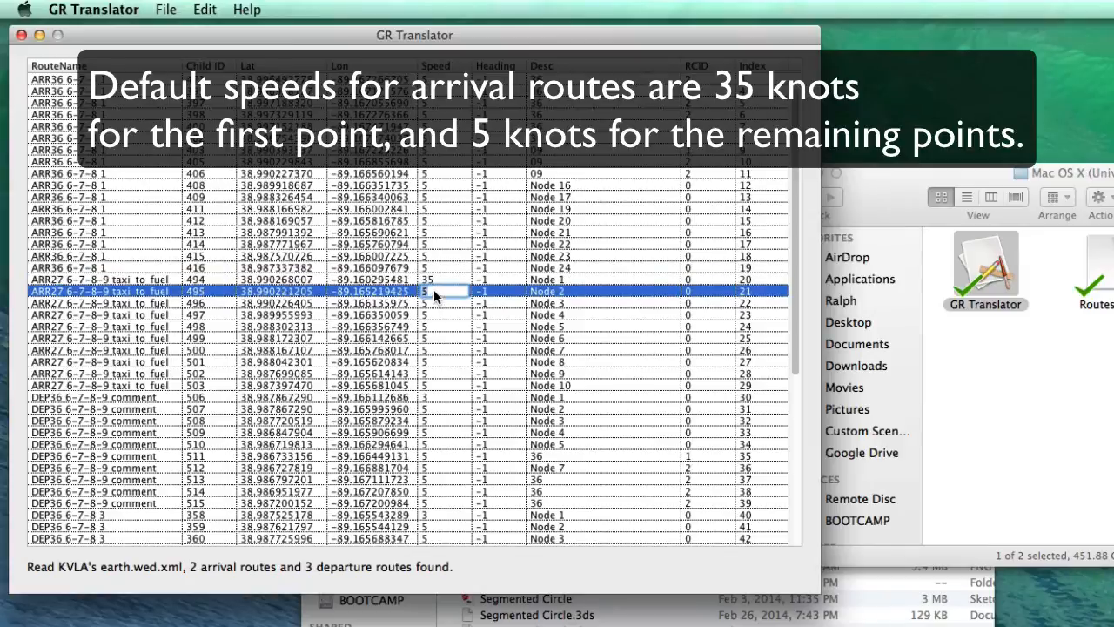
{"action": "left_click", "coordinate": [436, 326]}
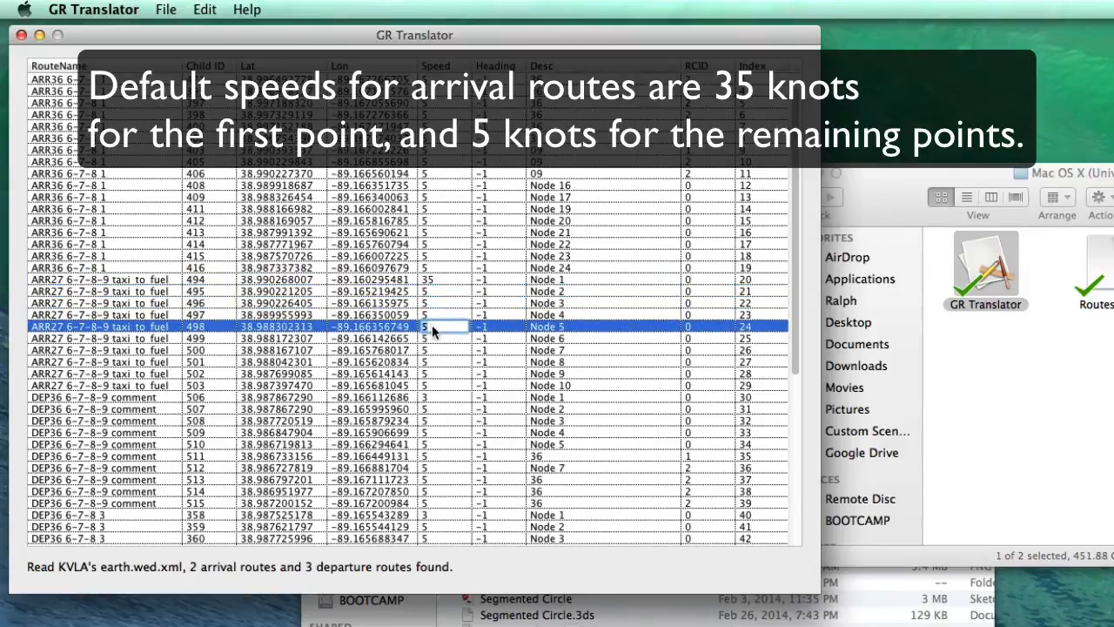
{"action": "left_click", "coordinate": [435, 338]}
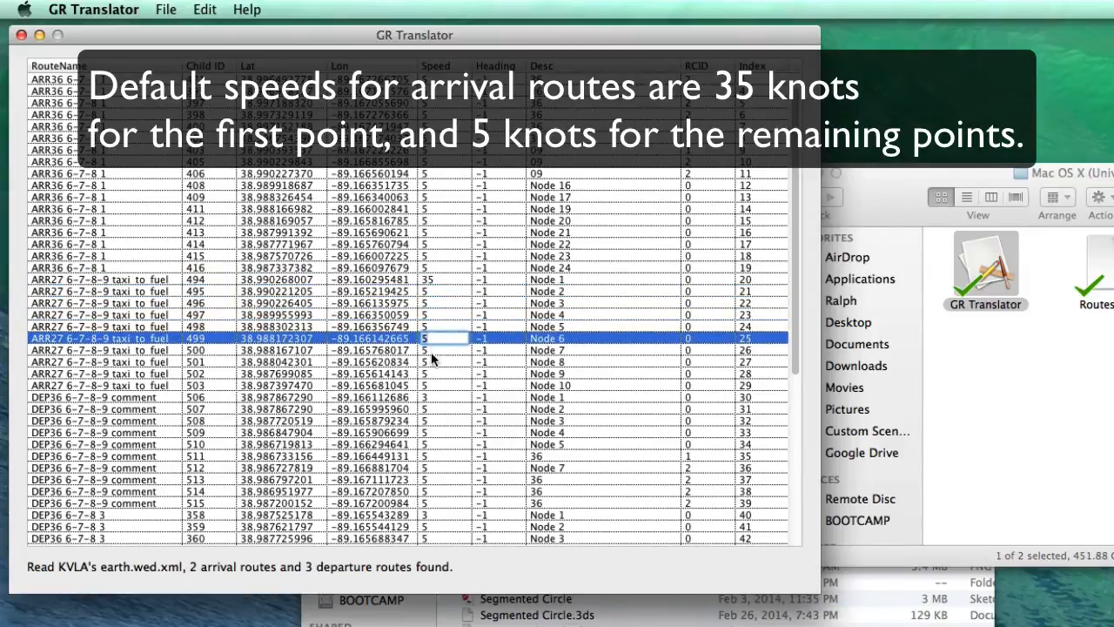
{"action": "mouse_move", "coordinate": [424, 416]}
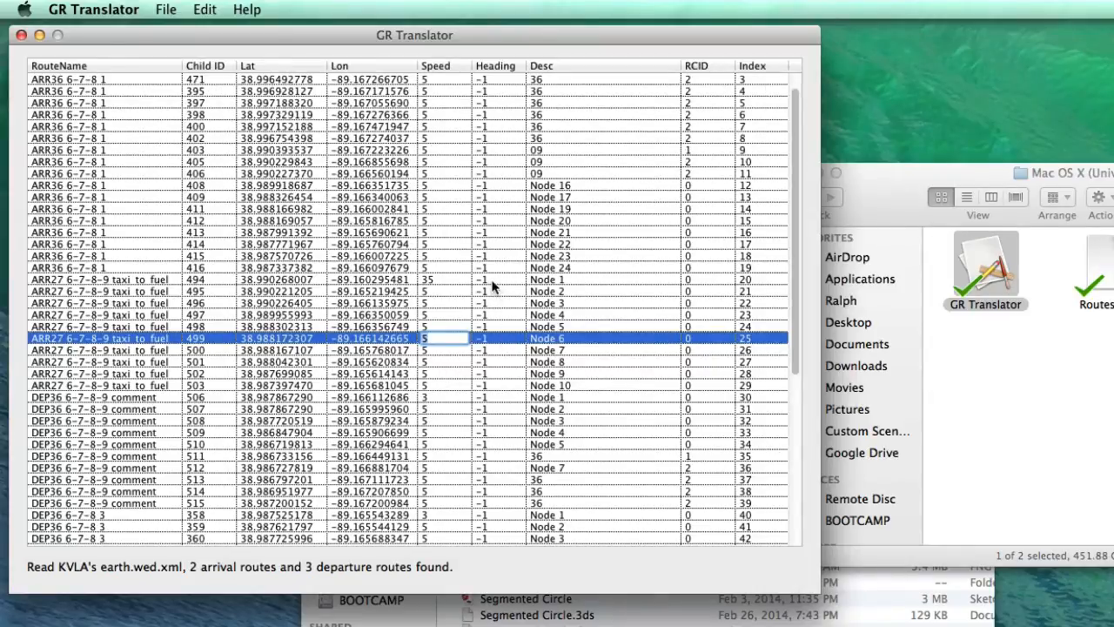
{"action": "left_click", "coordinate": [497, 279]}
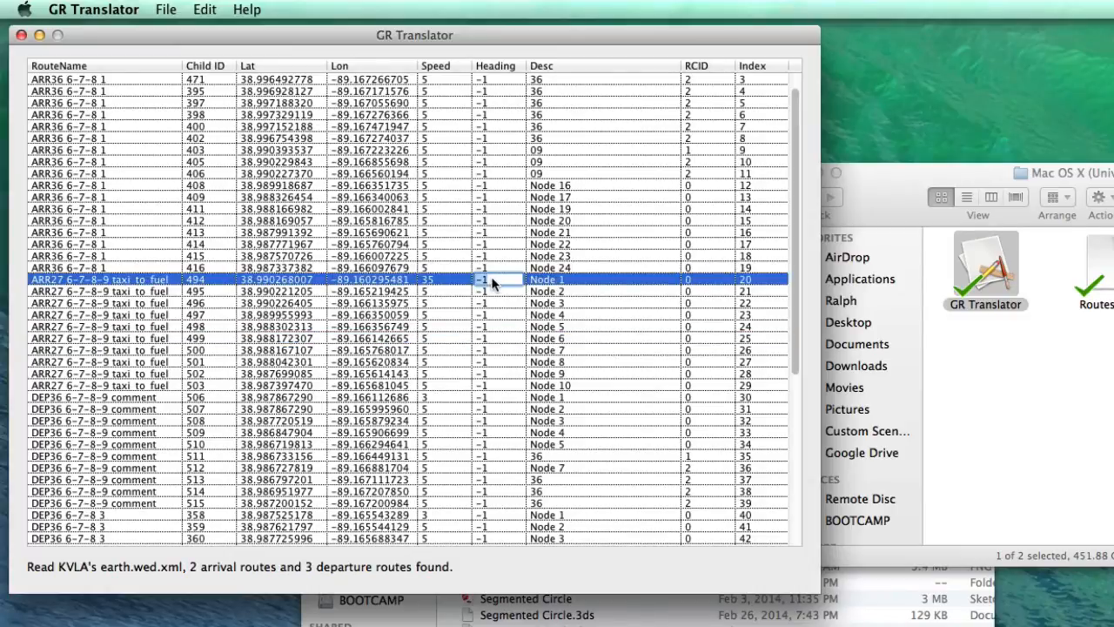
{"action": "left_click", "coordinate": [496, 291]}
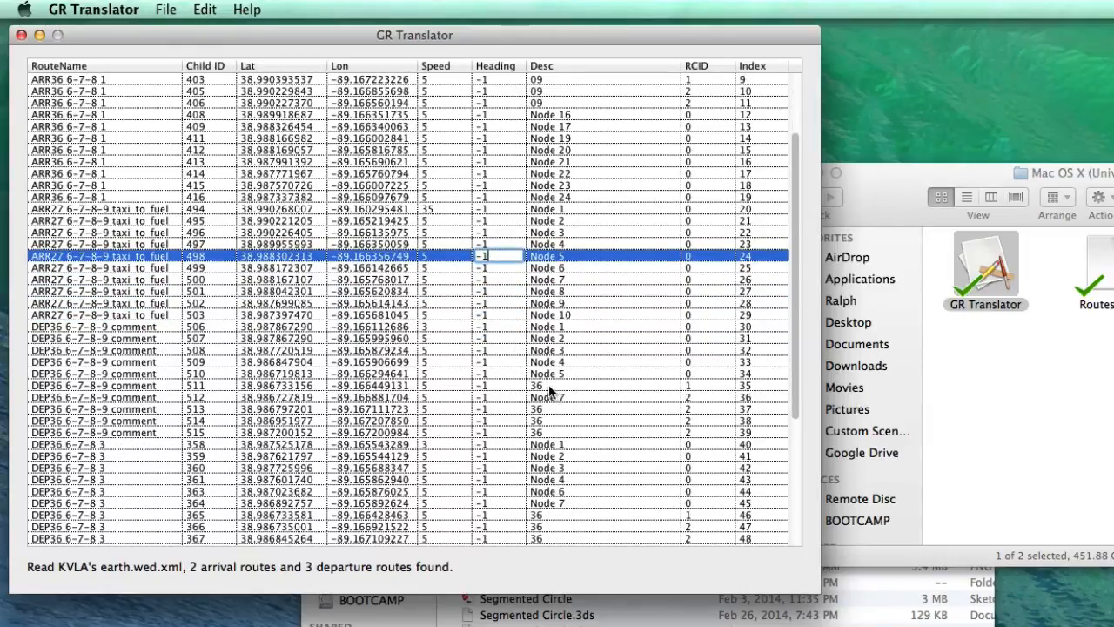
{"action": "mouse_move", "coordinate": [137, 221]}
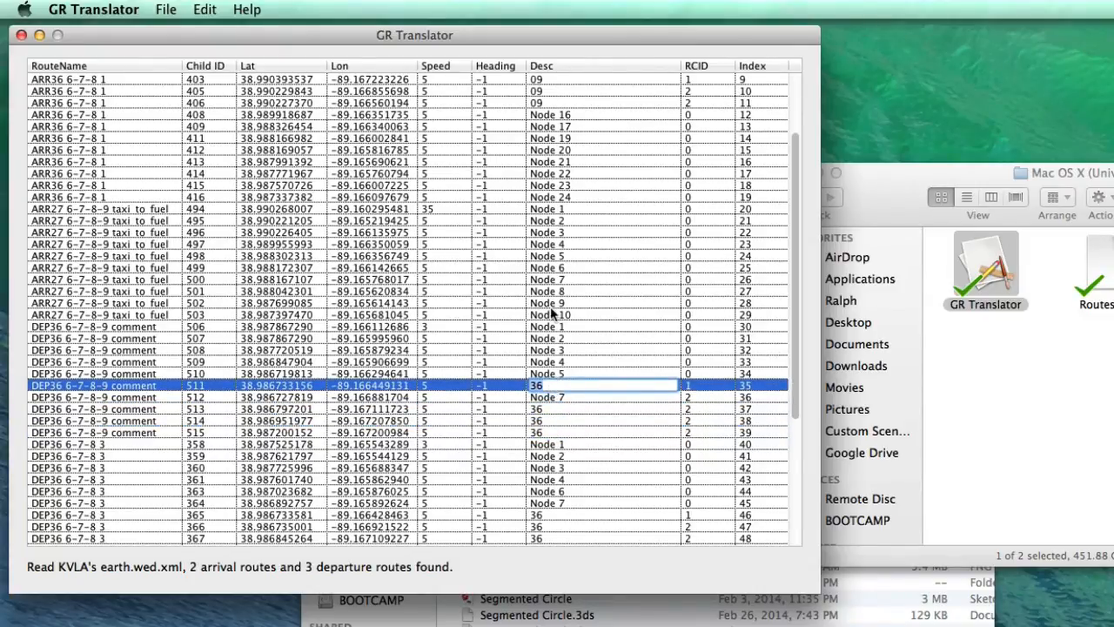
{"action": "scroll", "scroll_direction": "up", "scroll_amount": 3}
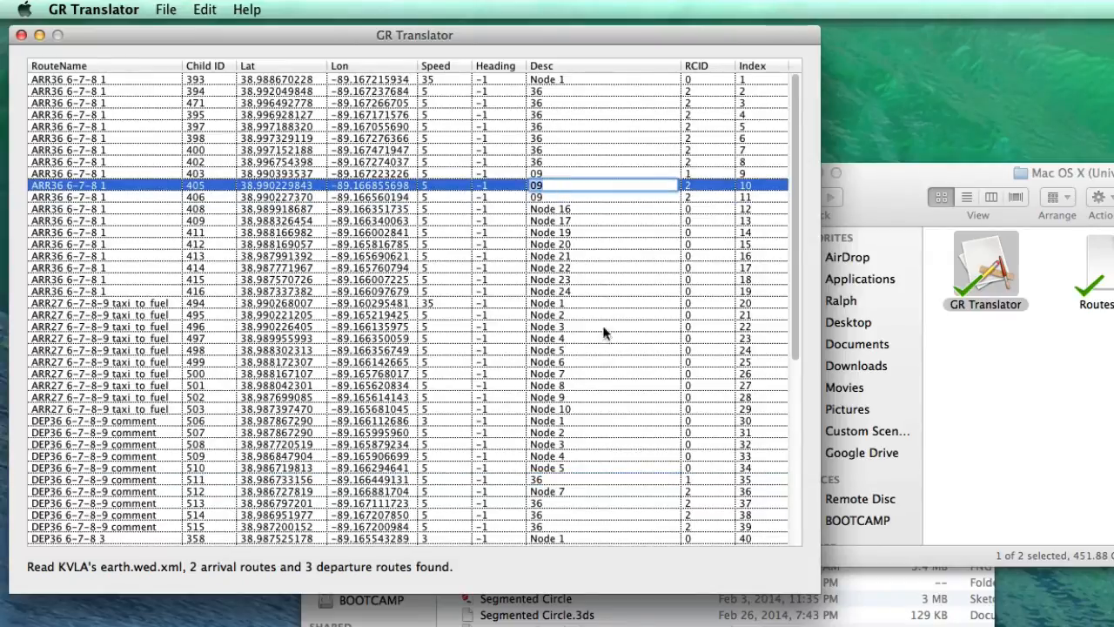
{"action": "scroll", "scroll_direction": "down", "scroll_amount": 3}
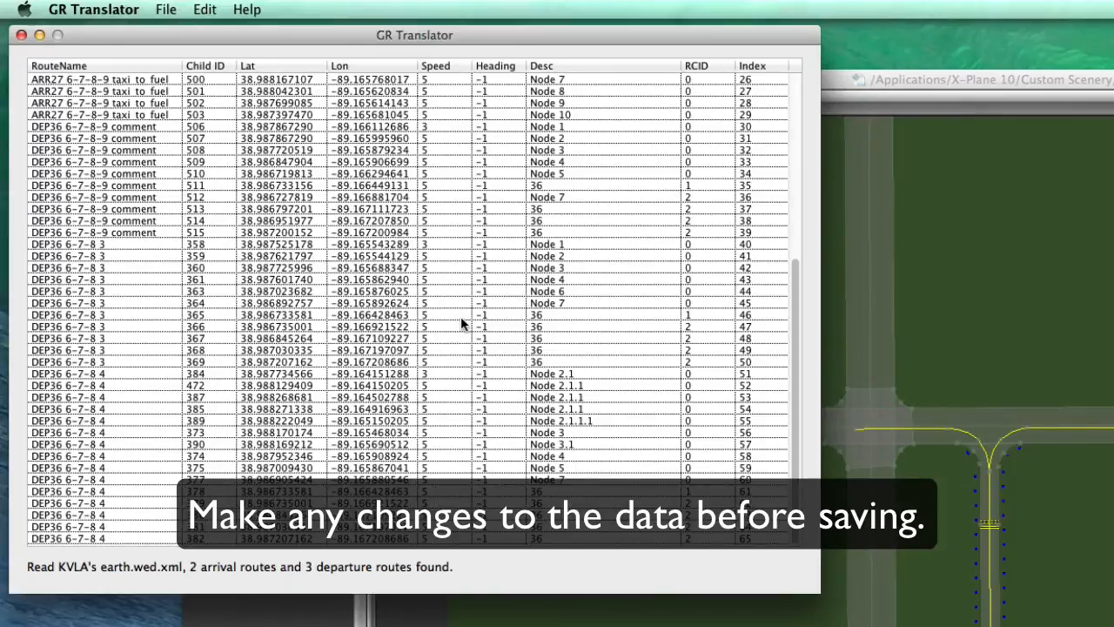
{"action": "mouse_move", "coordinate": [483, 340]}
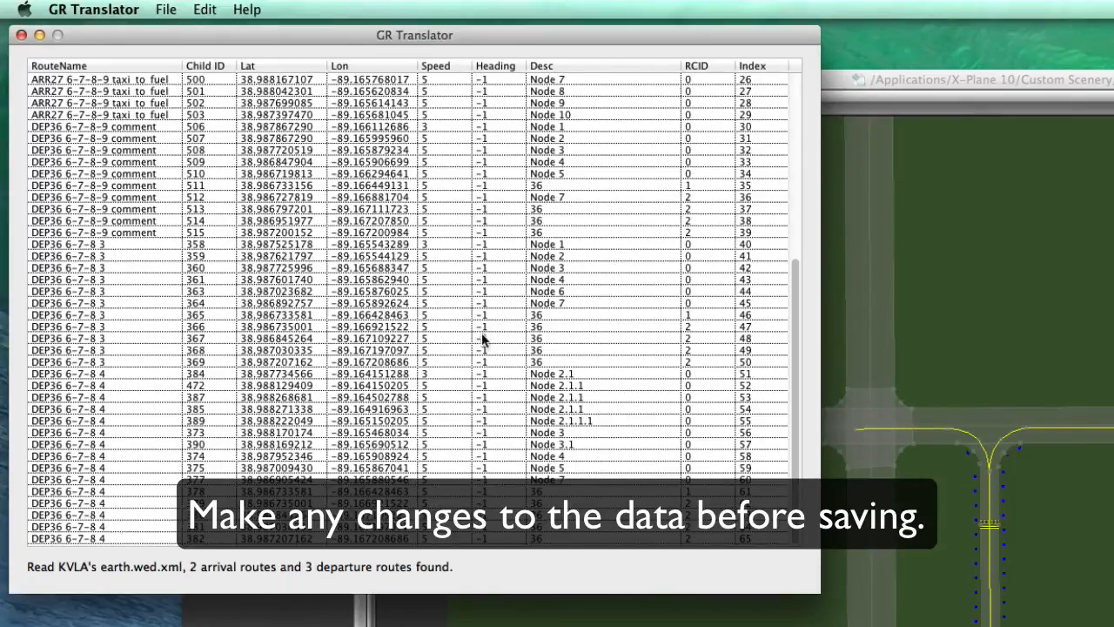
{"action": "mouse_move", "coordinate": [429, 420]}
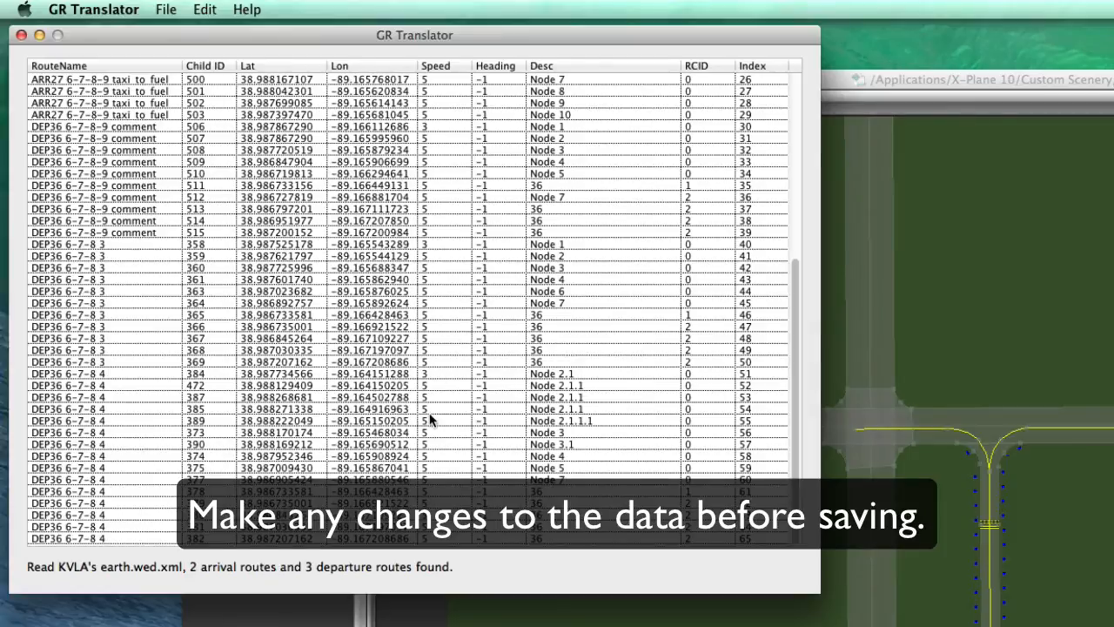
Save Ground Routes into a new 'groundroutestemp' folder inside KVLA – Vandalia Municipal Airport.
{"action": "left_click", "coordinate": [165, 10]}
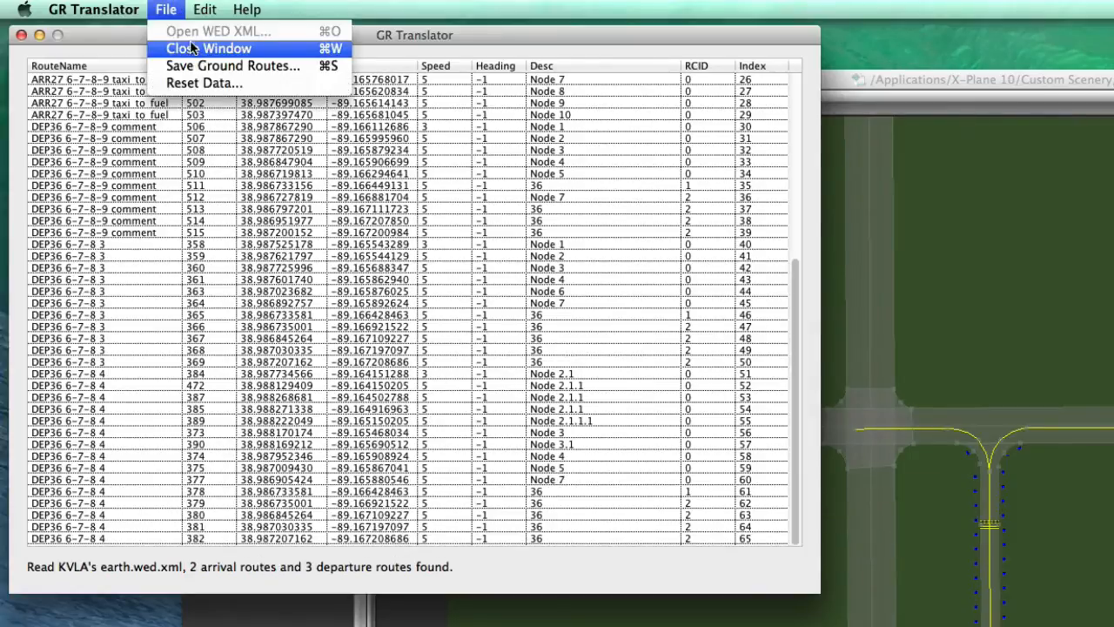
{"action": "mouse_move", "coordinate": [232, 66]}
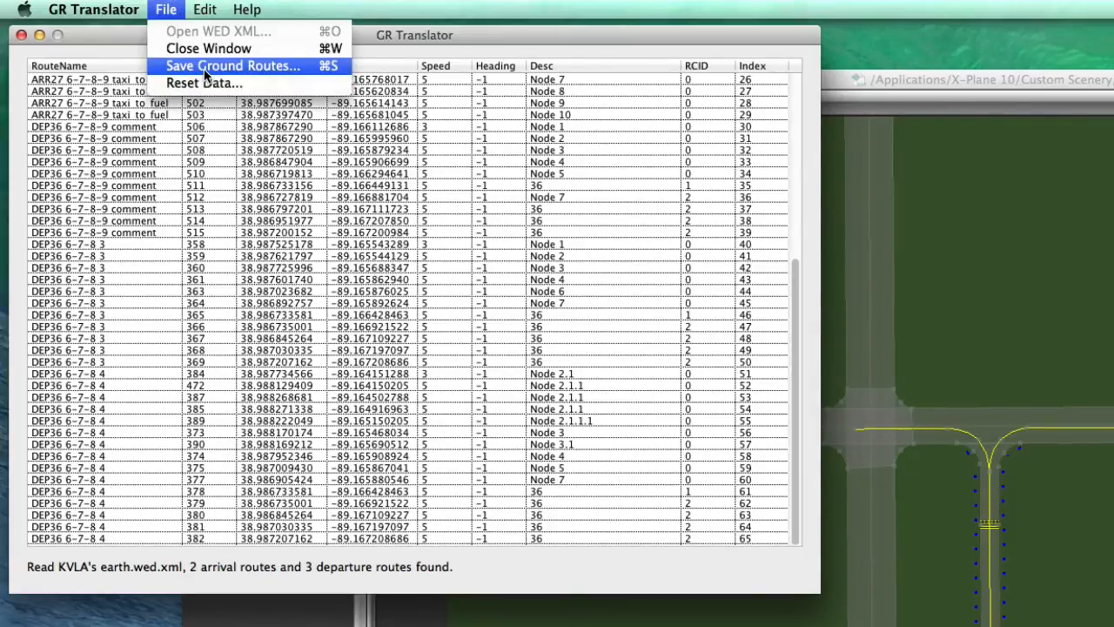
{"action": "left_click", "coordinate": [231, 65]}
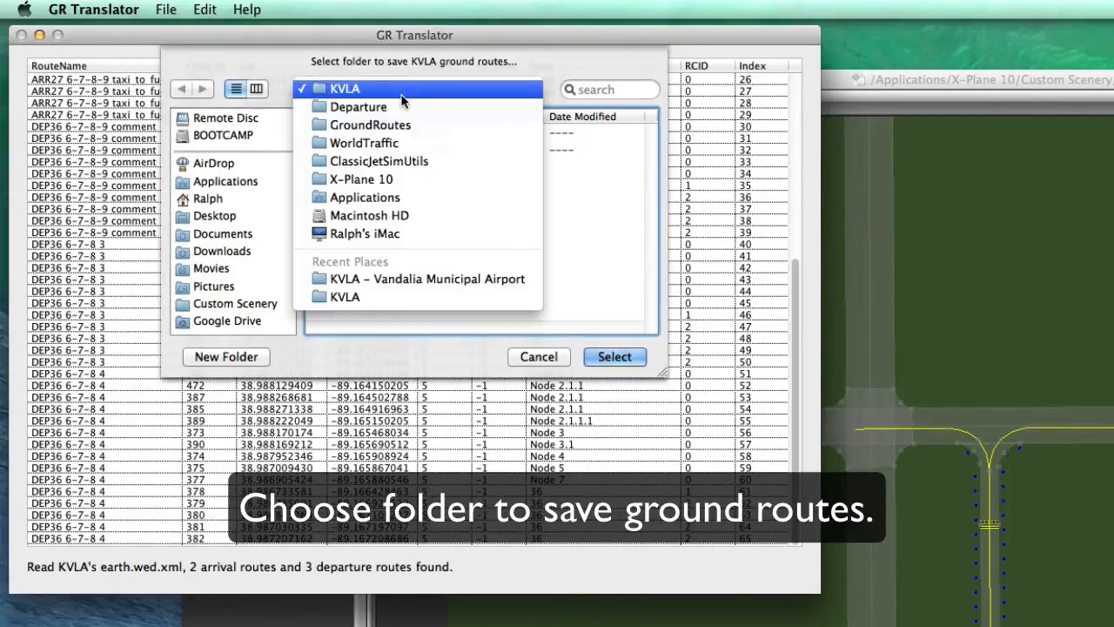
{"action": "left_click", "coordinate": [359, 106]}
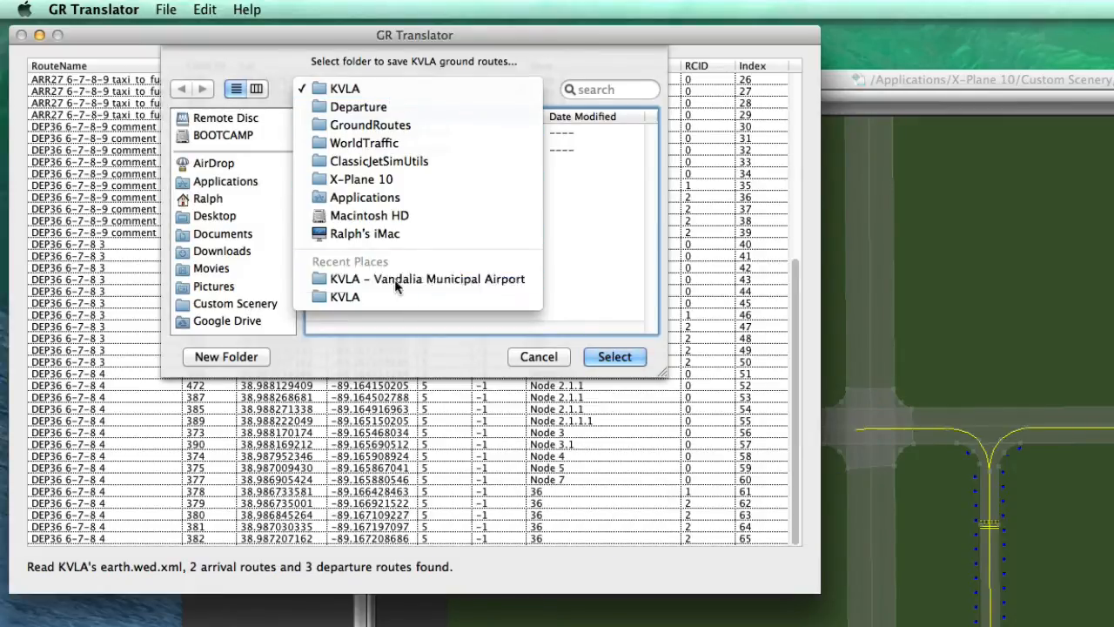
{"action": "left_click", "coordinate": [226, 357]}
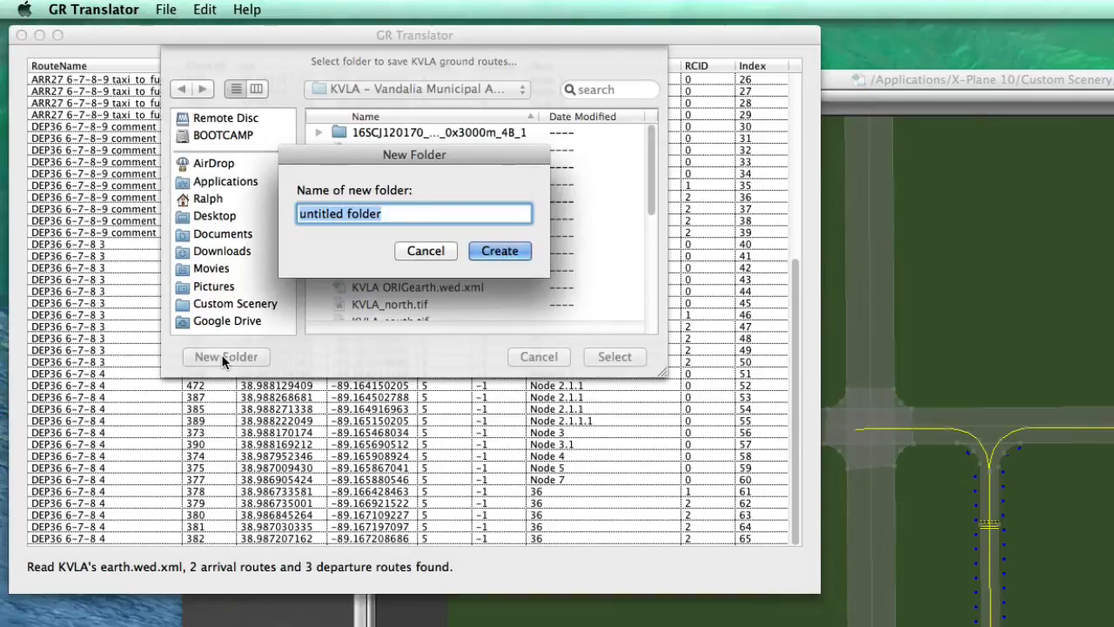
{"action": "type", "text": "grou"}
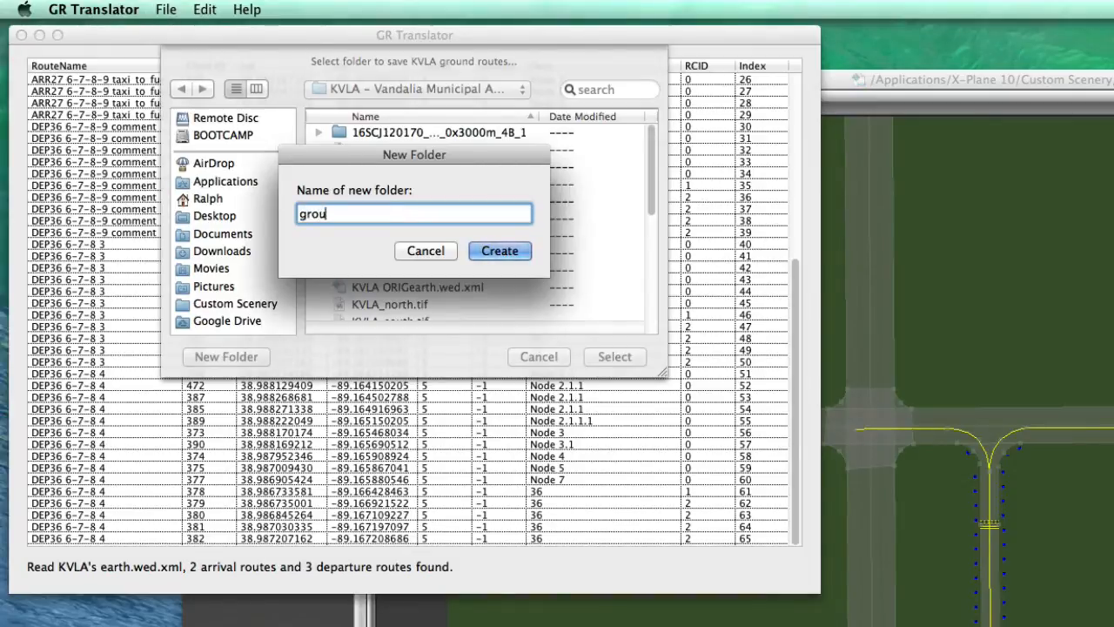
{"action": "type", "text": "ndroute"}
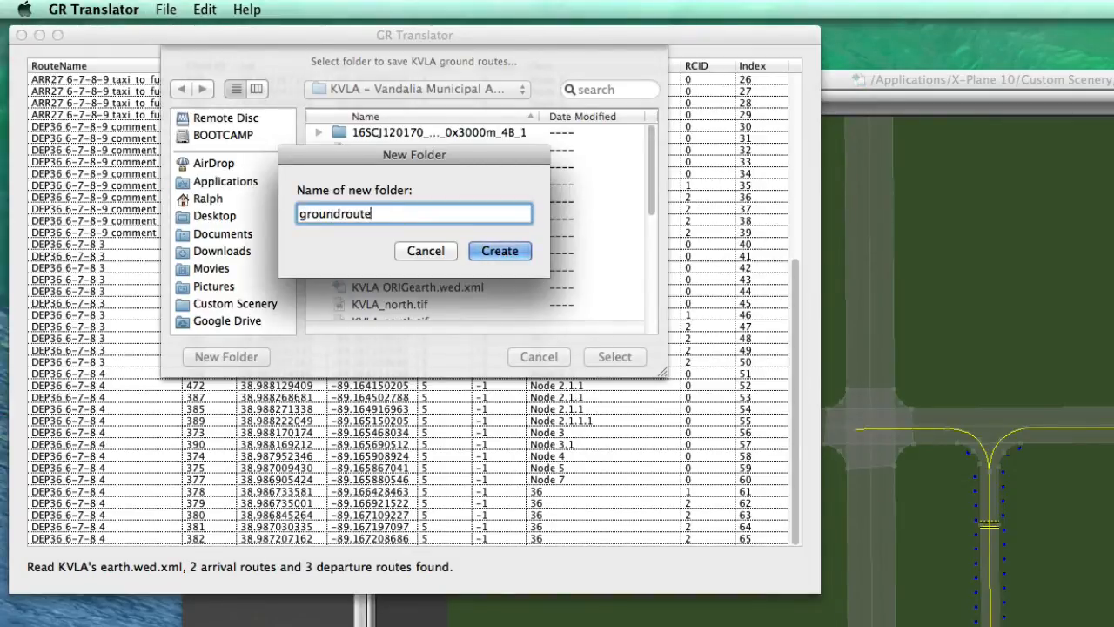
{"action": "left_click", "coordinate": [500, 251]}
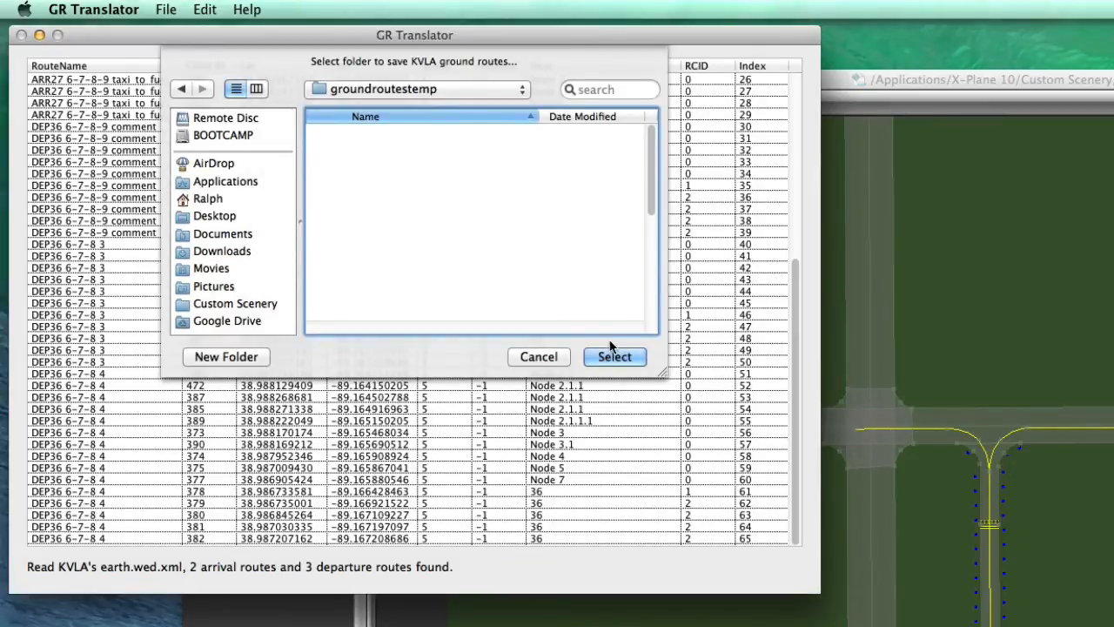
{"action": "left_click", "coordinate": [614, 357]}
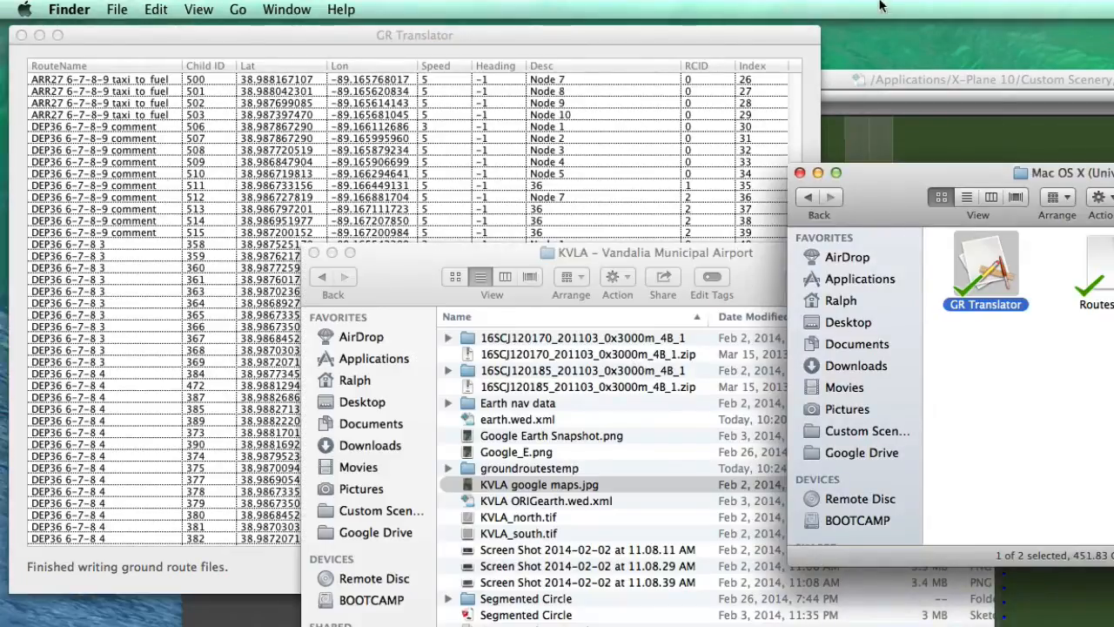
{"action": "mouse_move", "coordinate": [874, 433]}
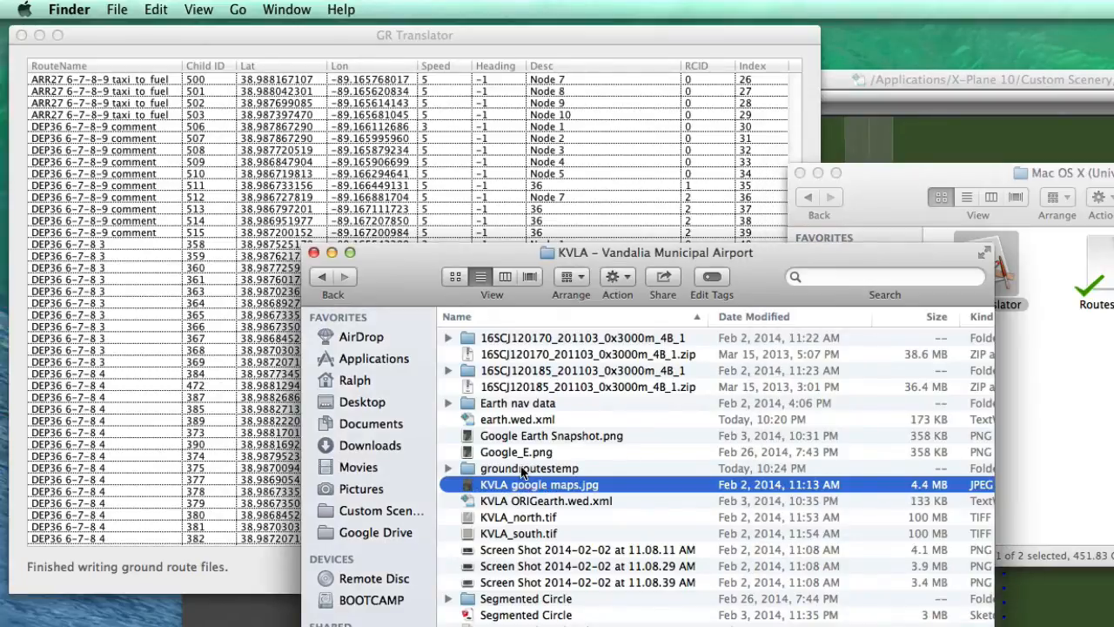
Open groundroutestemp beside the WorldTraffic GroundRoutes folders and start selecting the departure files.
{"action": "double_click", "coordinate": [527, 468]}
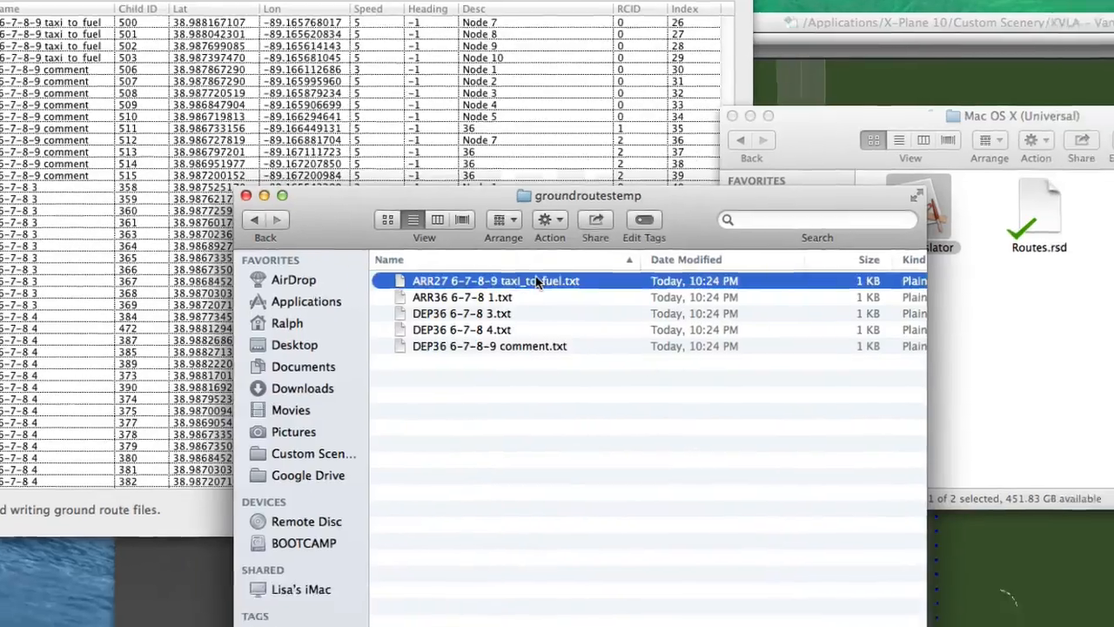
{"action": "double_click", "coordinate": [496, 280]}
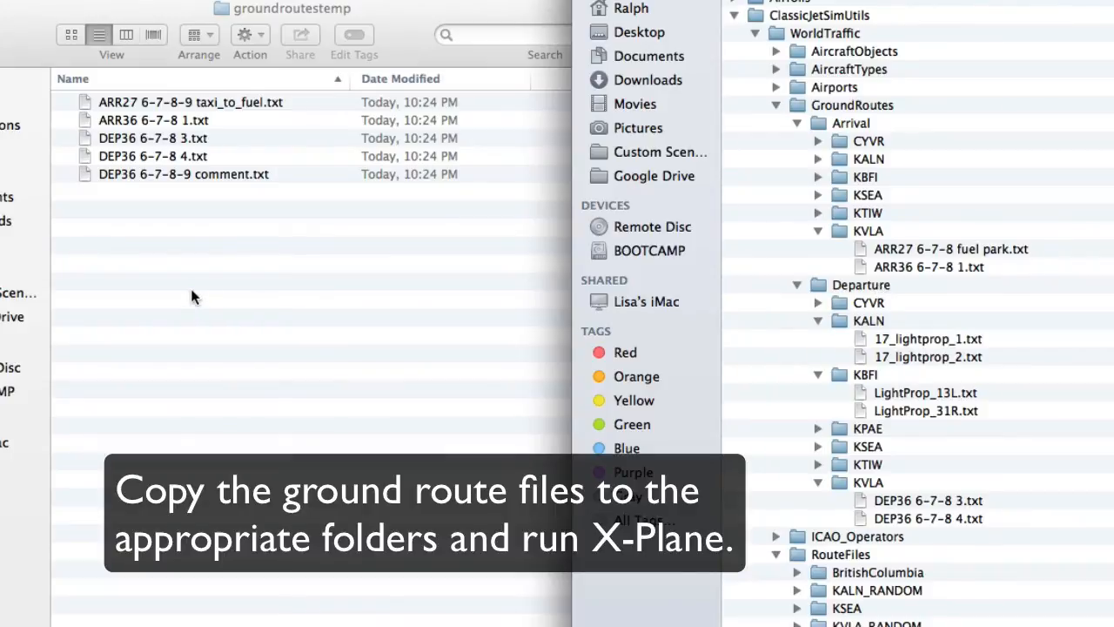
{"action": "left_click", "coordinate": [161, 174]}
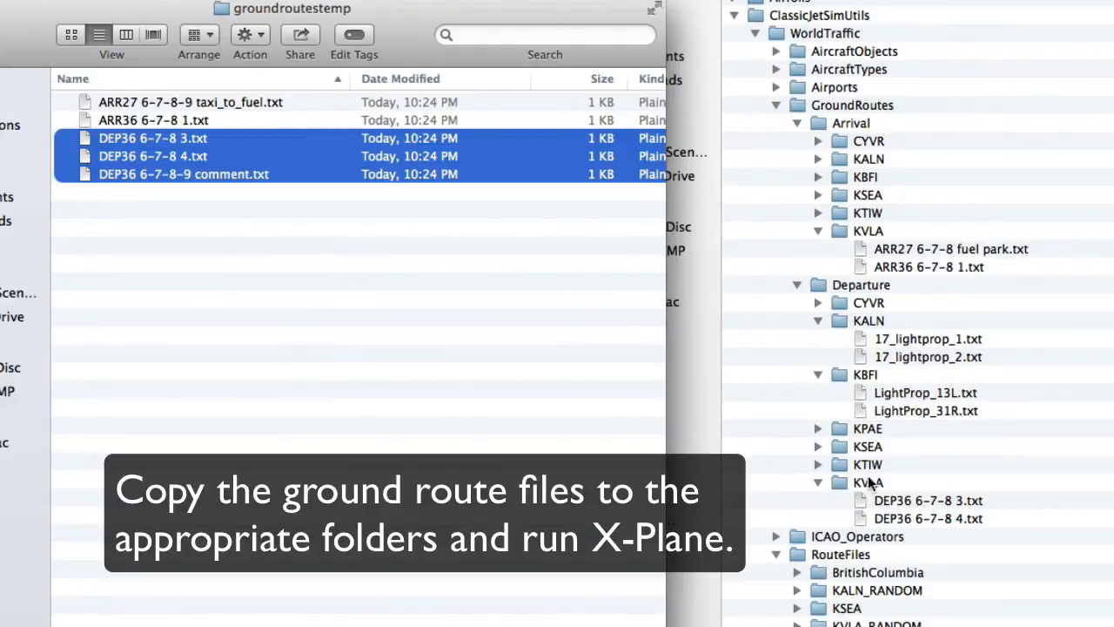
{"action": "mouse_move", "coordinate": [261, 30]}
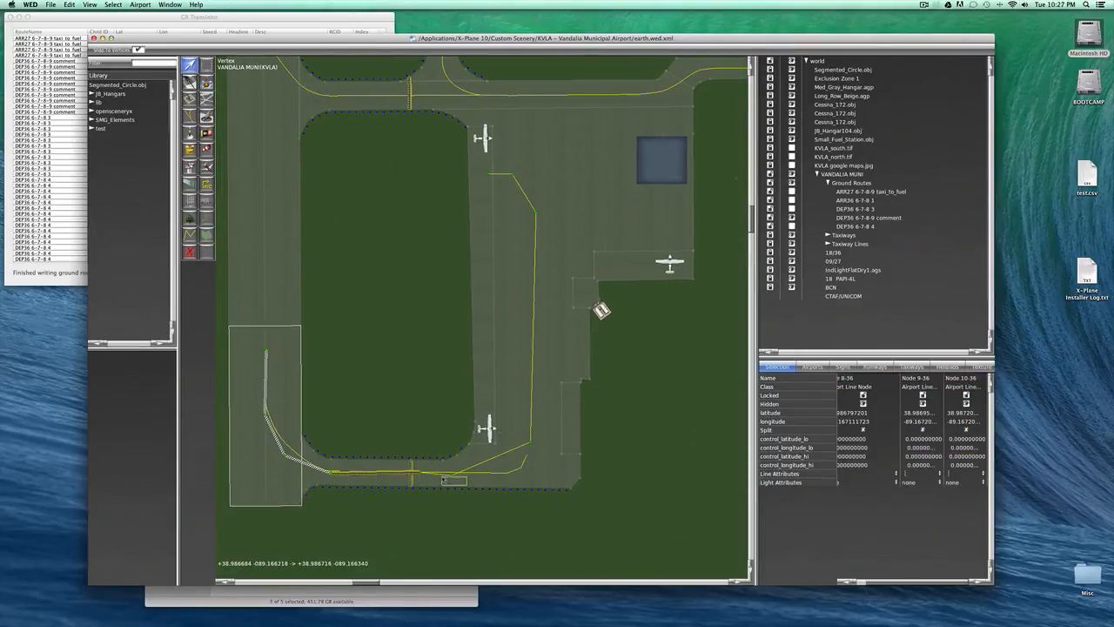
Select and reposition three end nodes of the departure taxi route in WED.
{"action": "left_click", "coordinate": [465, 475]}
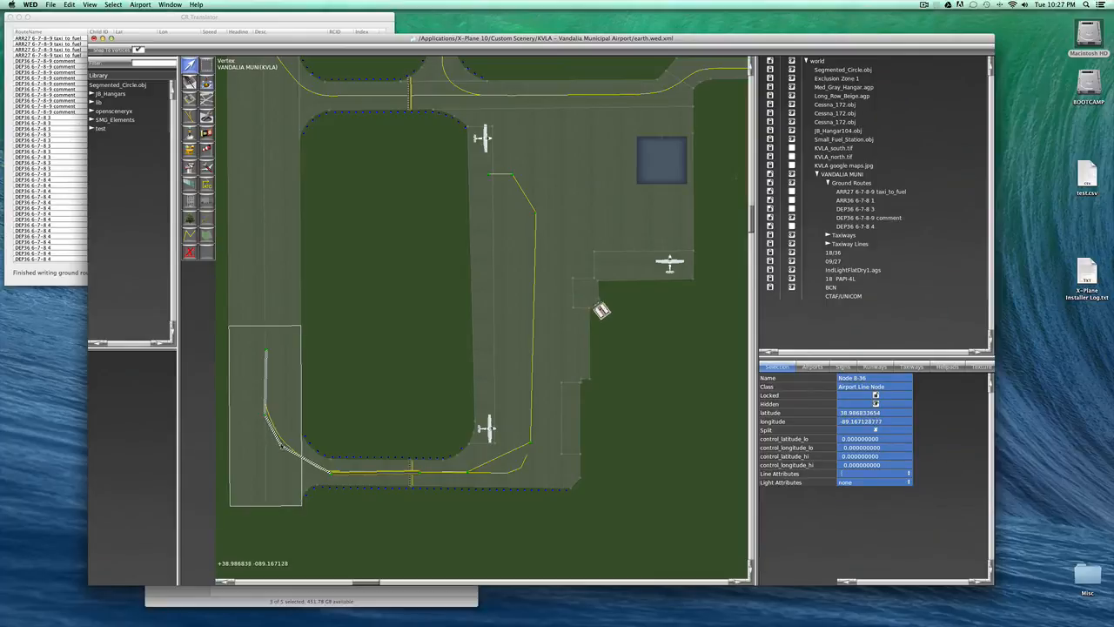
{"action": "left_click", "coordinate": [267, 398]}
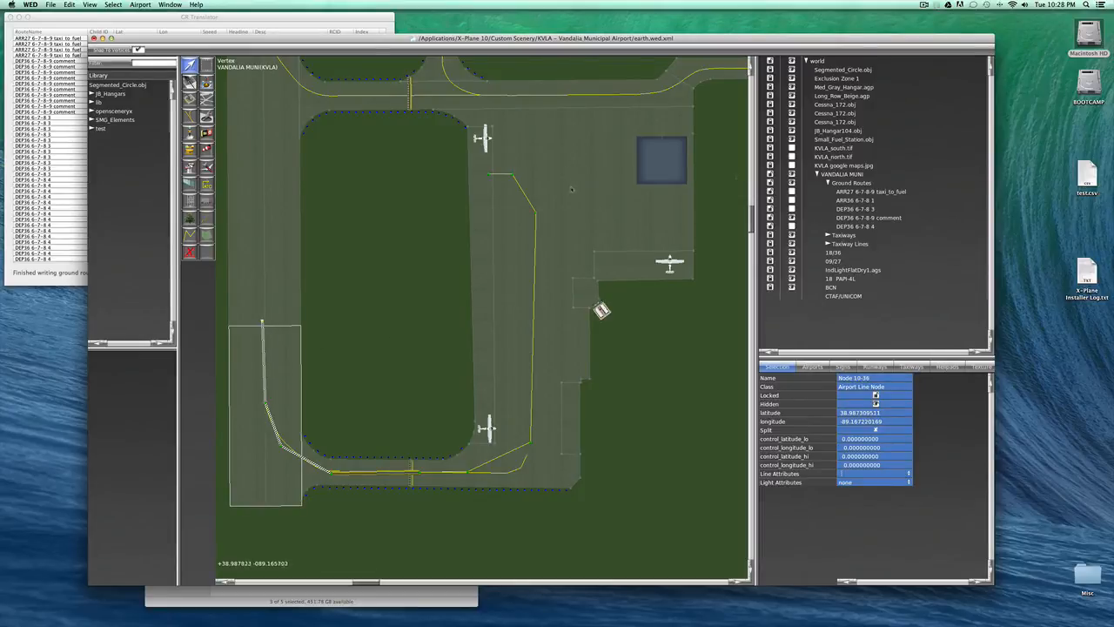
{"action": "left_click", "coordinate": [529, 444]}
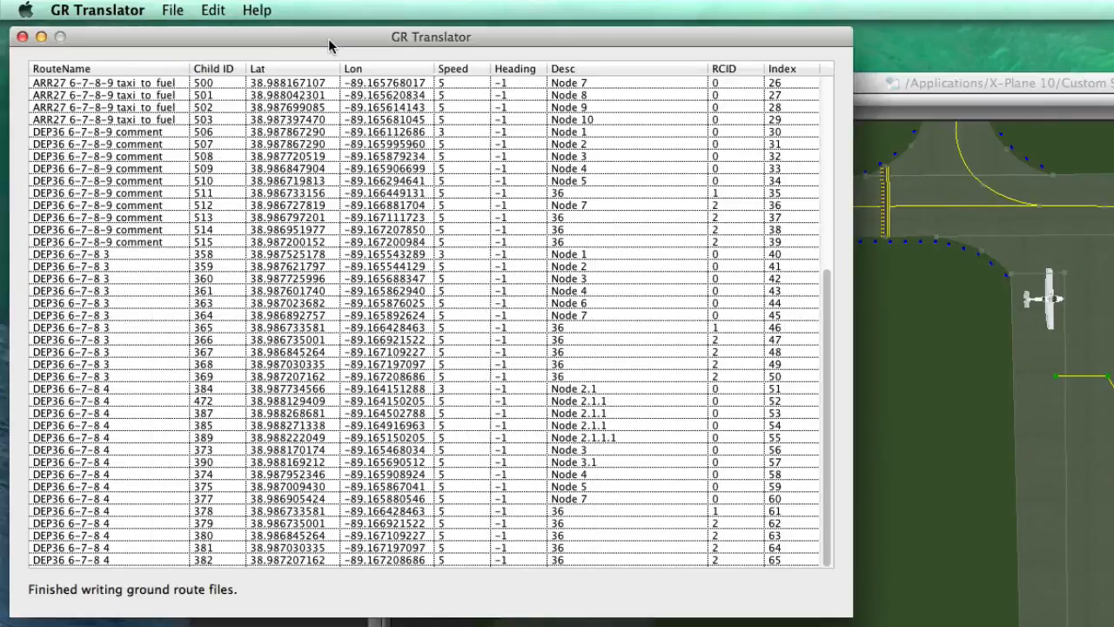
{"action": "mouse_move", "coordinate": [173, 10]}
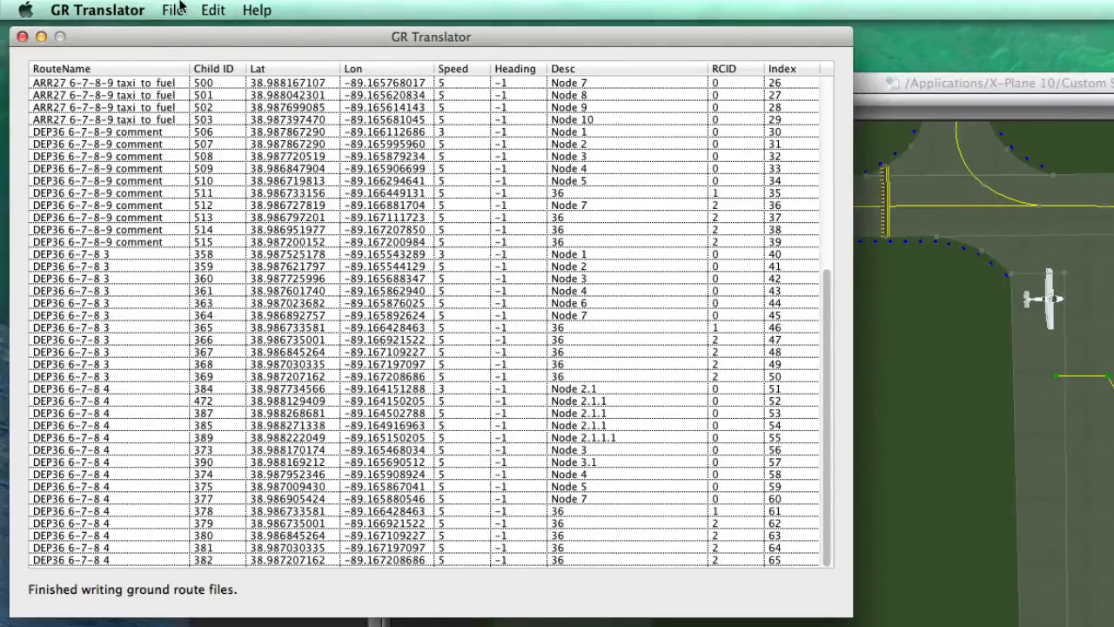
Reset GR Translator's loaded KVLA route data and confirm clearing it.
{"action": "left_click", "coordinate": [173, 9]}
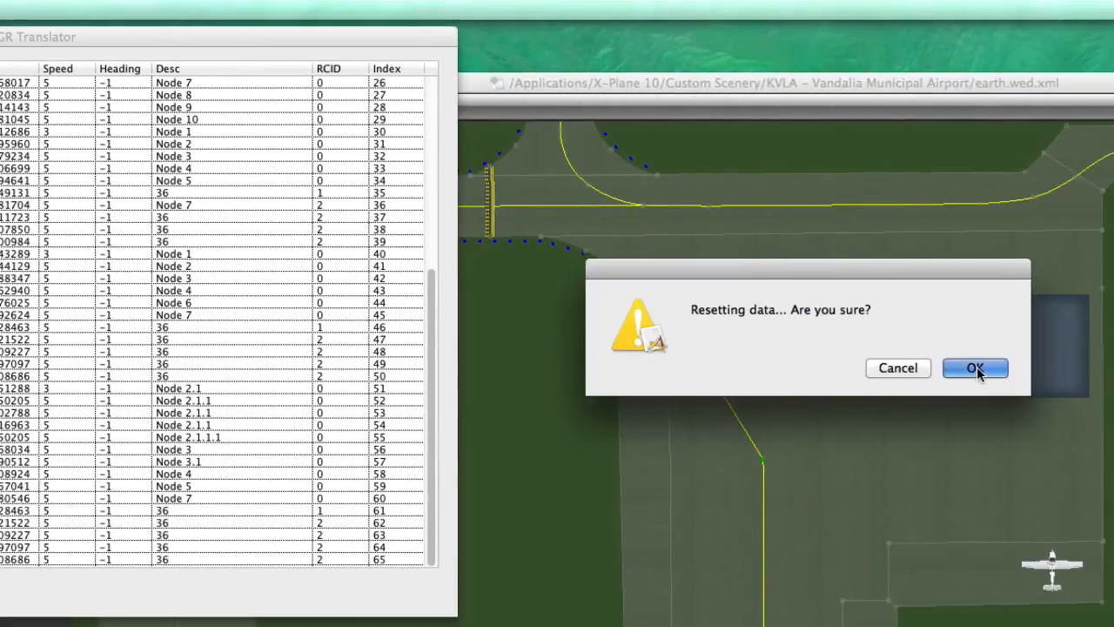
{"action": "left_click", "coordinate": [975, 367]}
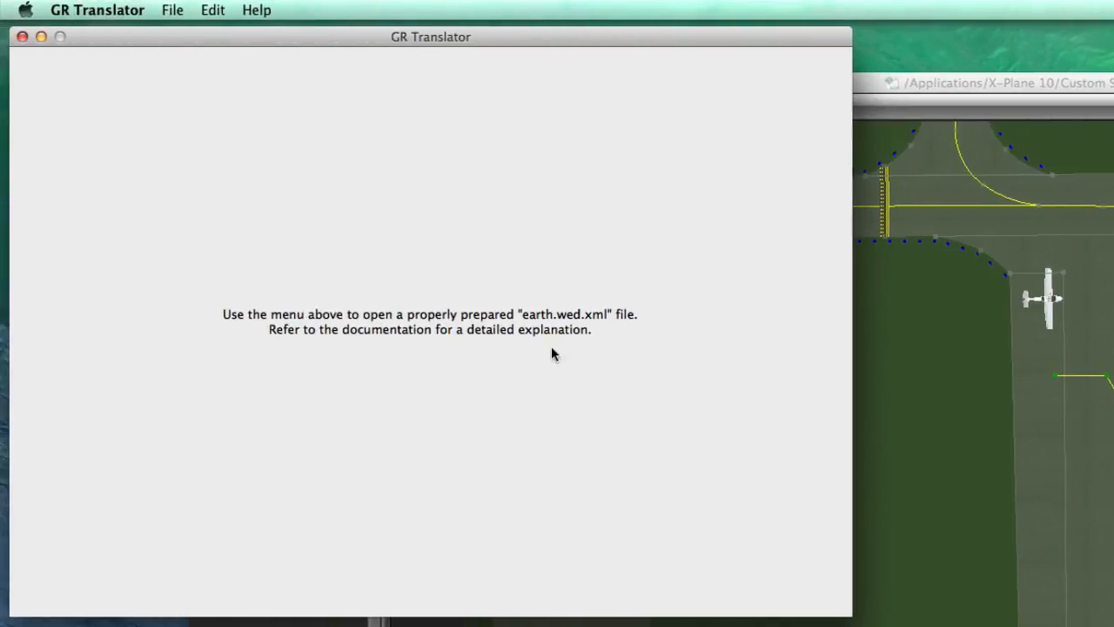
{"action": "mouse_move", "coordinate": [474, 272]}
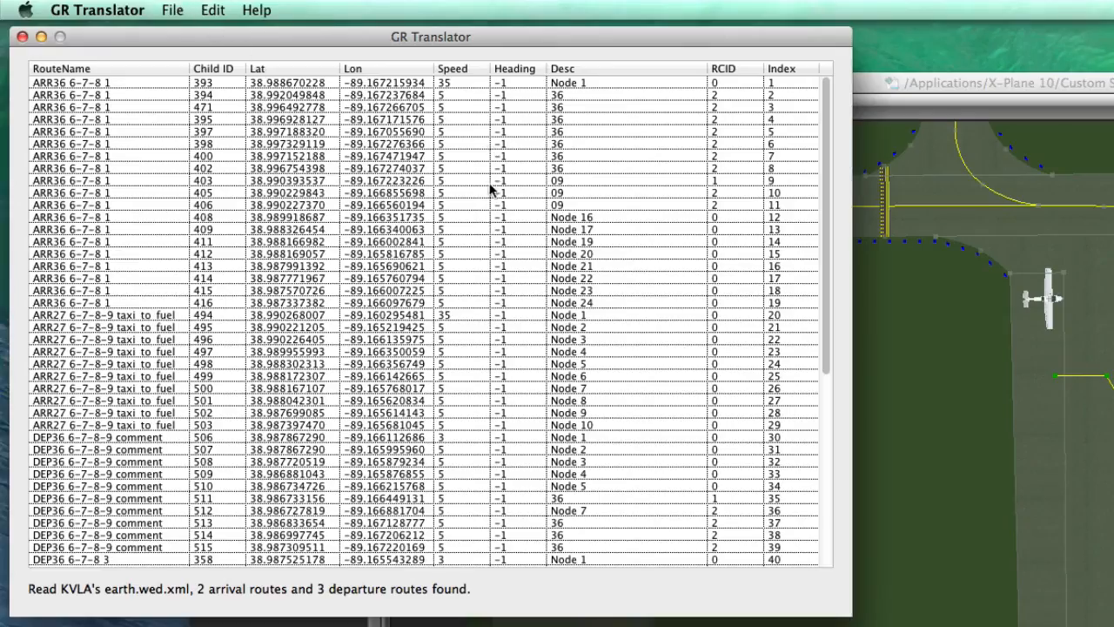
Save Ground Routes again, overwriting the route files in groundroutestemp.
{"action": "left_click", "coordinate": [173, 10]}
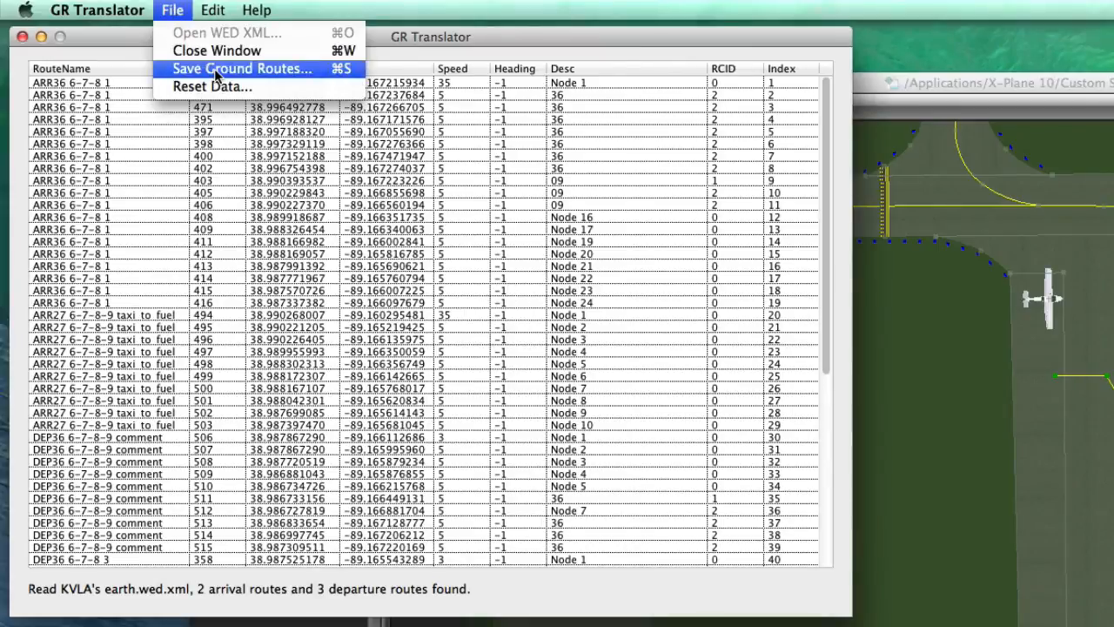
{"action": "left_click", "coordinate": [242, 68]}
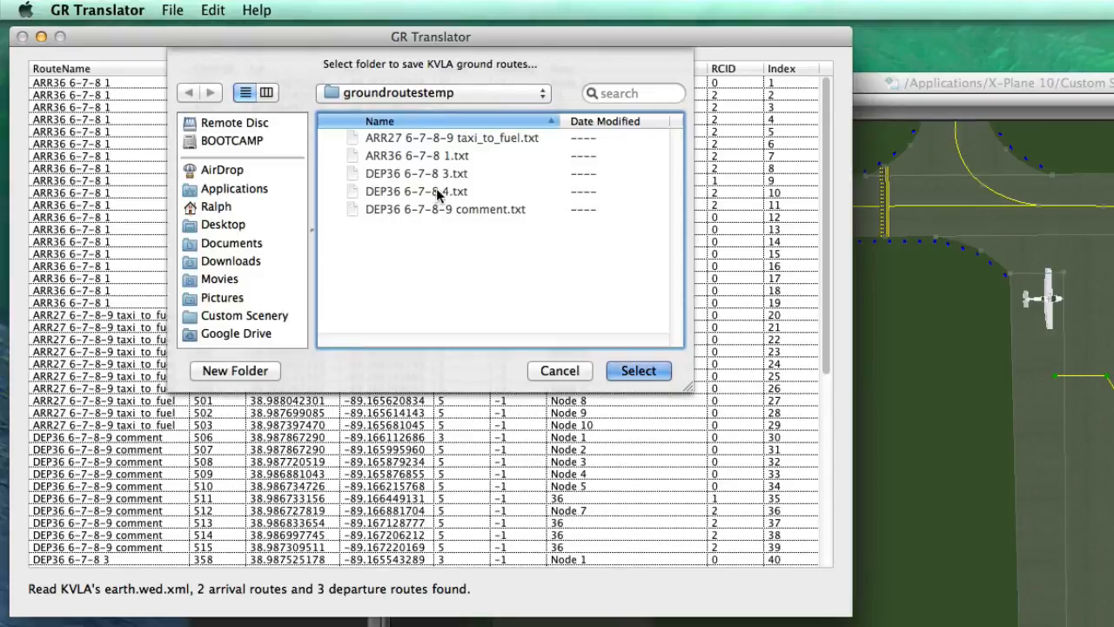
{"action": "mouse_move", "coordinate": [638, 370]}
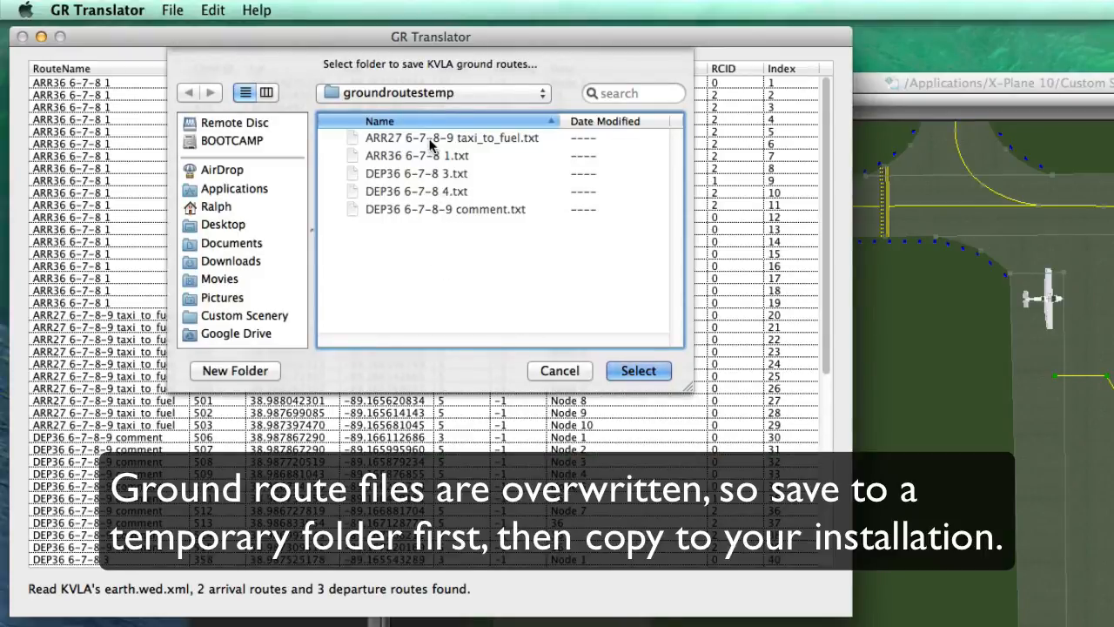
{"action": "mouse_move", "coordinate": [451, 216]}
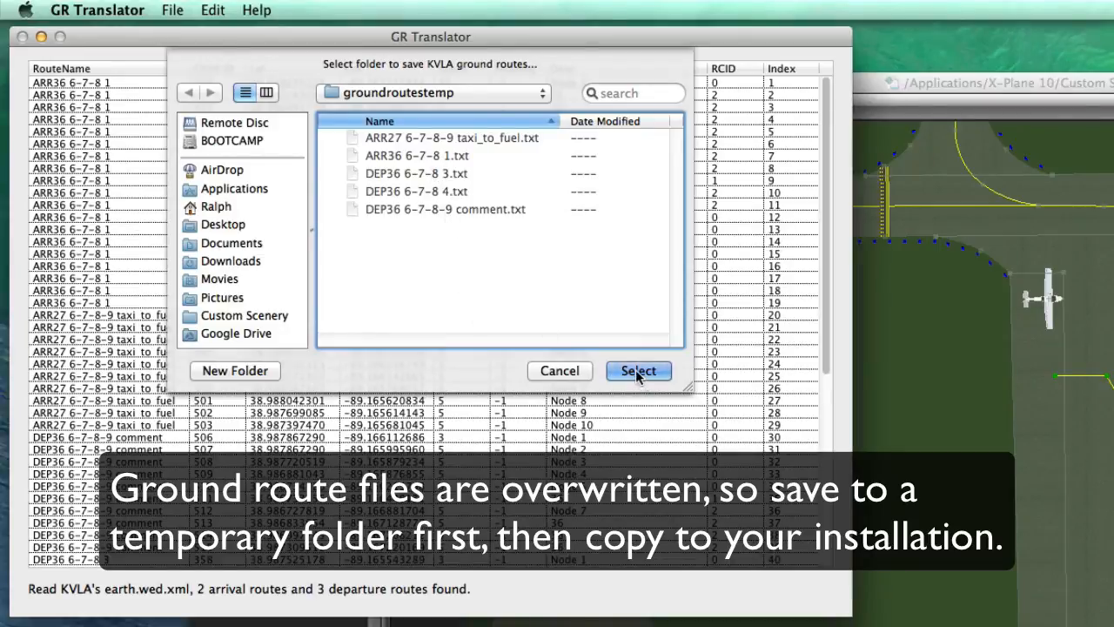
{"action": "mouse_move", "coordinate": [466, 142]}
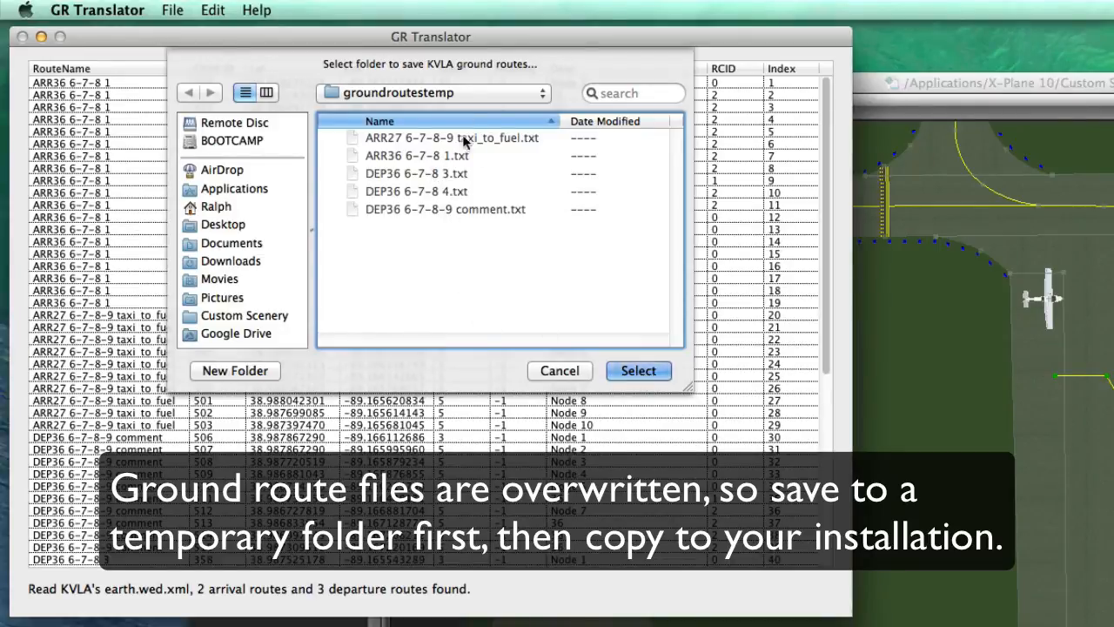
{"action": "left_click", "coordinate": [638, 370]}
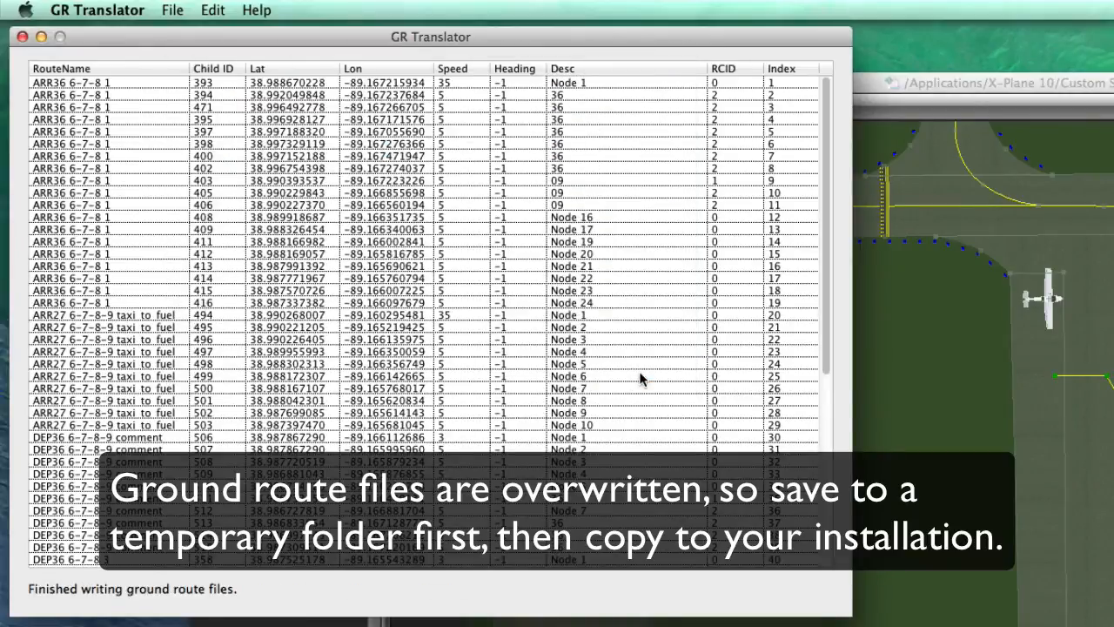
{"action": "mouse_move", "coordinate": [643, 381]}
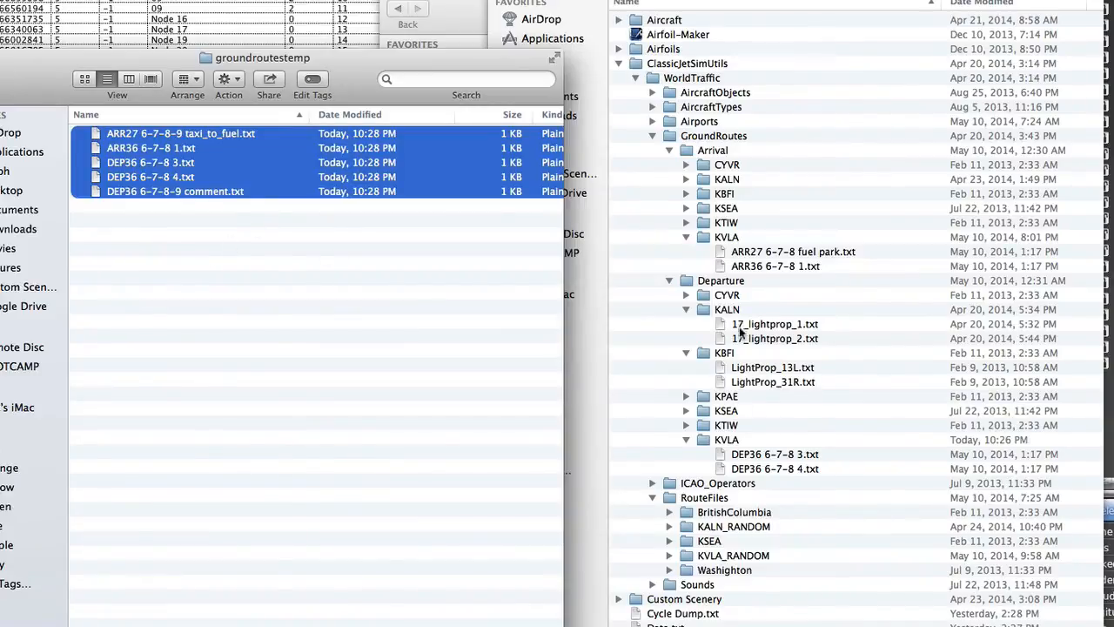
{"action": "mouse_move", "coordinate": [751, 235]}
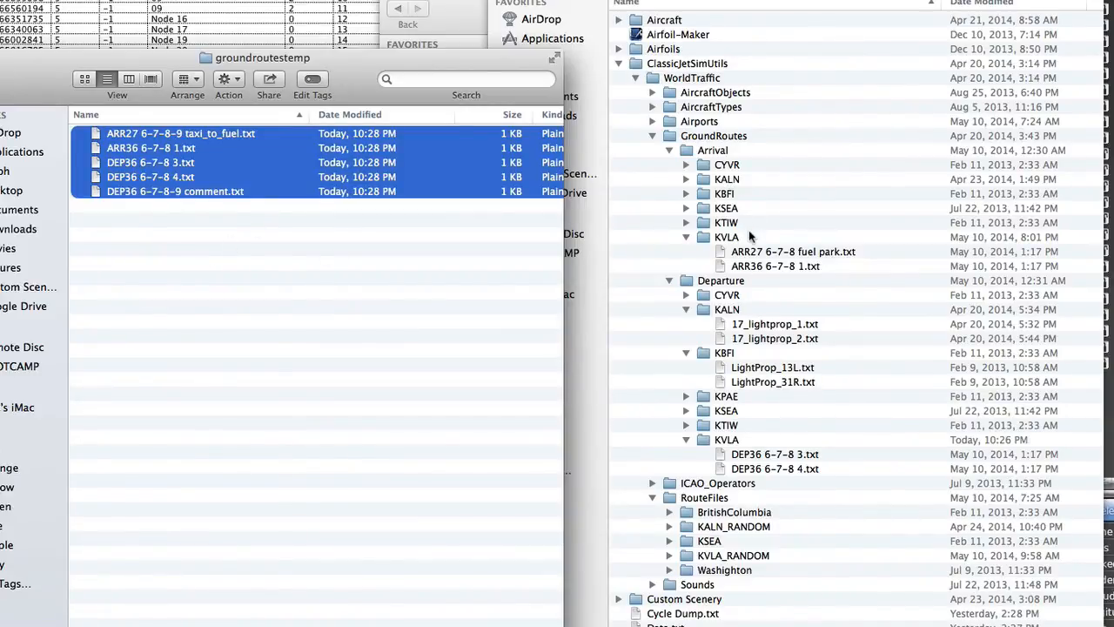